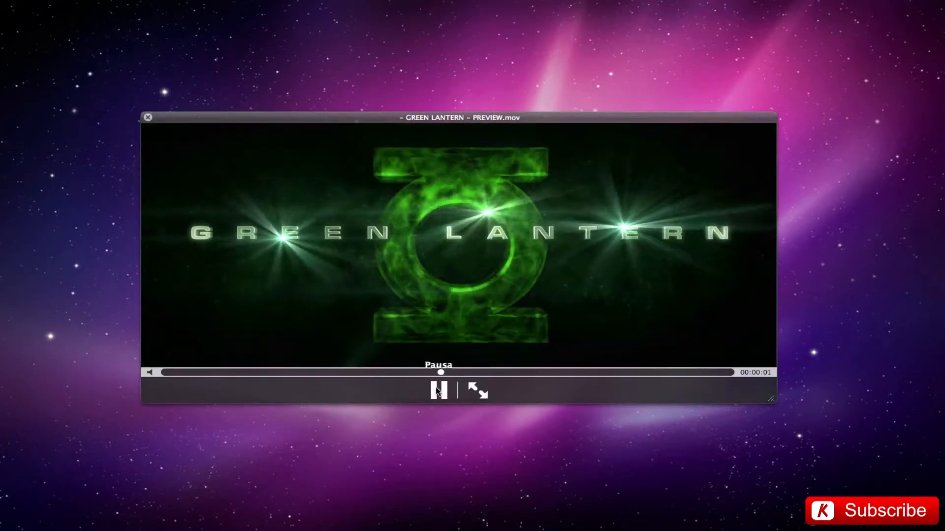
Pause GREEN LANTERN – PREVIEW.mov and scrub the playhead back to an earlier moment.
left_click(438, 391)
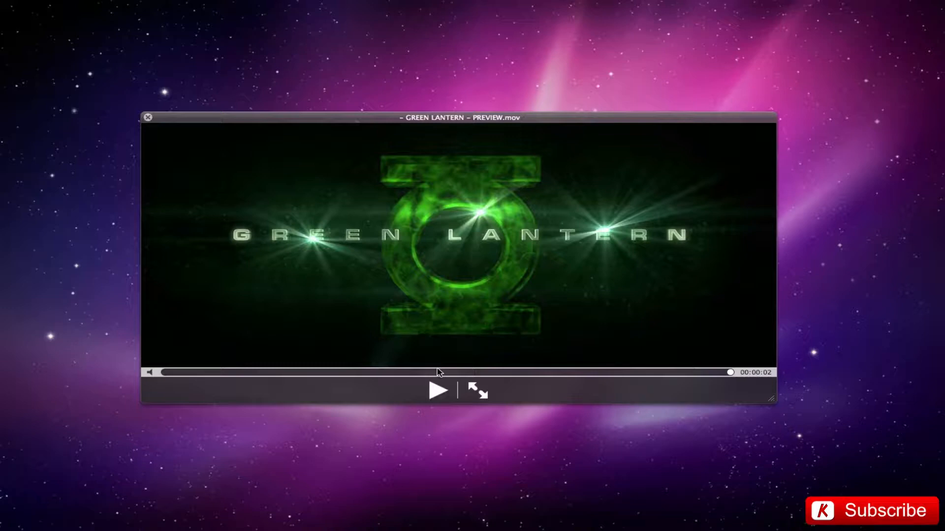
mouse_move(644, 176)
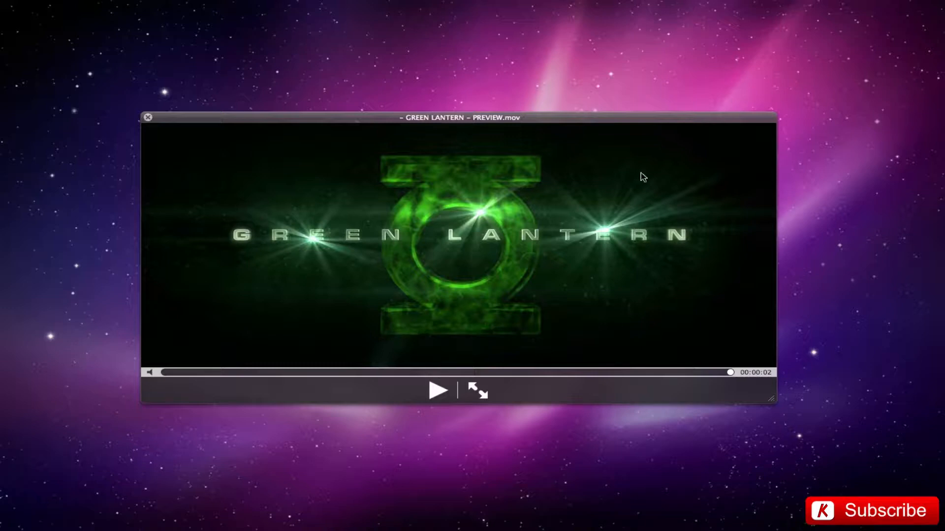
mouse_move(639, 246)
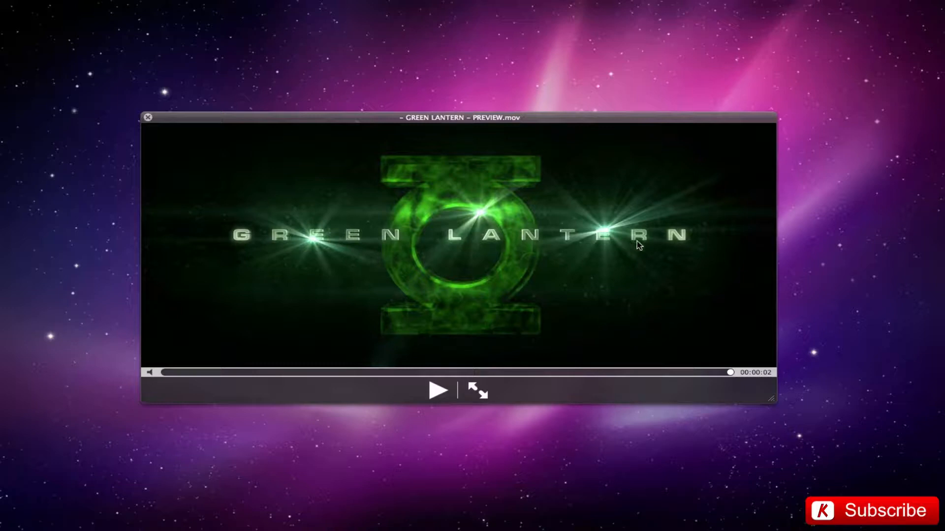
mouse_move(440, 212)
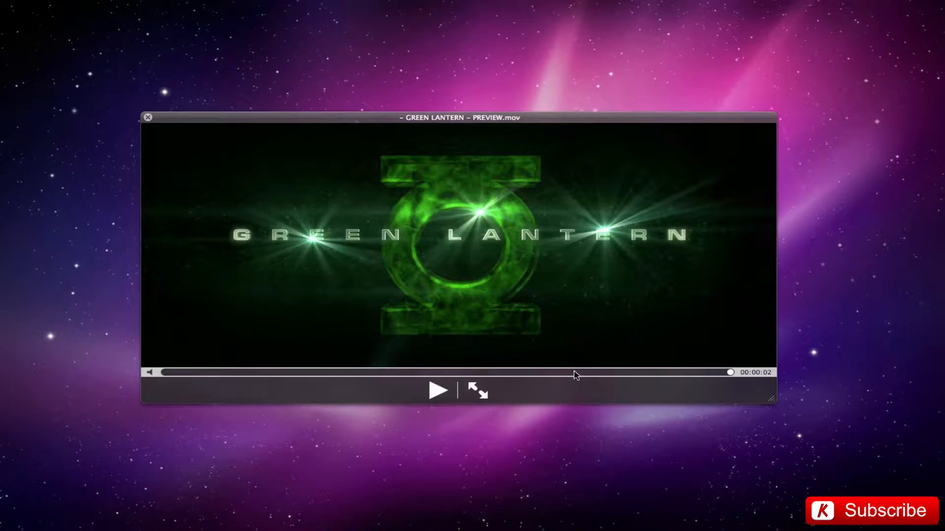
left_click_drag(730, 372, 508, 372)
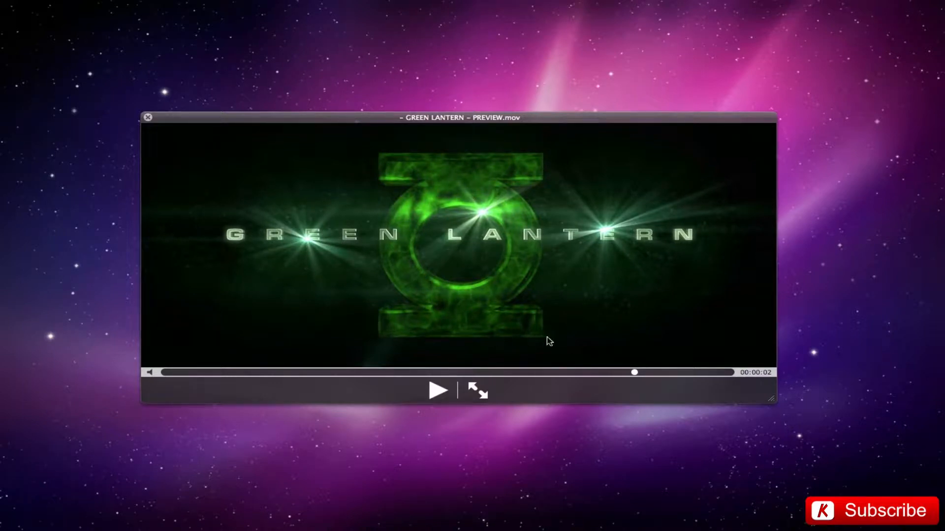
mouse_move(438, 391)
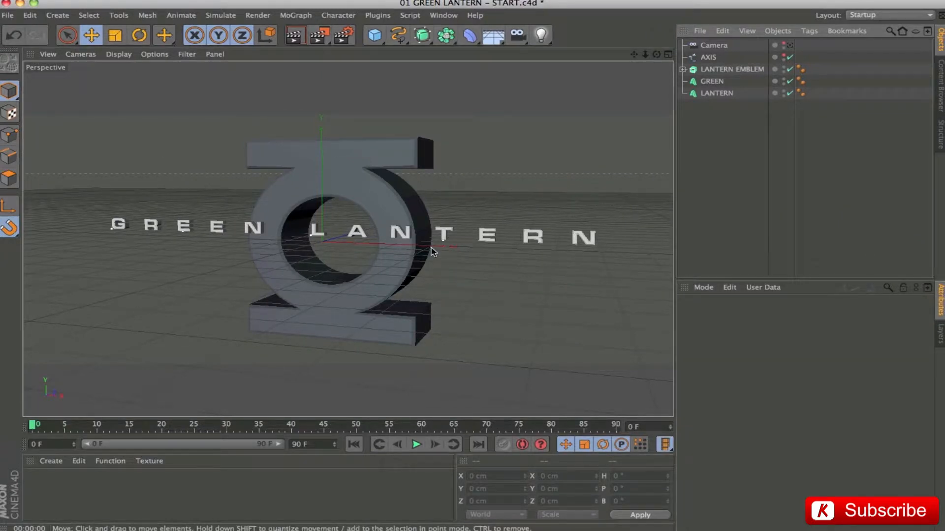
mouse_move(125, 255)
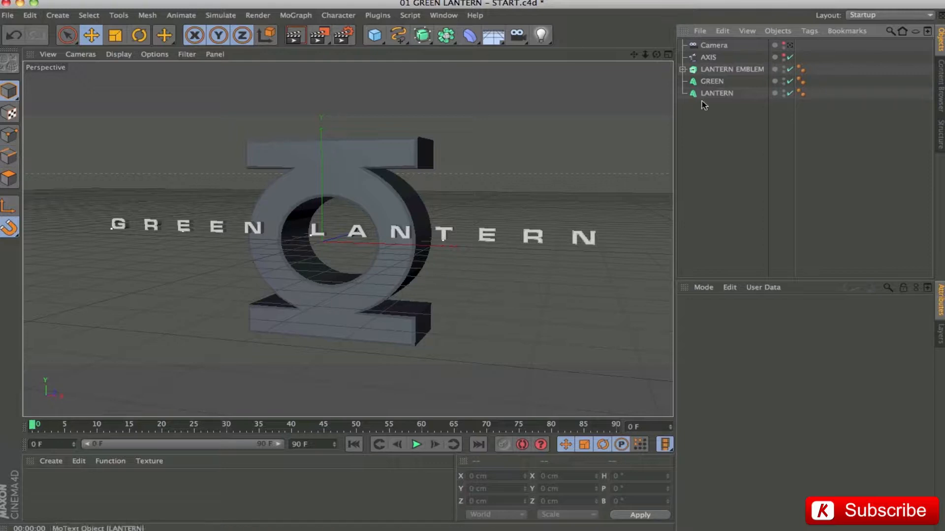
left_click(733, 68)
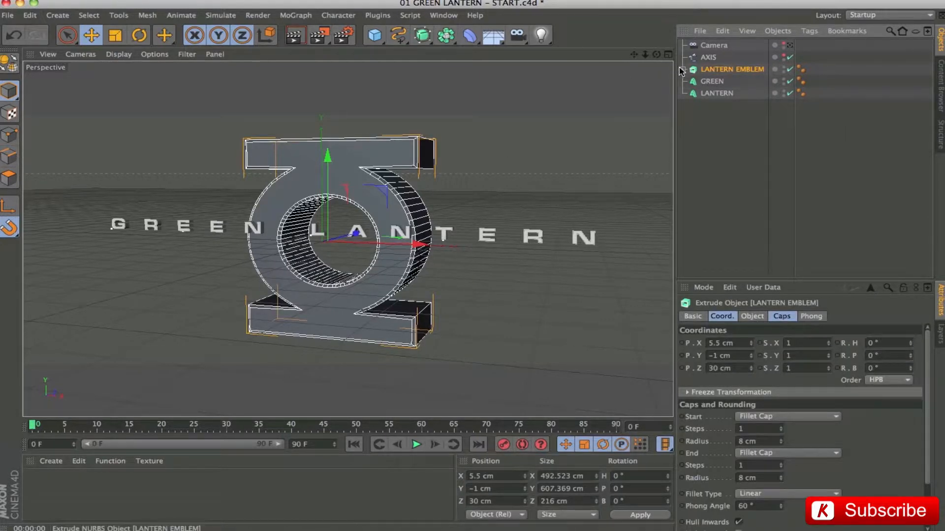
left_click(684, 69)
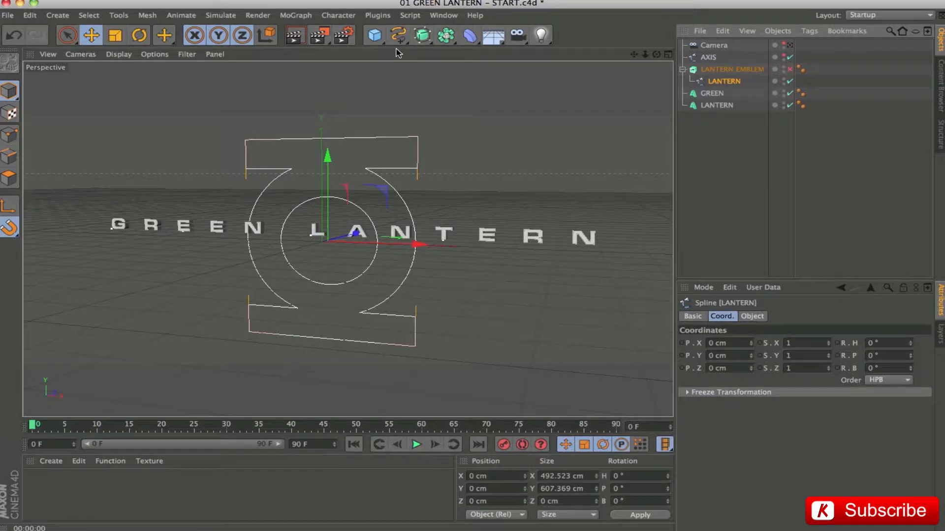
left_click(398, 36)
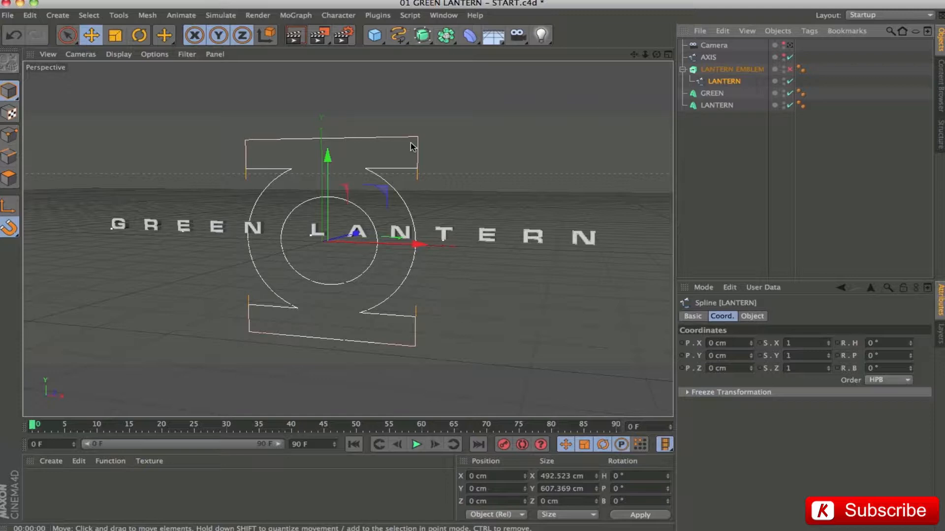
mouse_move(279, 186)
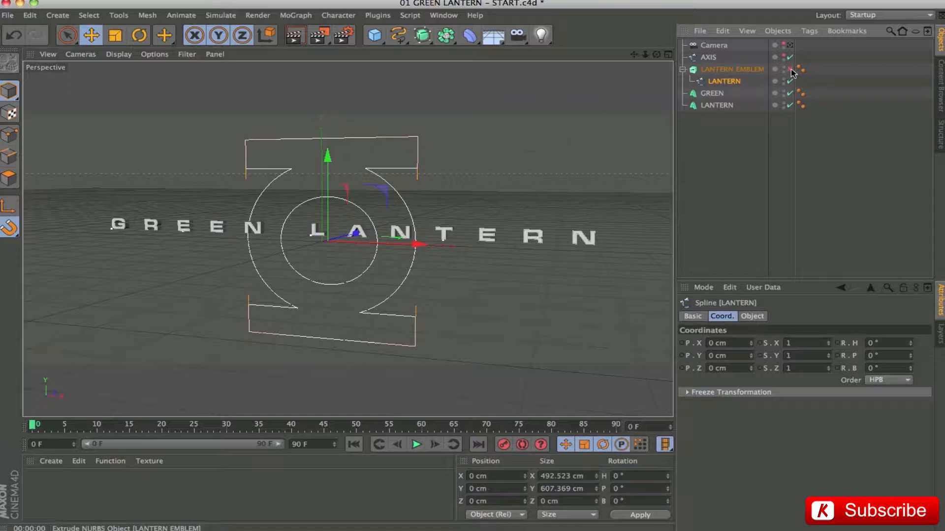
left_click(713, 81)
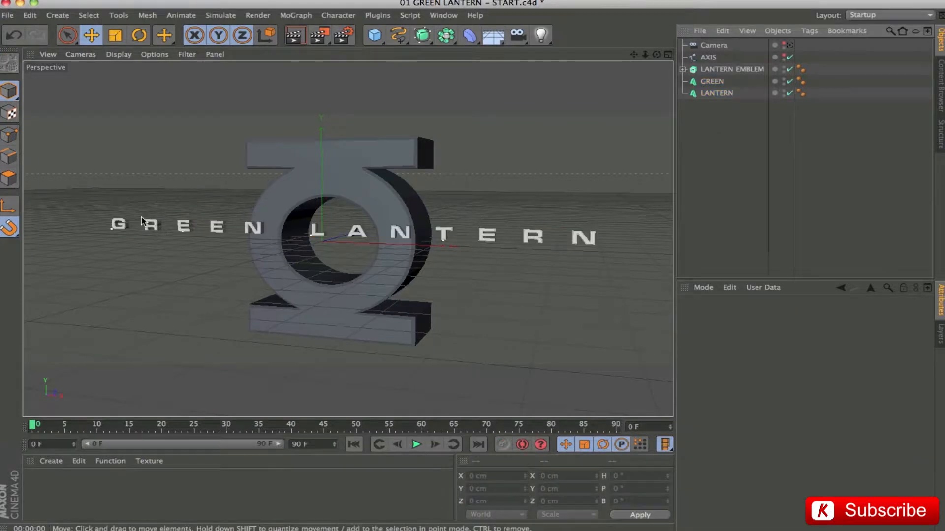
mouse_move(178, 232)
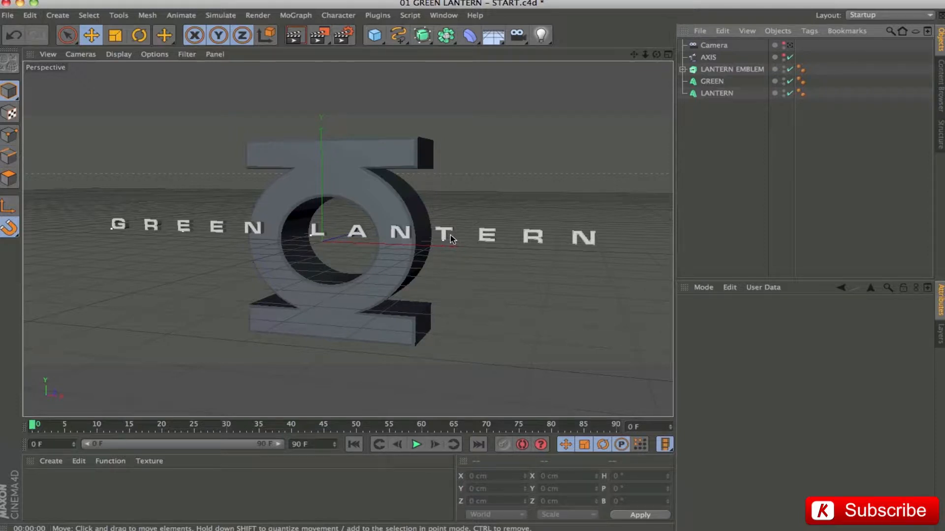
mouse_move(542, 242)
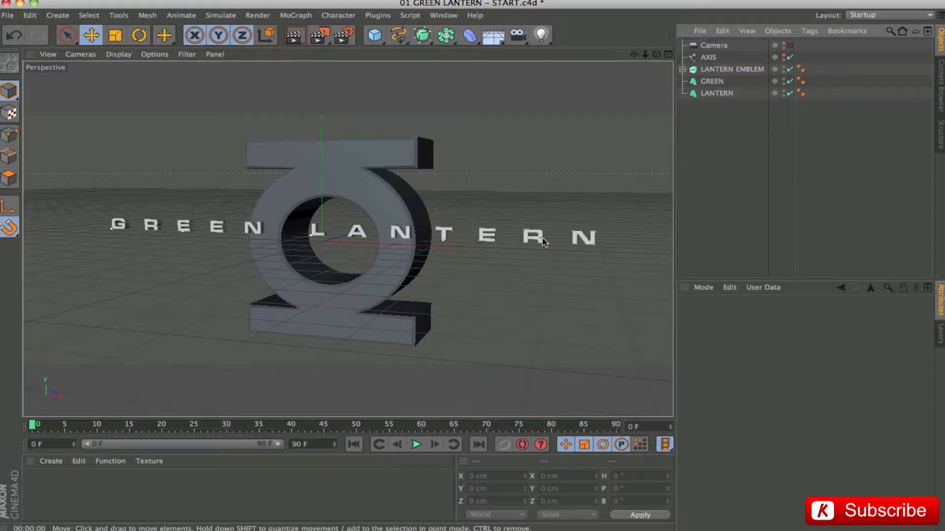
mouse_move(565, 242)
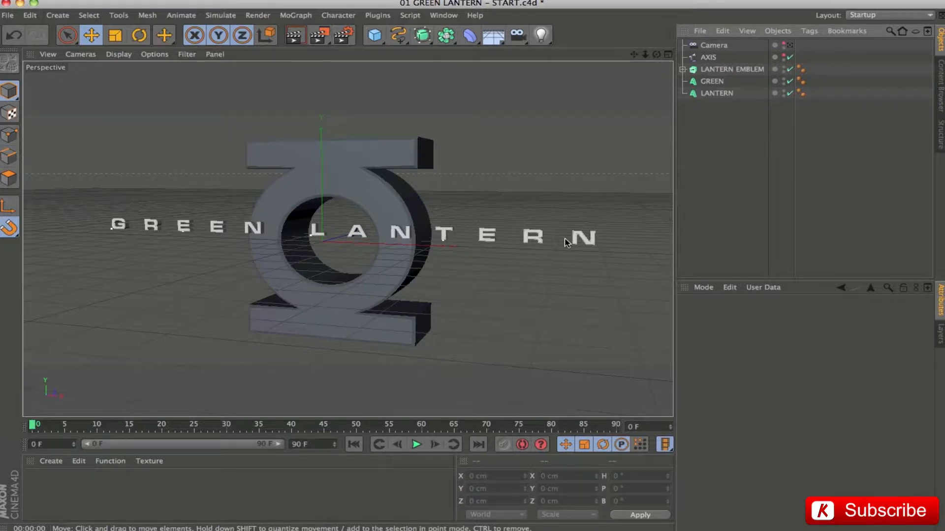
mouse_move(493, 208)
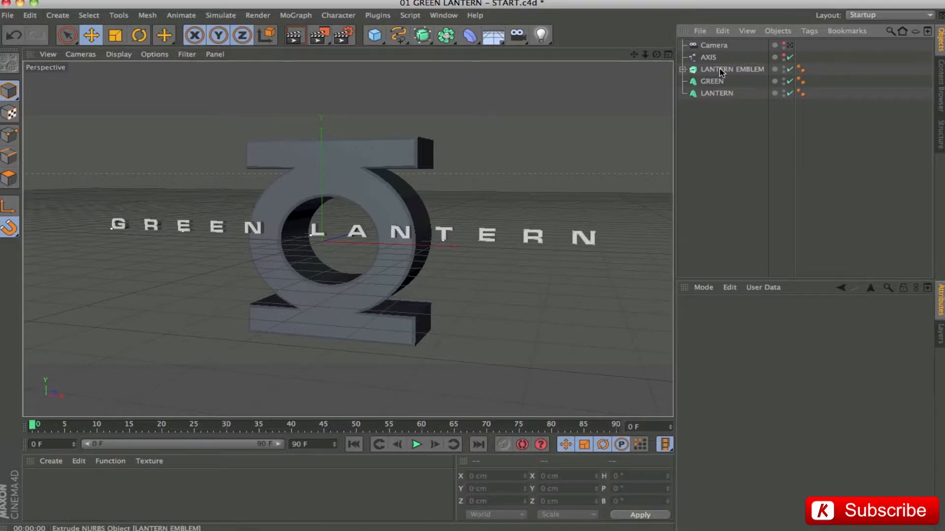
Inspect the LANTERN EMBLEM's fillet cap steps and 8 cm radius in its Caps settings.
left_click(732, 69)
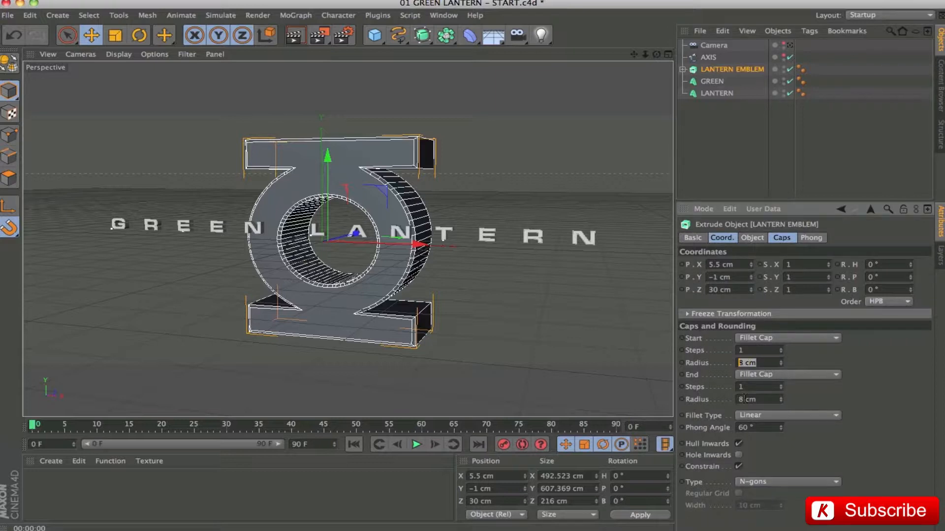
left_click(756, 351)
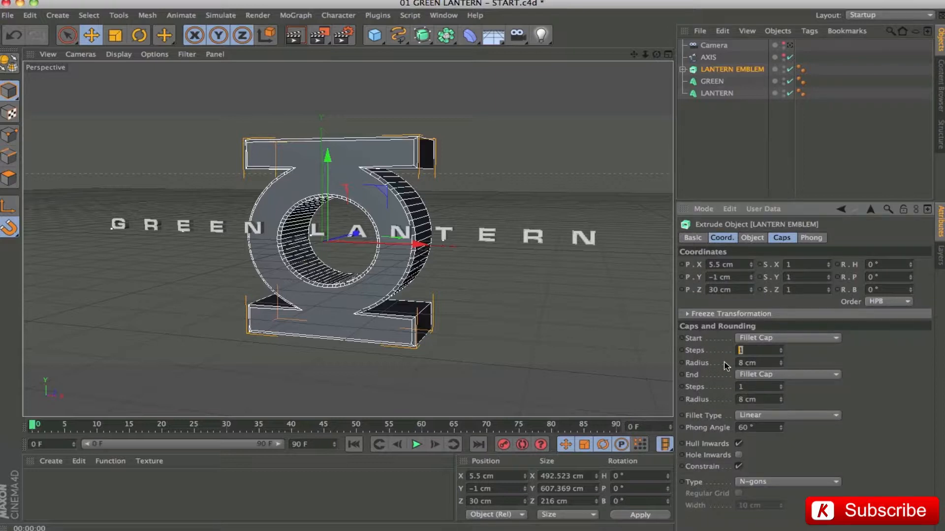
mouse_move(750, 422)
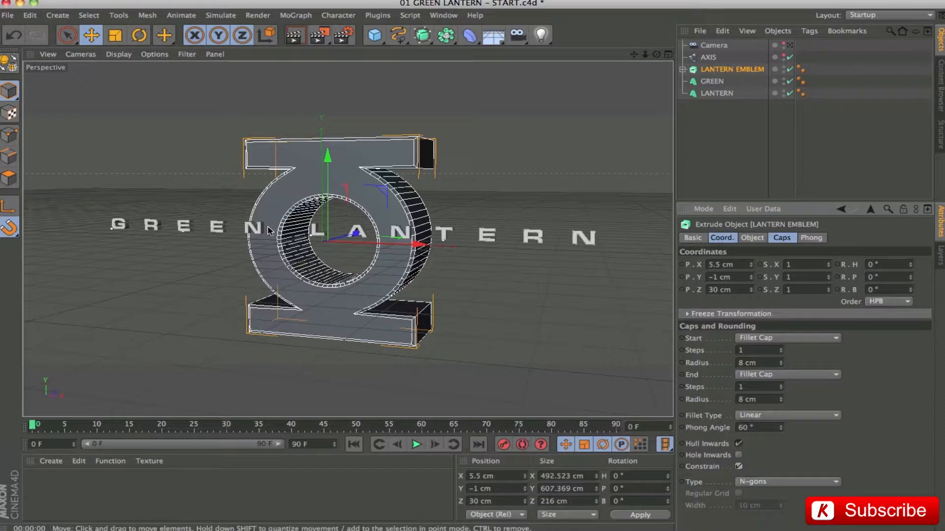
Inspect the GREEN text's fillet cap steps and 2 cm radius in its Caps settings.
left_click(711, 81)
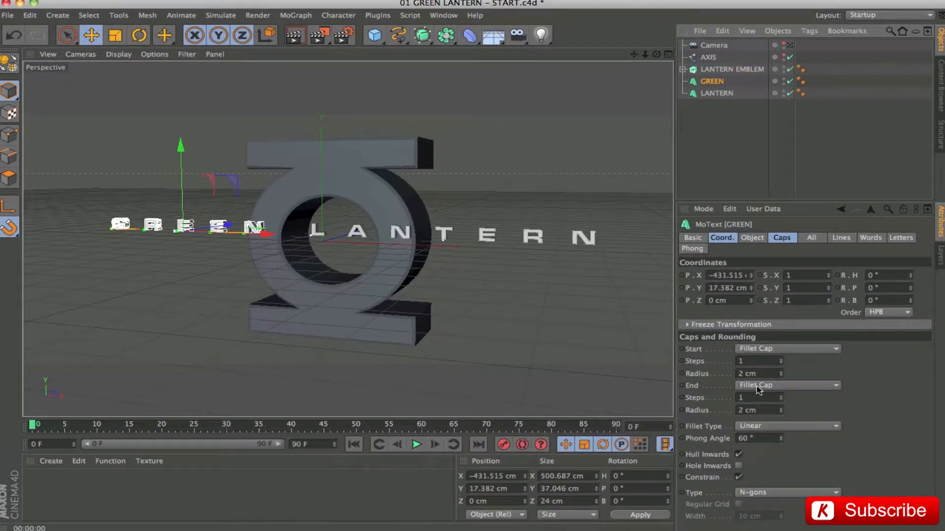
left_click(786, 426)
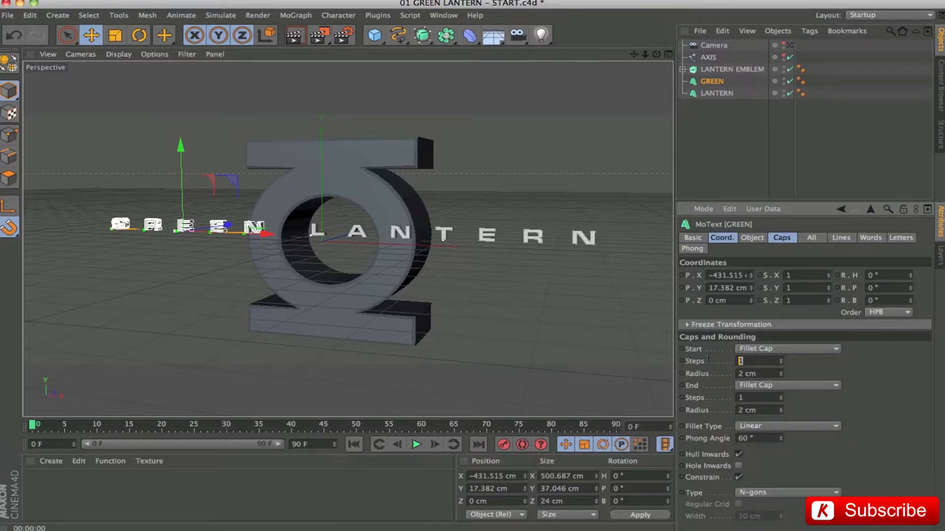
left_click(759, 374)
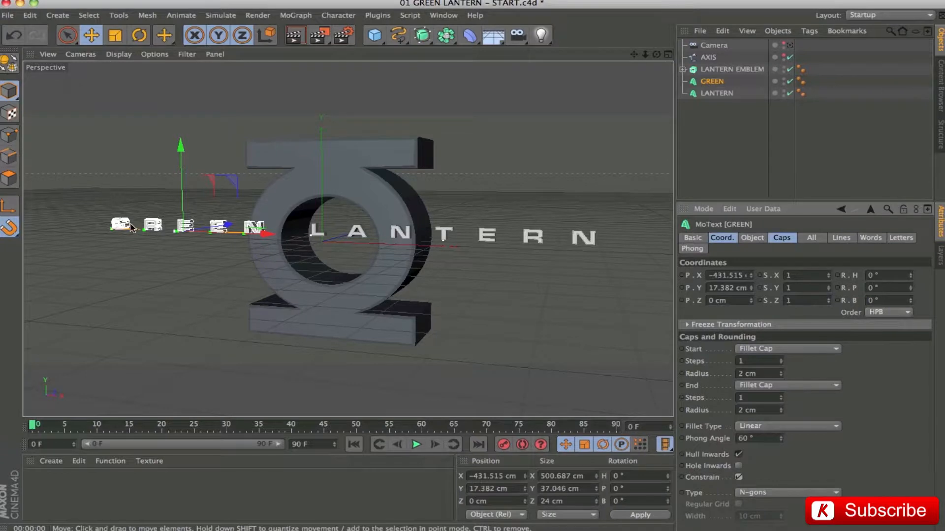
mouse_move(402, 259)
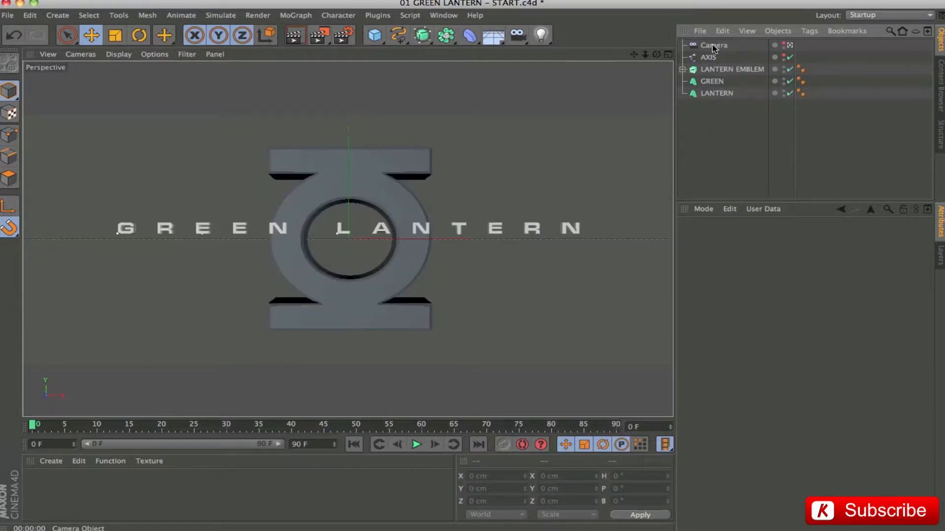
View the emblem and title through the scene Camera's viewfinder.
left_click(714, 45)
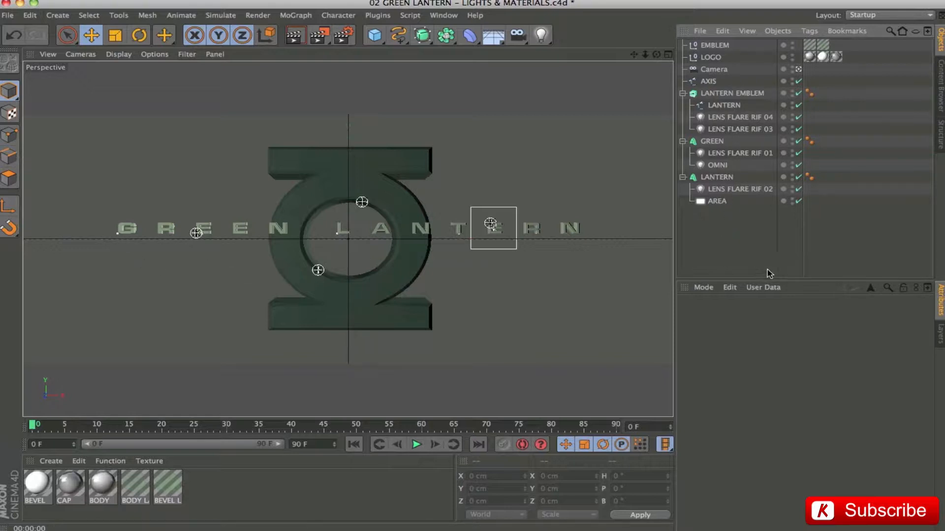
Inspect the AREA light's Visibility settings with its 500 cm falloff.
left_click(718, 201)
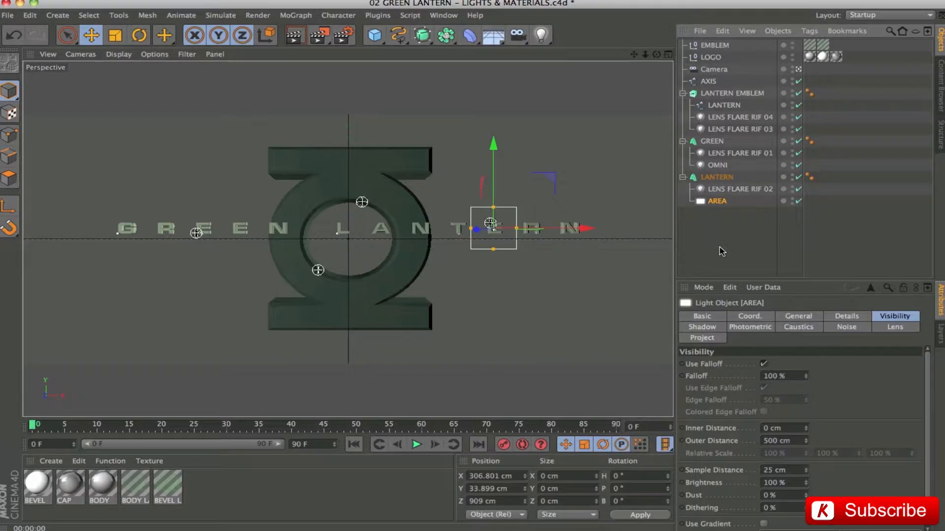
left_click(716, 164)
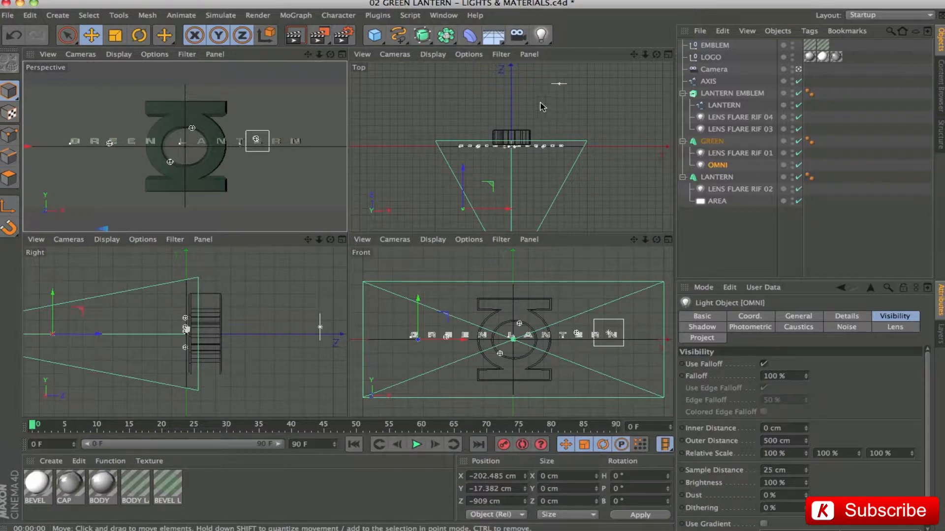
mouse_move(302, 192)
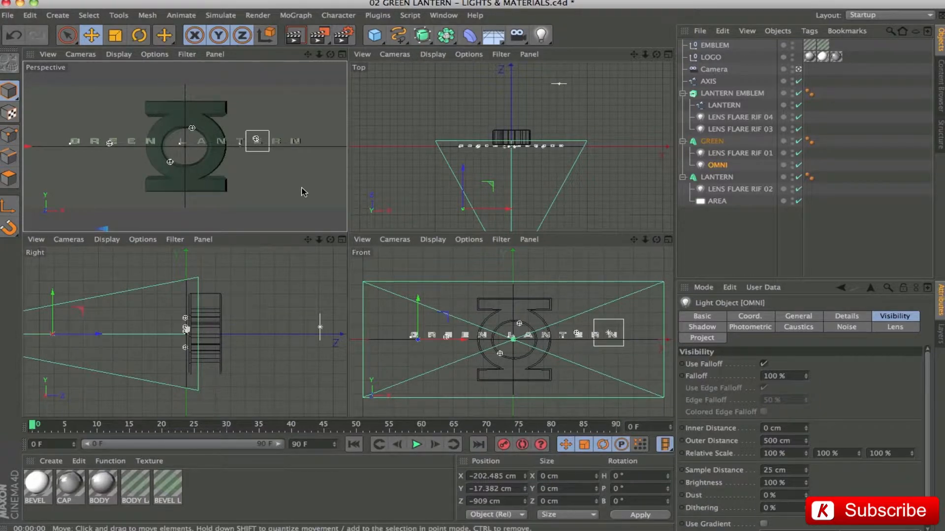
Inspect the OMNI light's coordinates, pale green colour and 75% intensity.
left_click(717, 201)
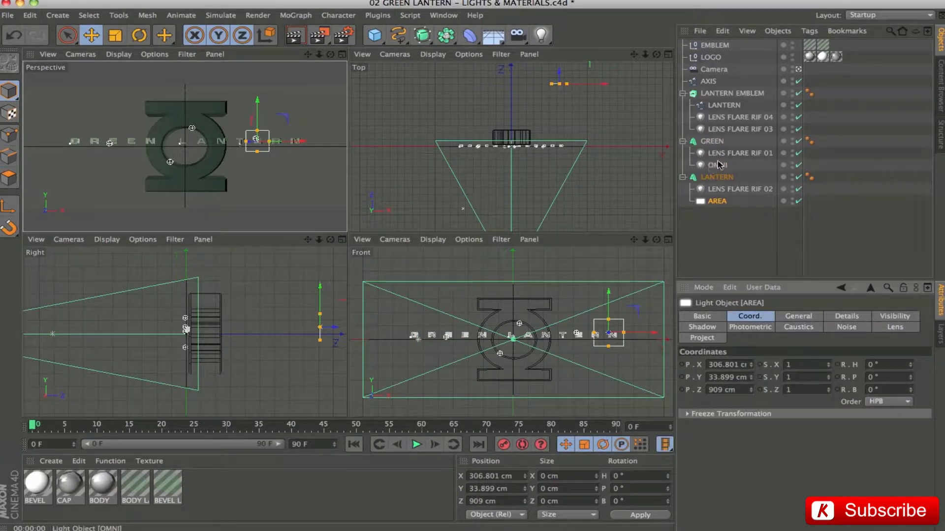
left_click(717, 164)
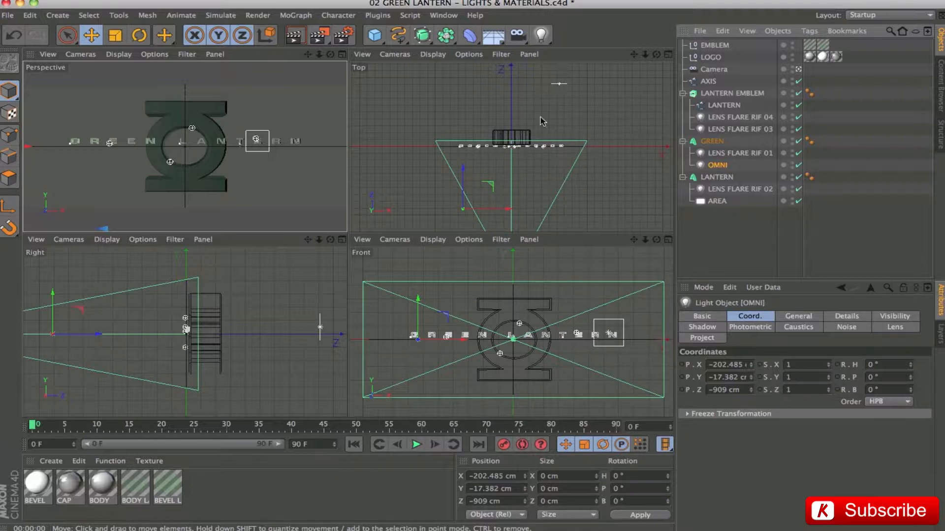
mouse_move(473, 158)
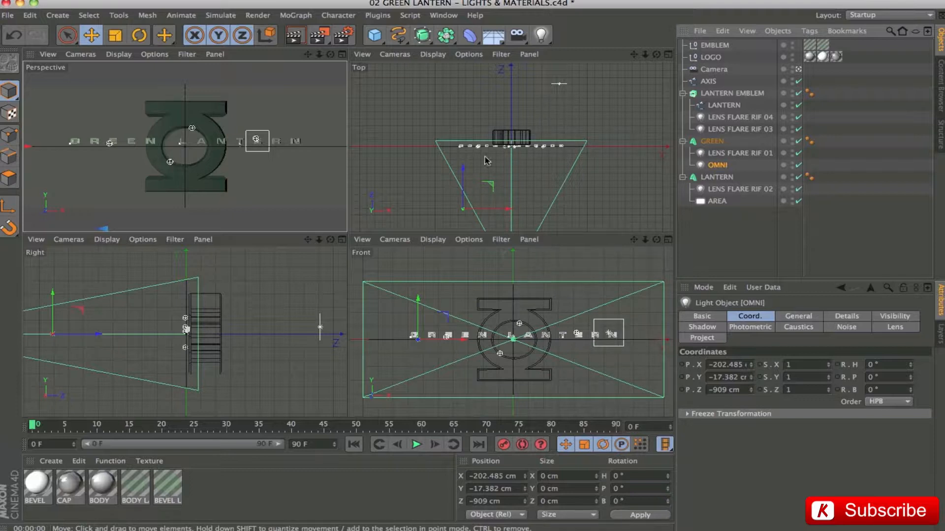
mouse_move(521, 175)
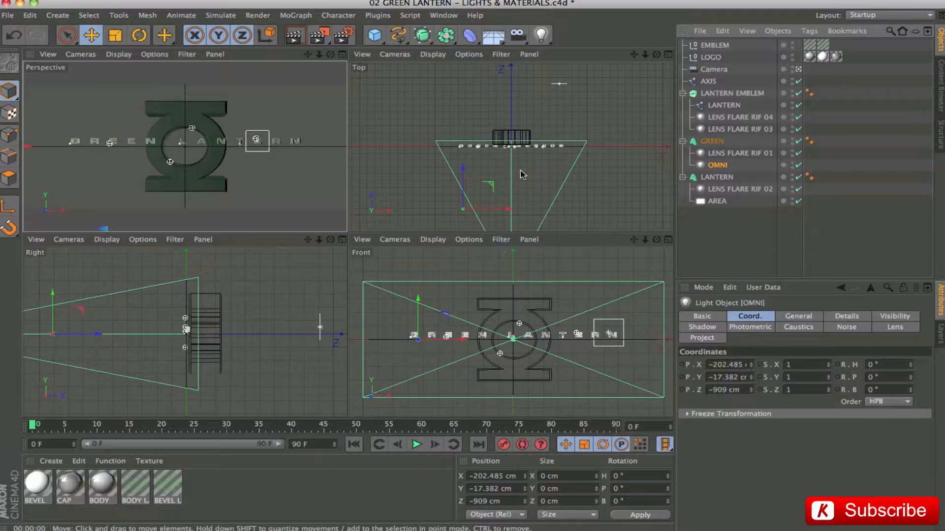
mouse_move(565, 158)
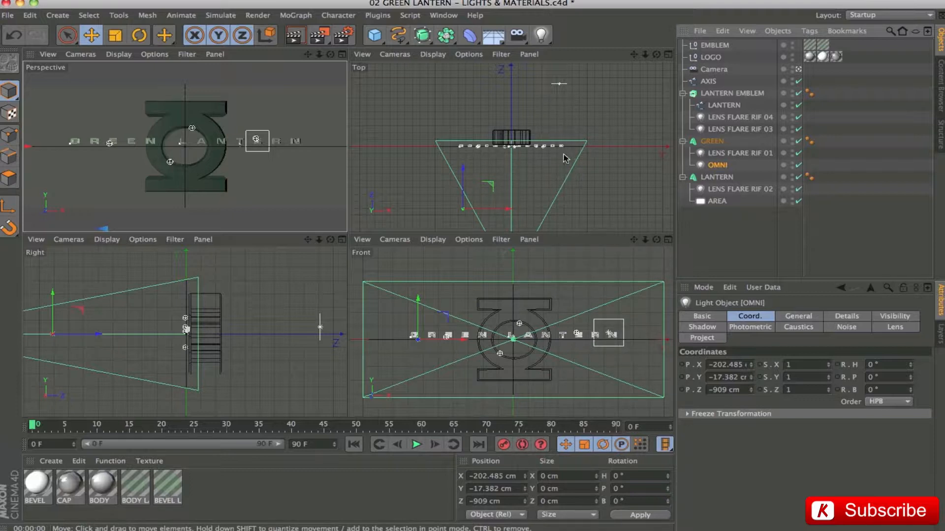
left_click(799, 316)
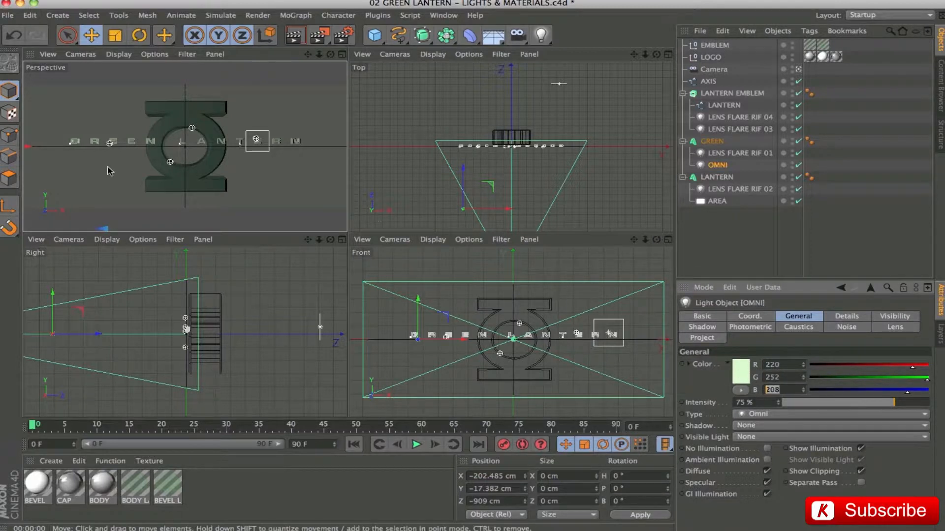
mouse_move(250, 194)
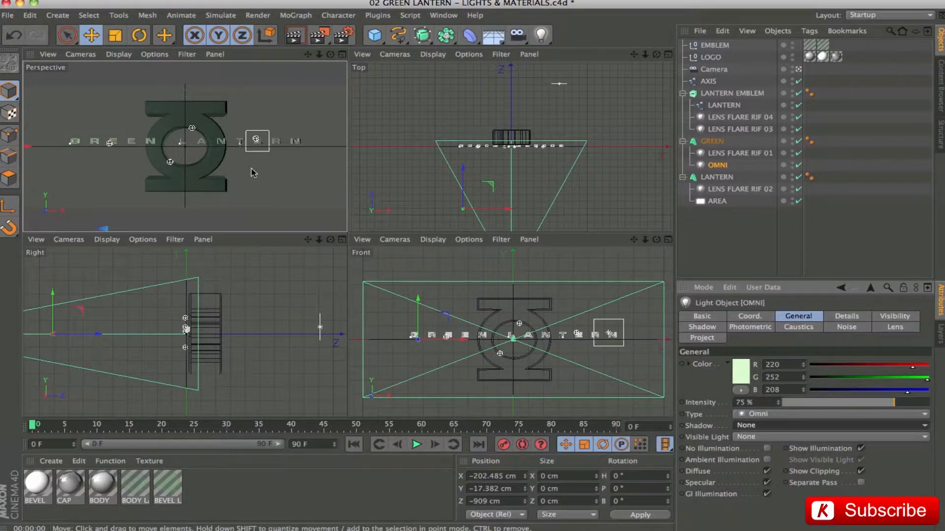
Inspect the LENS FLARE RIF 02 and RIF 04 lights' white, 0% intensity, visible-light settings.
left_click(742, 189)
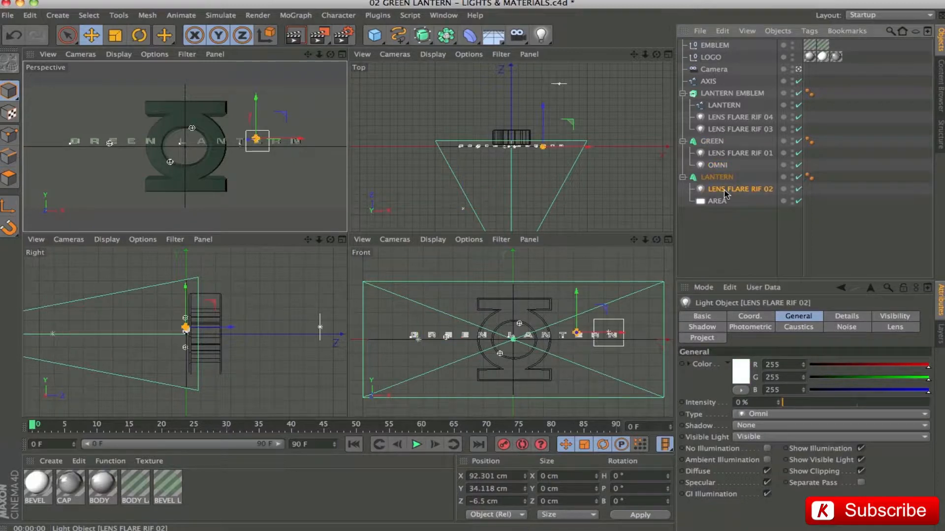
left_click(739, 117)
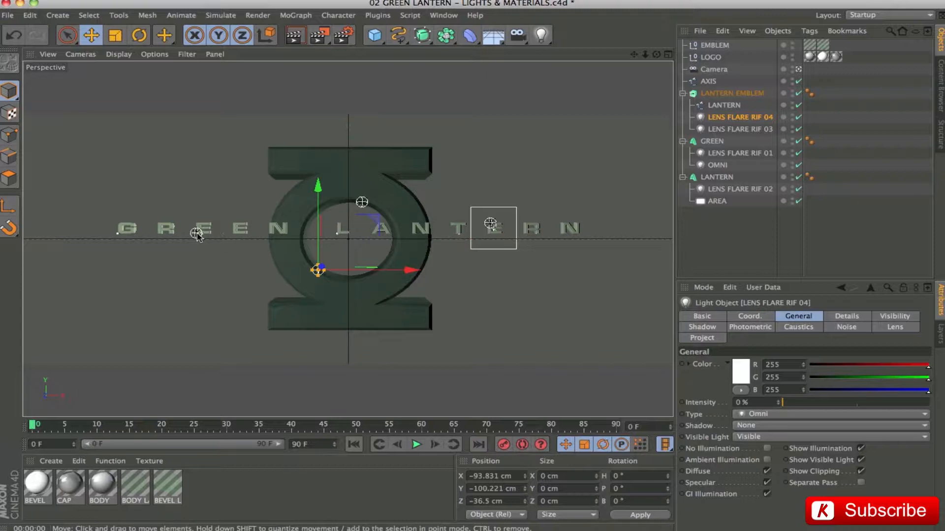
mouse_move(227, 249)
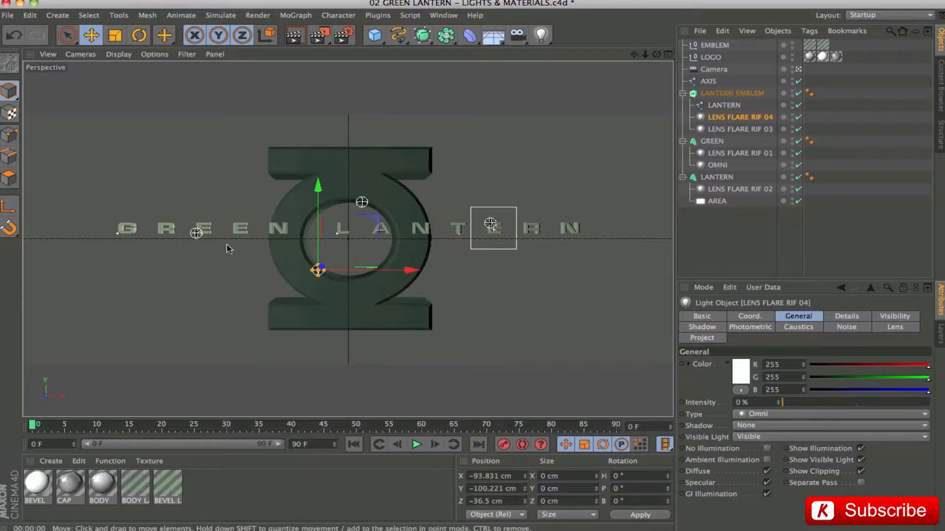
mouse_move(204, 252)
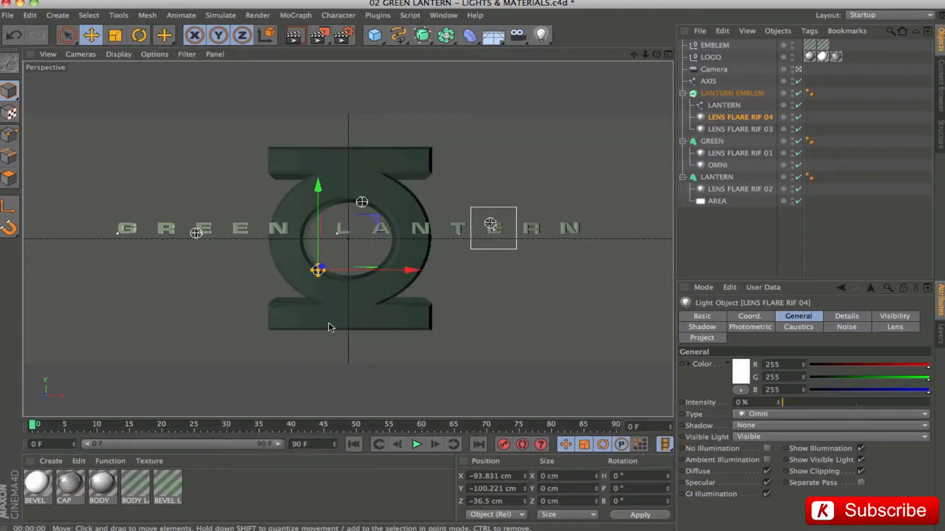
mouse_move(267, 323)
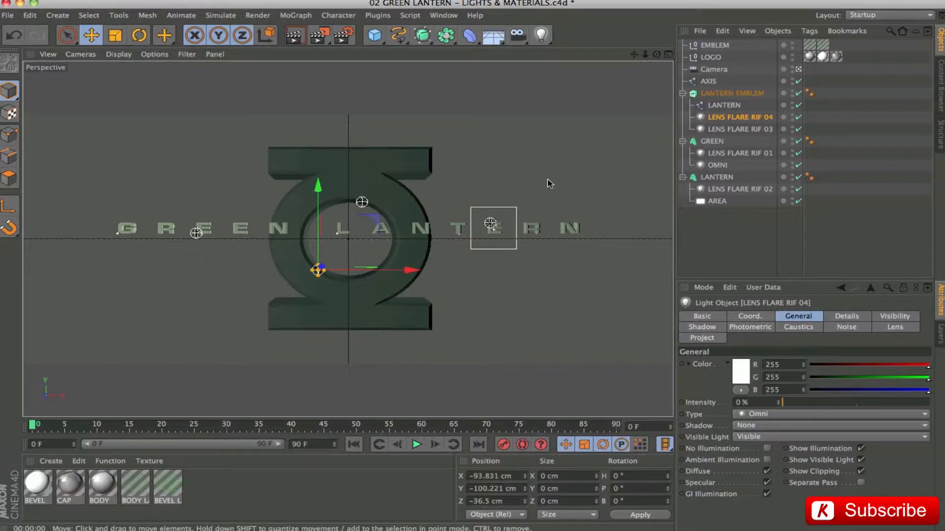
mouse_move(440, 186)
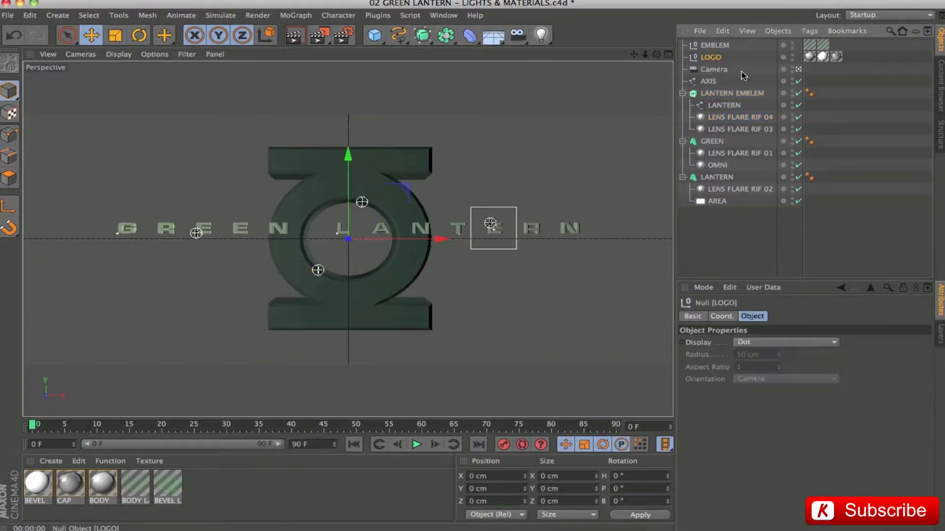
Bring up the LOGO null's properties in the maximized perspective view.
left_click(715, 44)
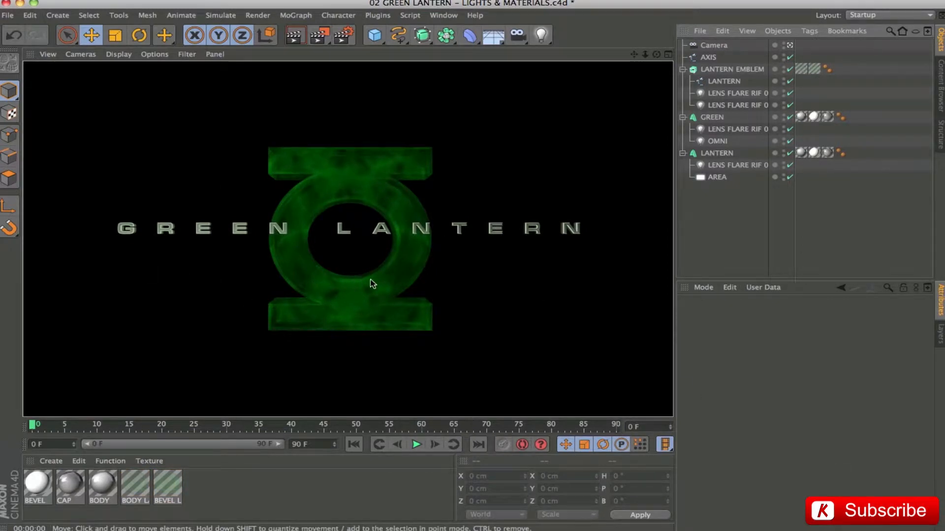
mouse_move(589, 267)
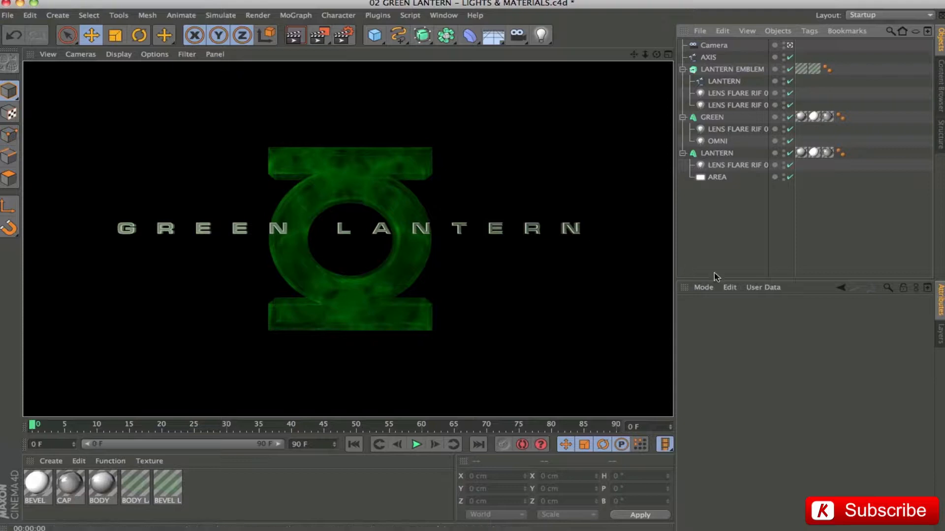
Select the LANTERN and GREEN title texts and bring up their BEVEL material.
left_click(716, 153)
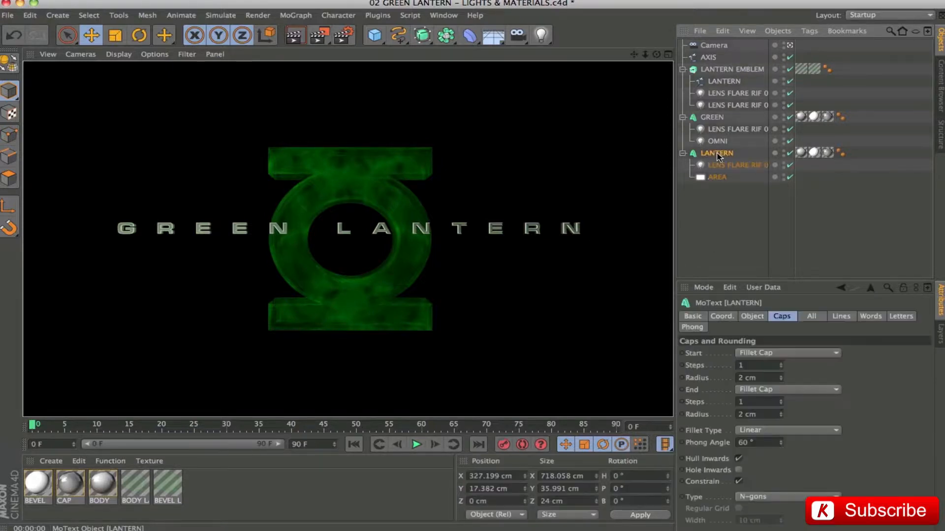
left_click(712, 117)
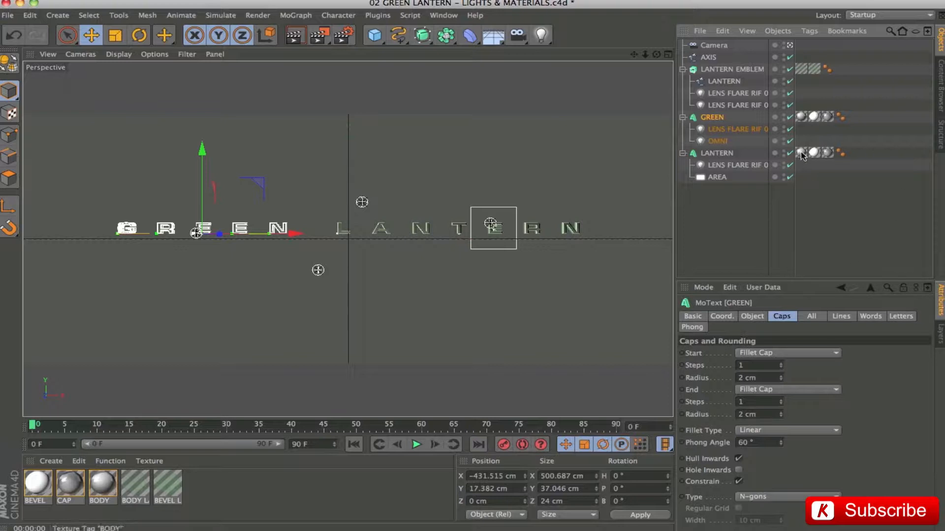
left_click(801, 152)
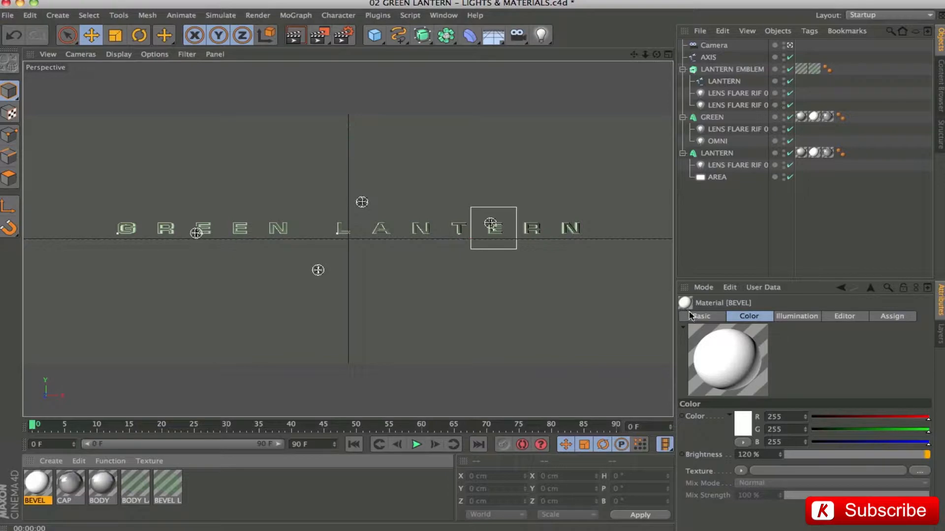
mouse_move(869, 361)
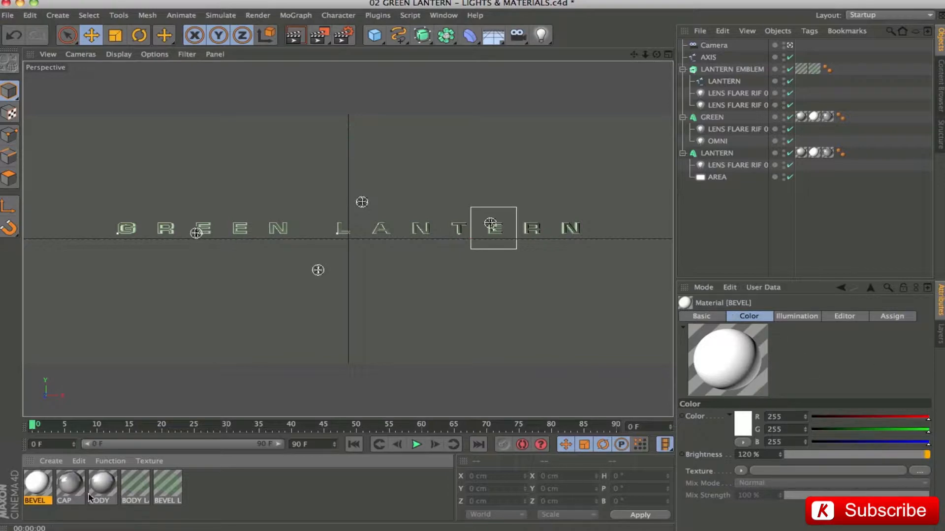
Review the CAP material's channels, colour, Fresnel reflection and plastic specular settings.
left_click(68, 487)
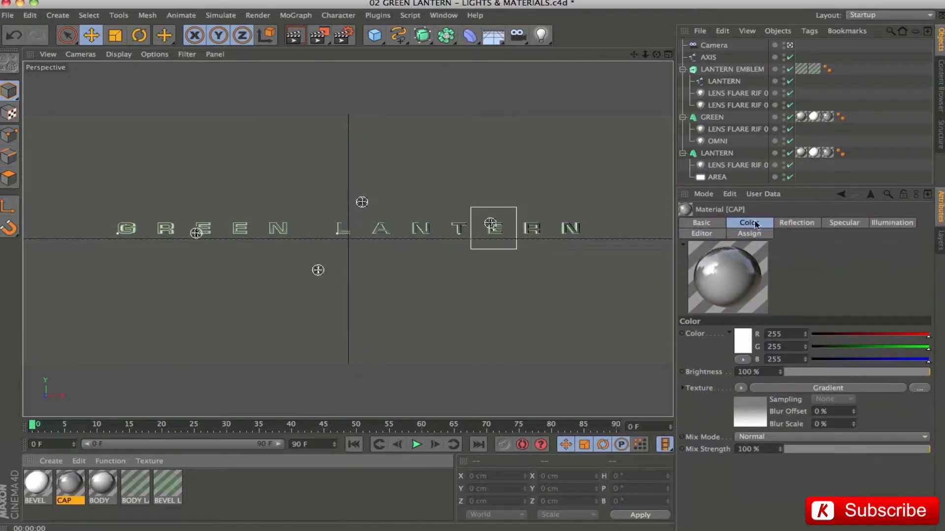
left_click(701, 222)
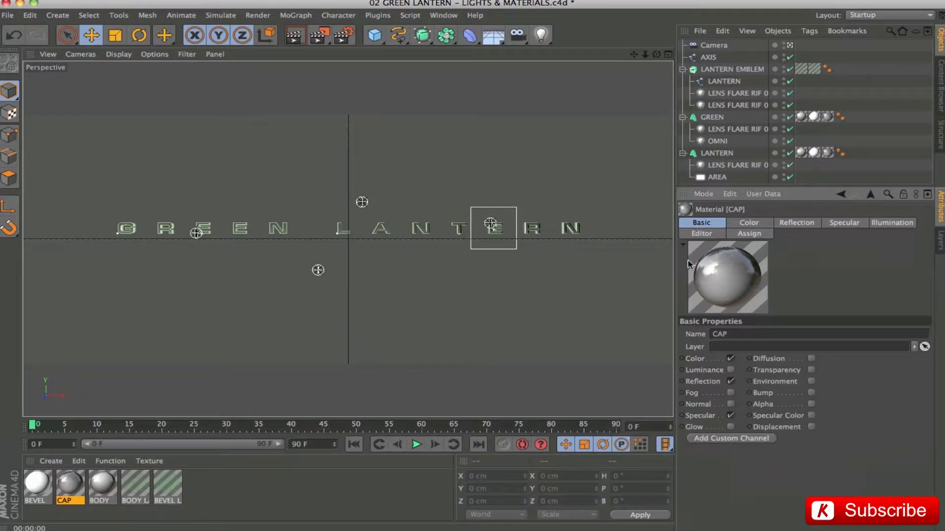
mouse_move(783, 203)
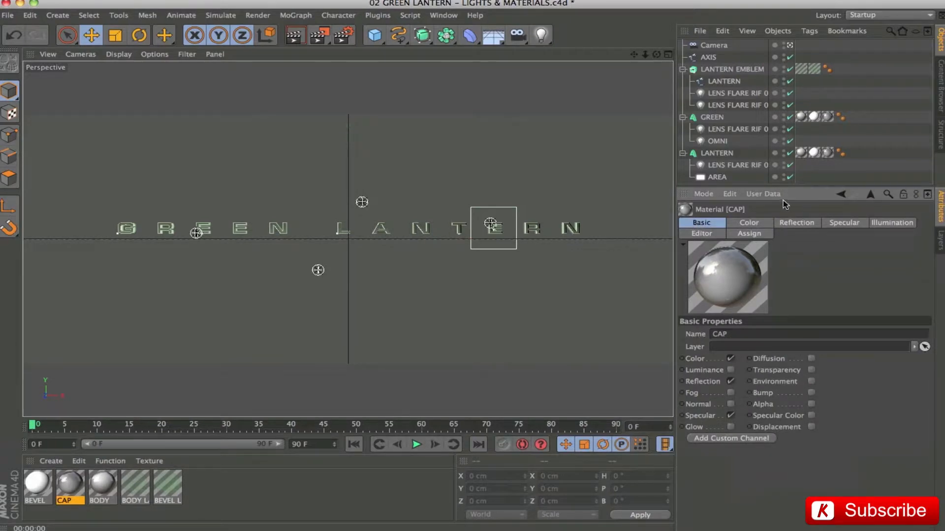
left_click(750, 222)
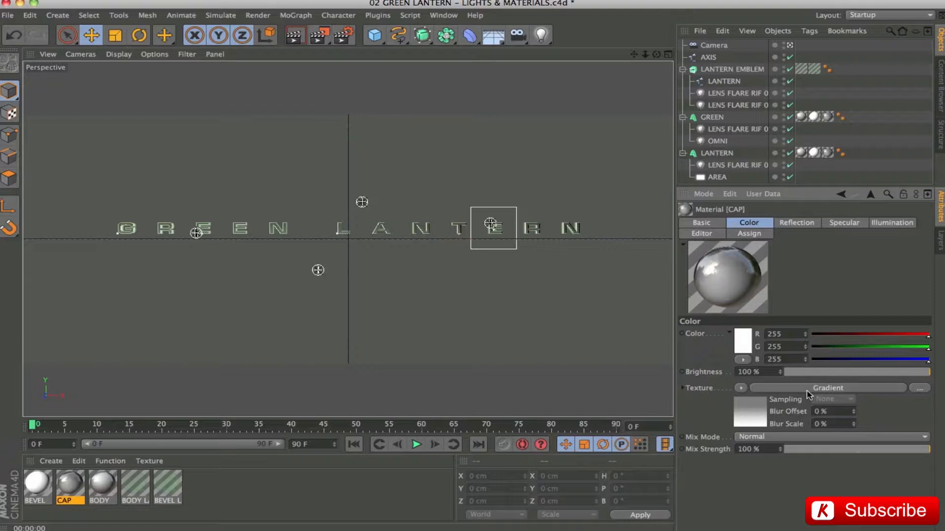
mouse_move(751, 417)
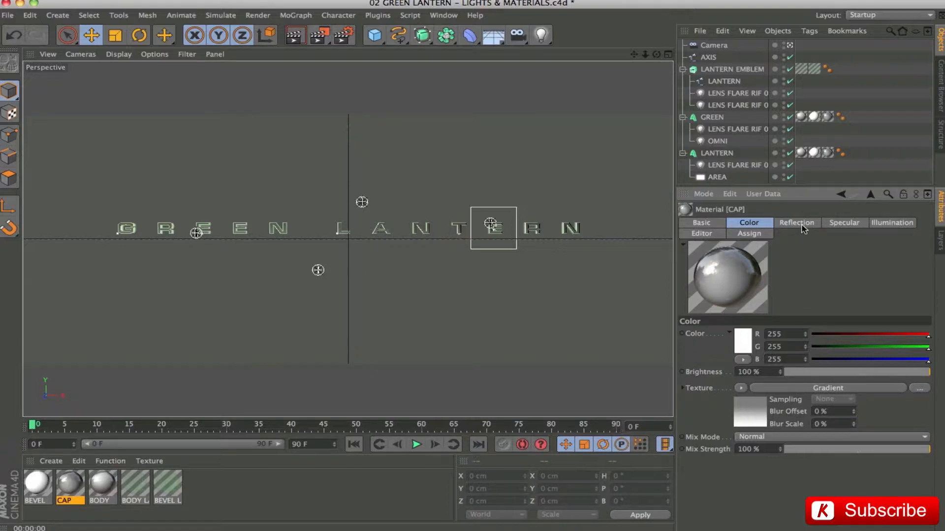
left_click(796, 223)
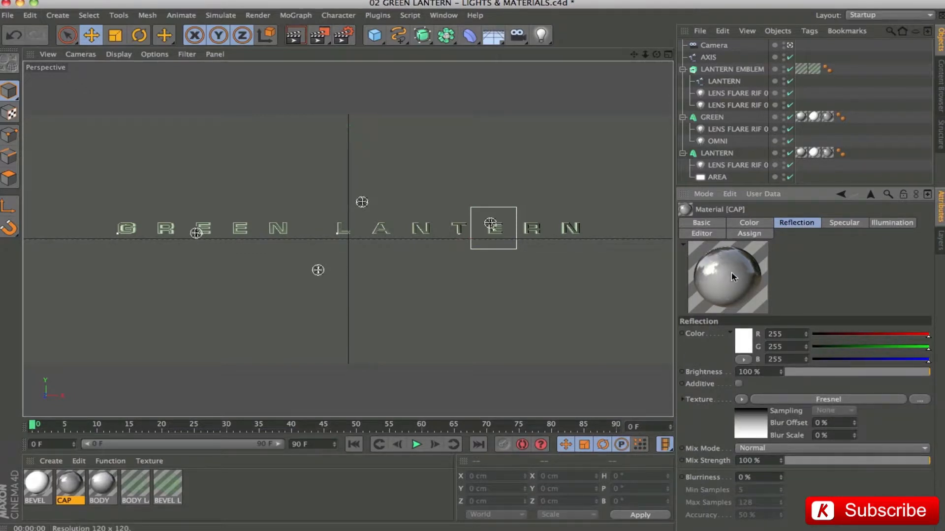
left_click(844, 223)
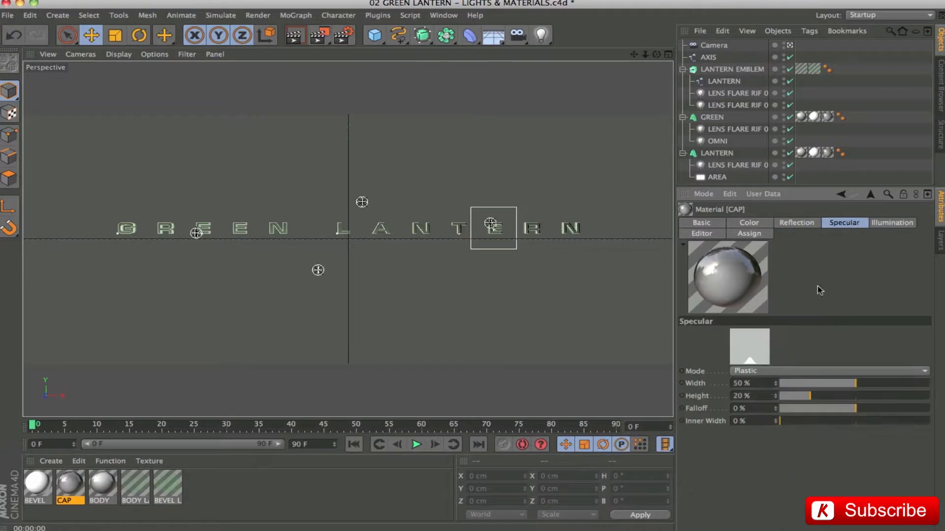
mouse_move(837, 428)
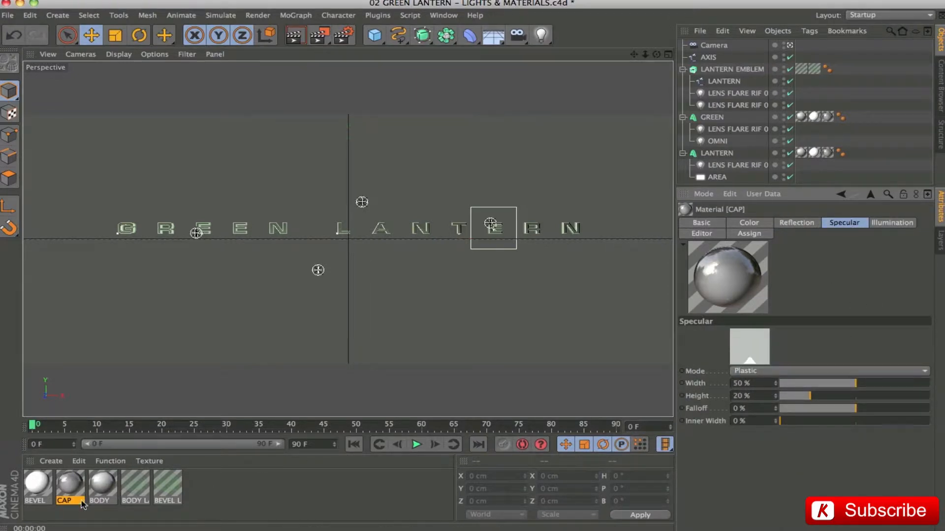
Review the BODY material's reflection and colour settings, then return to the CAP material.
left_click(101, 485)
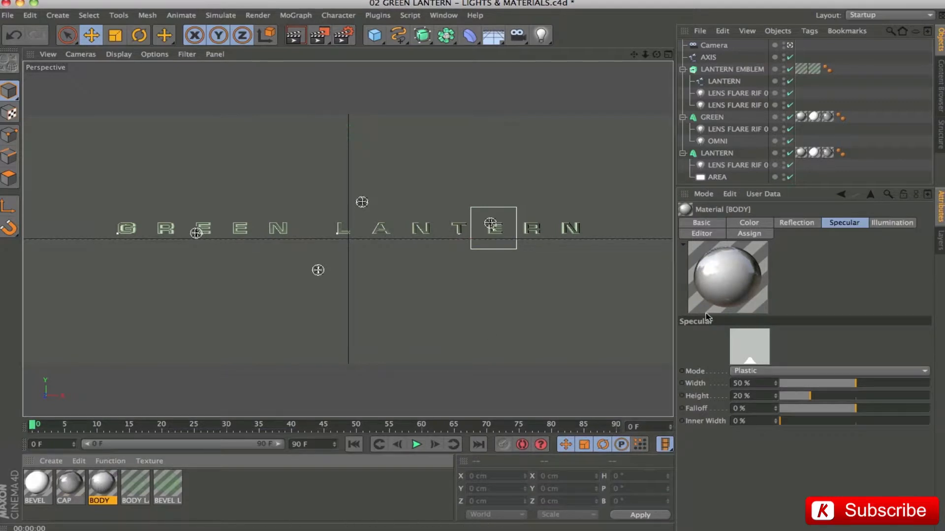
mouse_move(812, 237)
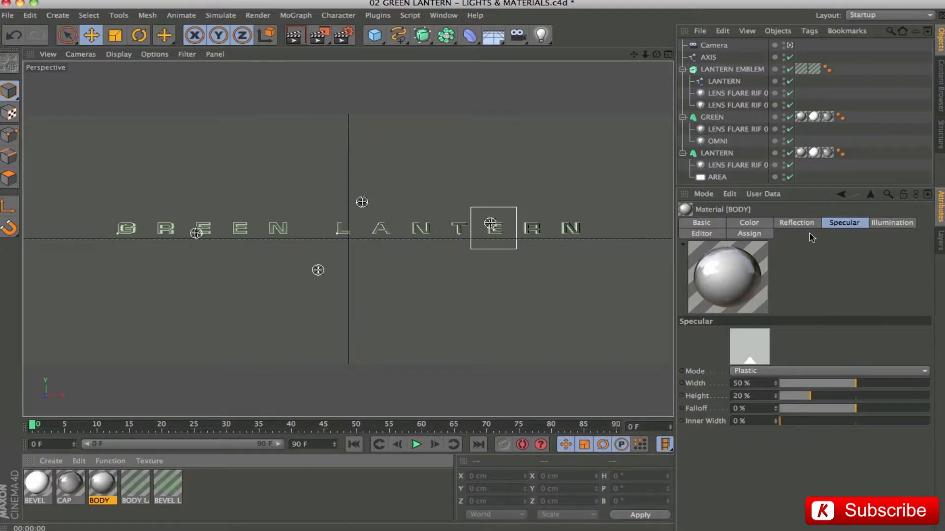
left_click(796, 223)
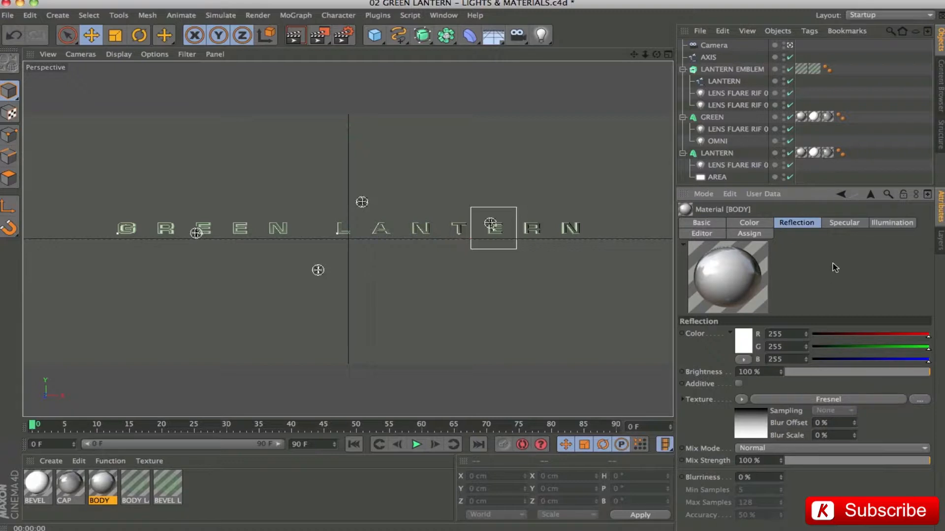
left_click(749, 222)
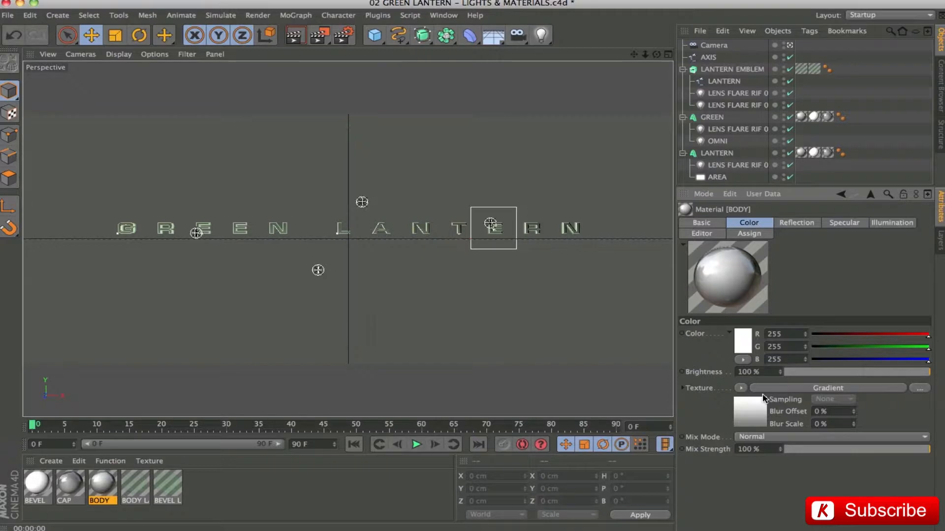
left_click(68, 485)
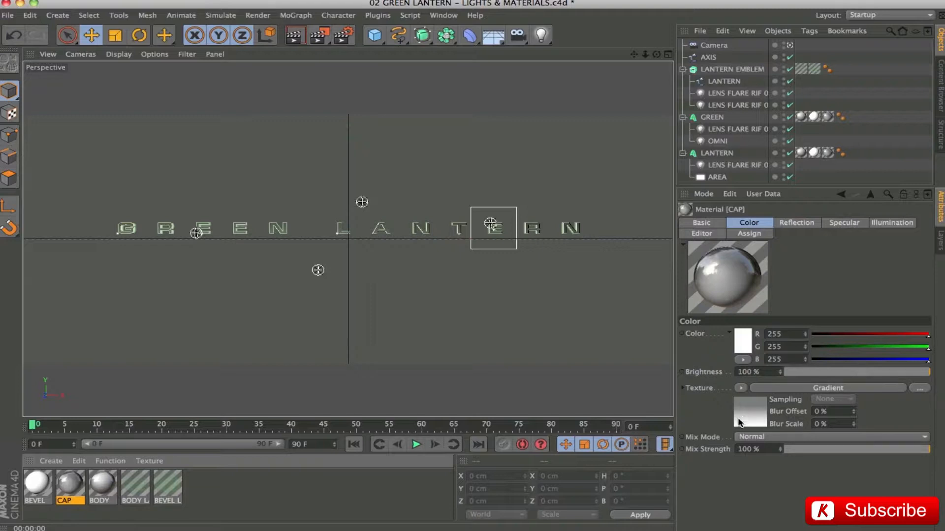
mouse_move(211, 497)
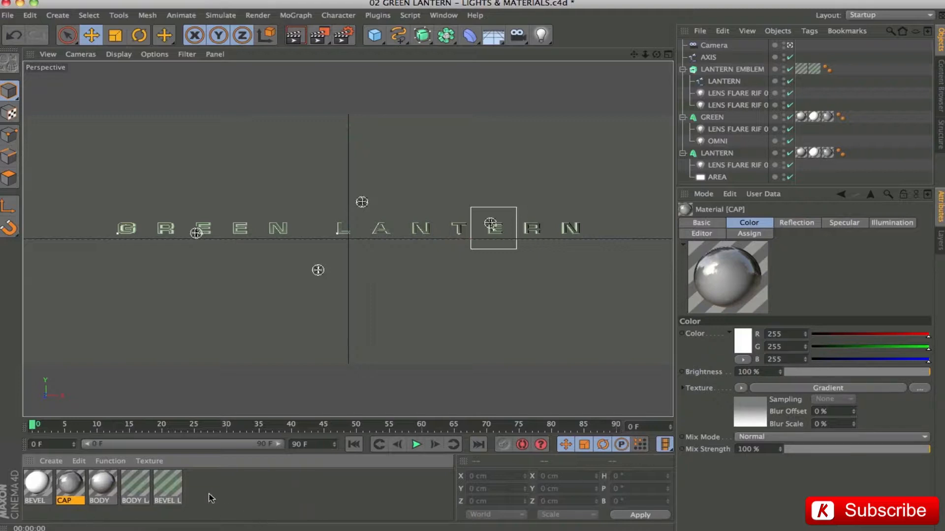
Bring up the BODY LANTERN and BEVEL LANTERN materials and select the LANTERN EMBLEM object.
left_click(134, 485)
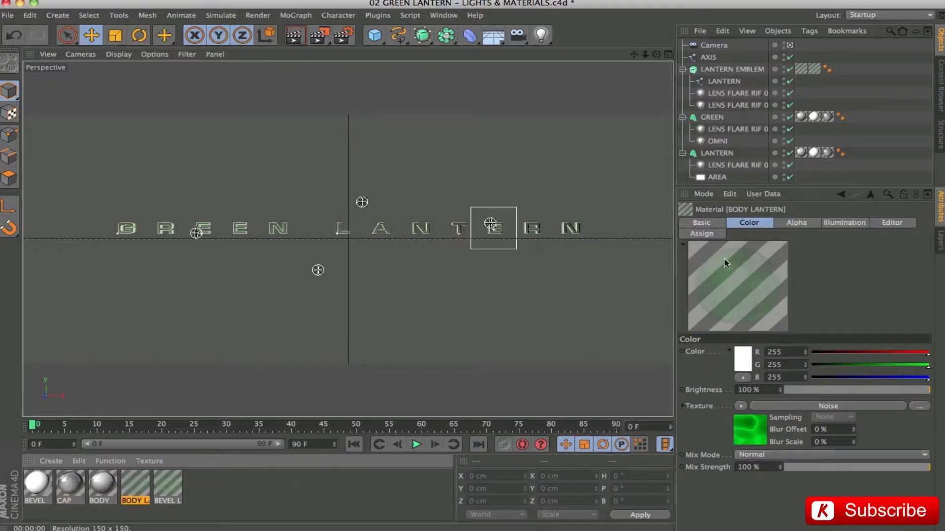
left_click(167, 485)
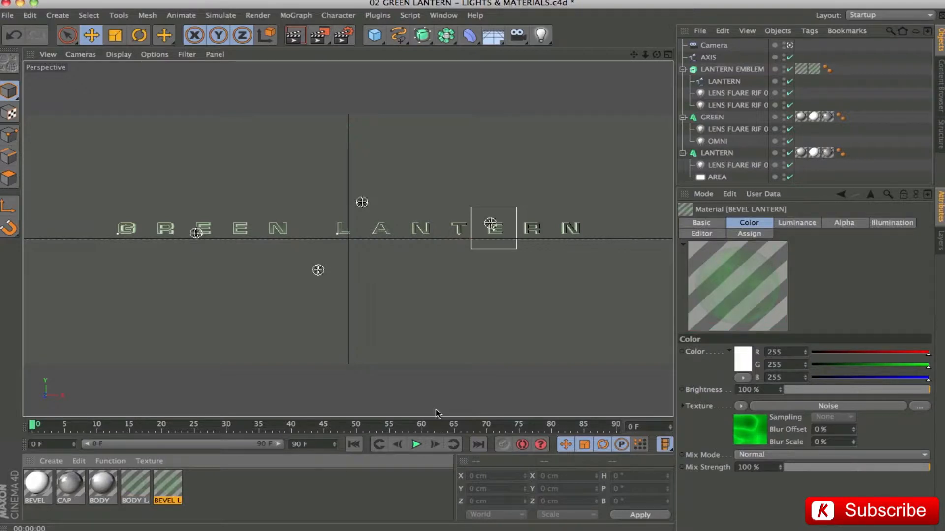
mouse_move(667, 157)
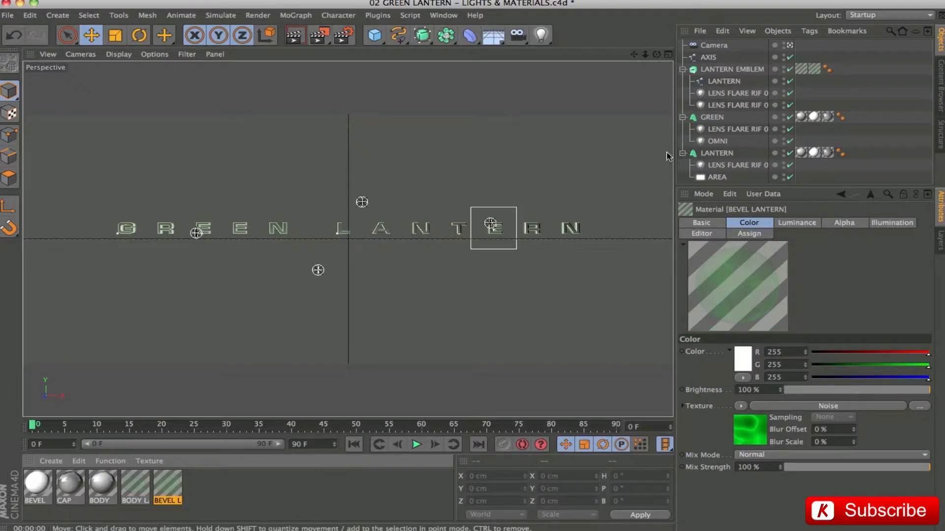
left_click(732, 69)
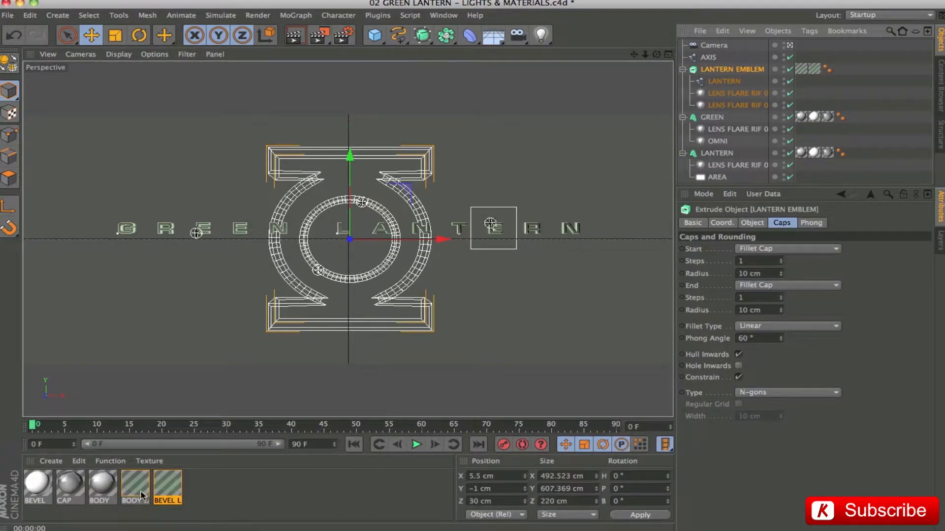
left_click(134, 485)
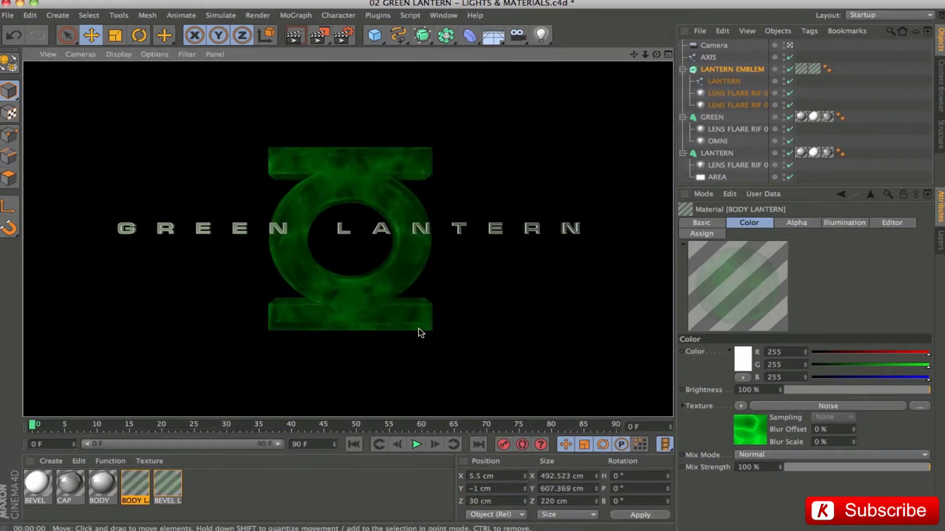
mouse_move(149, 475)
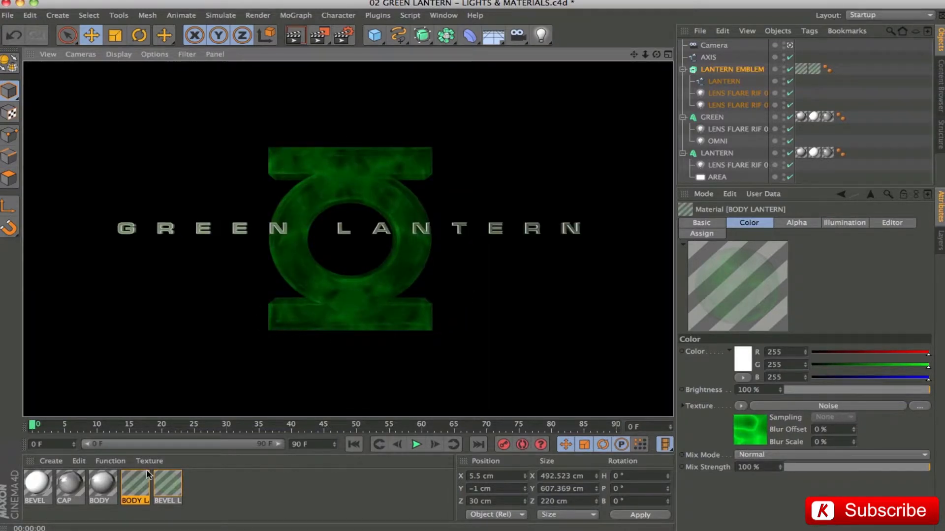
Review the bevel material's green luminance and the body material's noise alpha and colour settings.
left_click(167, 486)
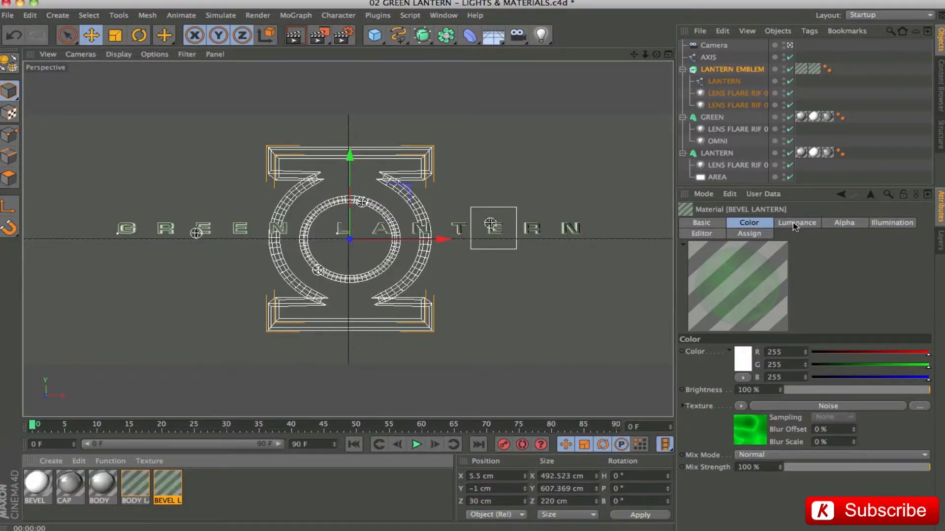
left_click(796, 222)
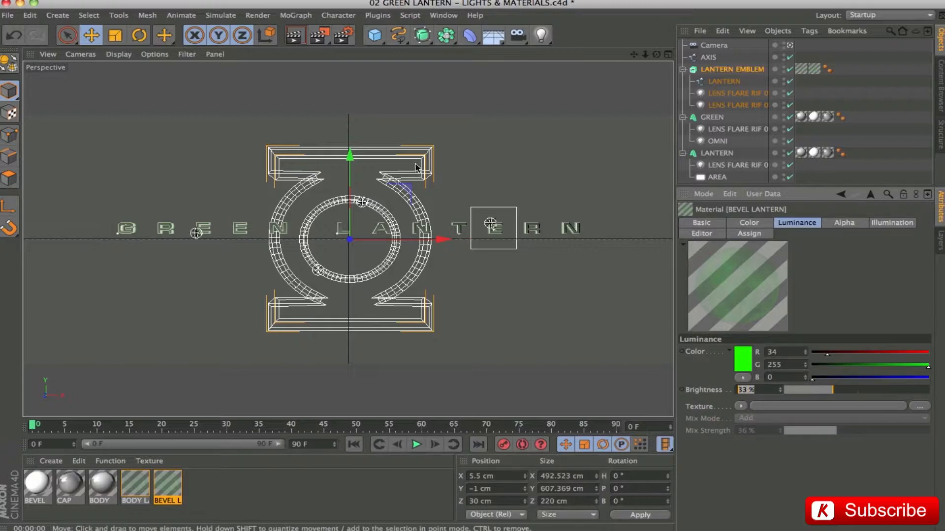
mouse_move(342, 143)
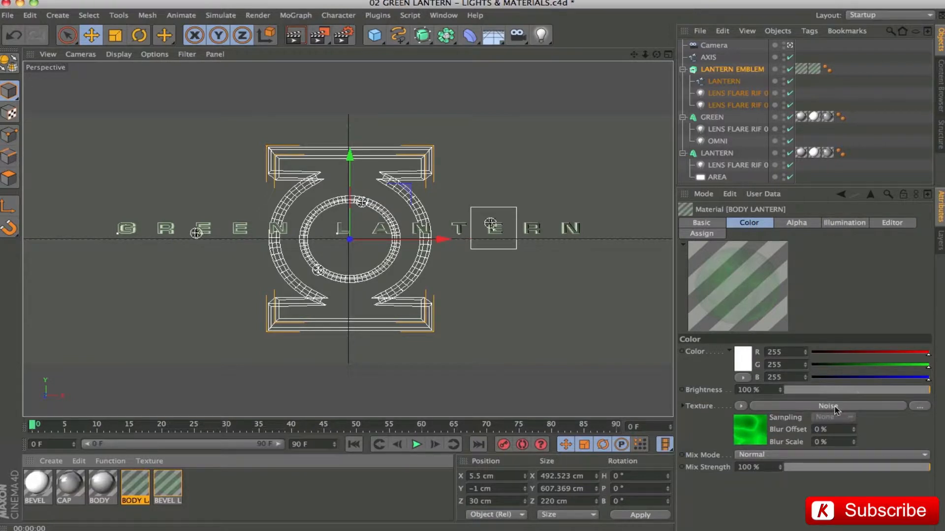
left_click(796, 224)
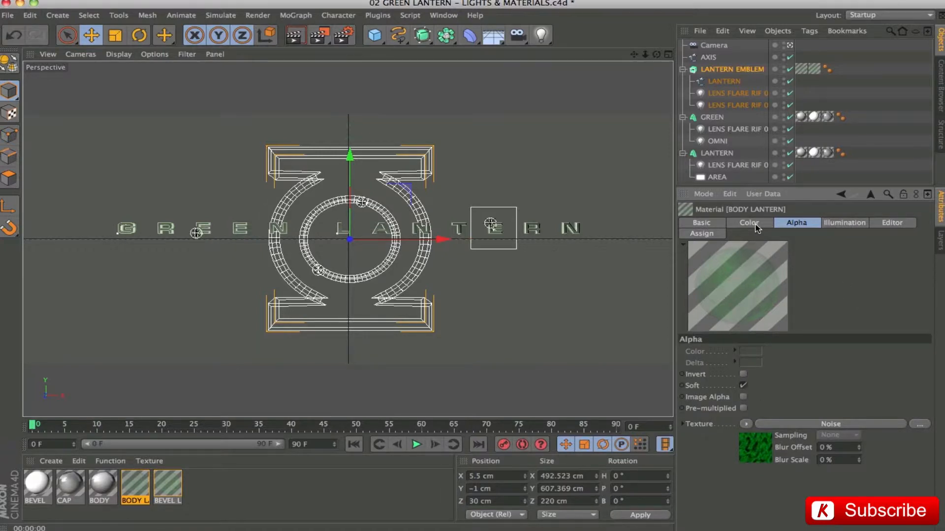
left_click(749, 222)
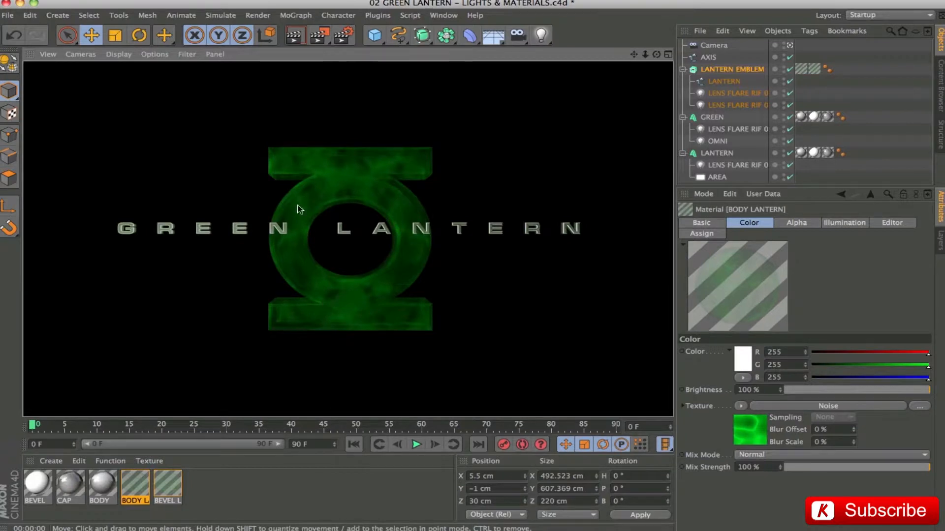
mouse_move(389, 295)
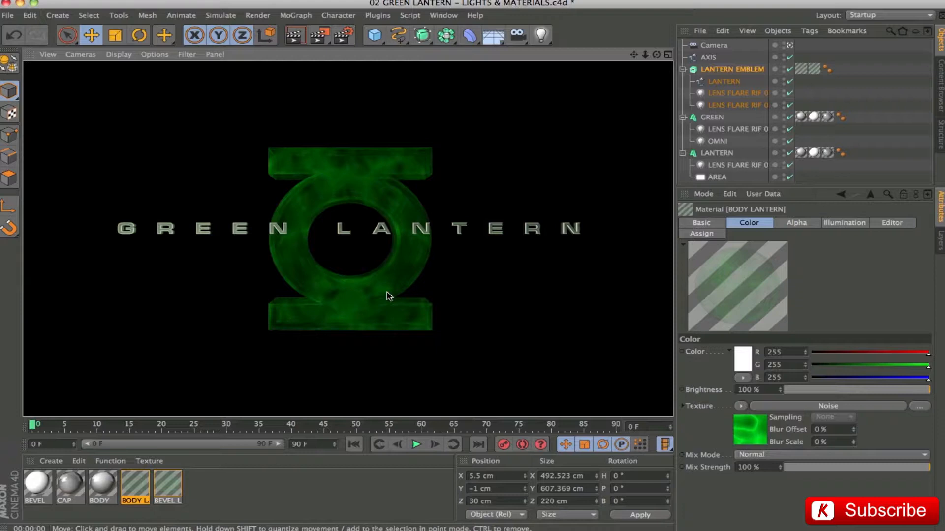
mouse_move(397, 164)
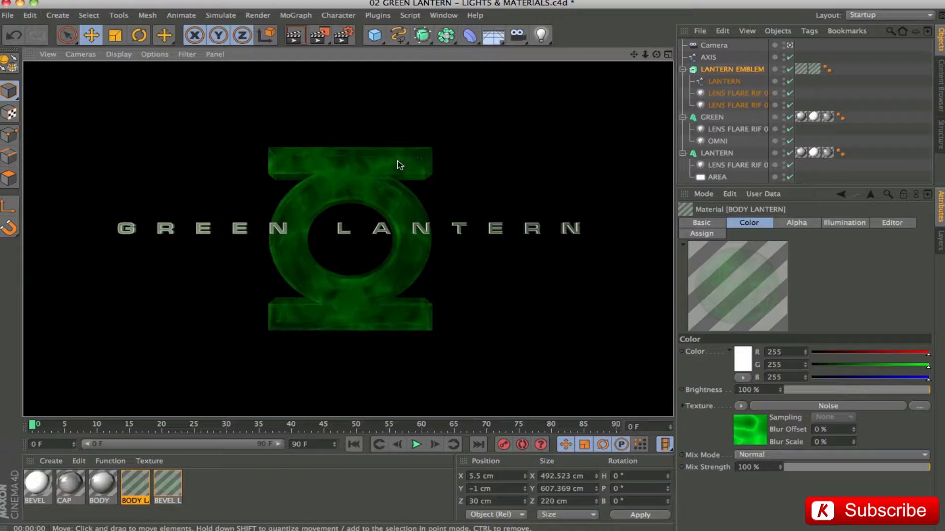
mouse_move(435, 151)
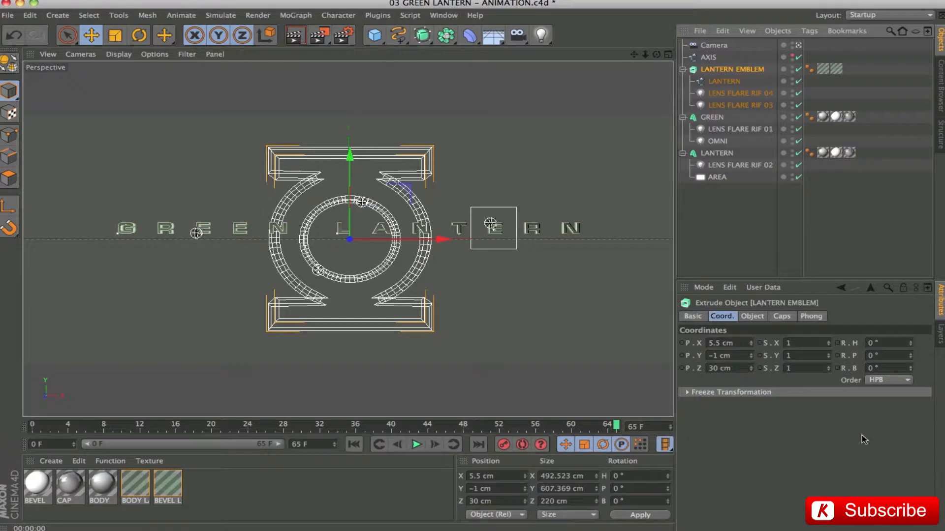
mouse_move(716, 176)
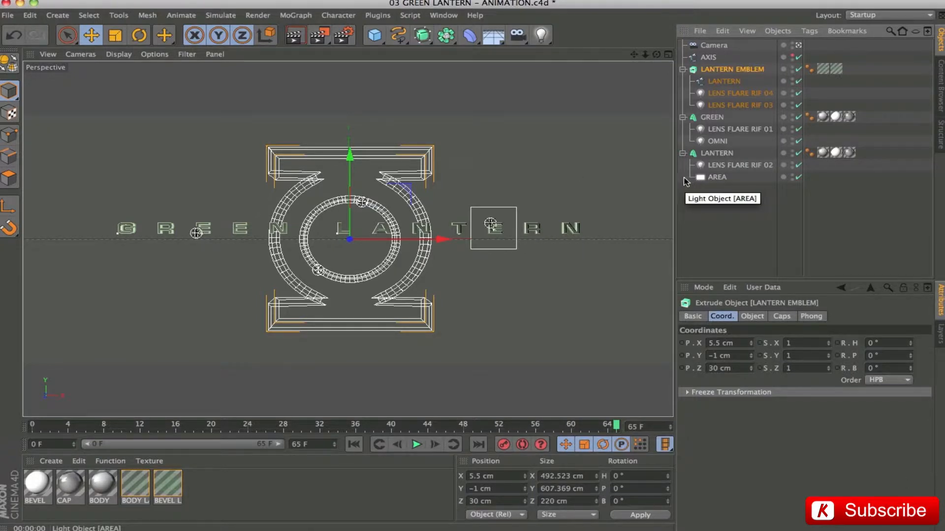
mouse_move(798, 47)
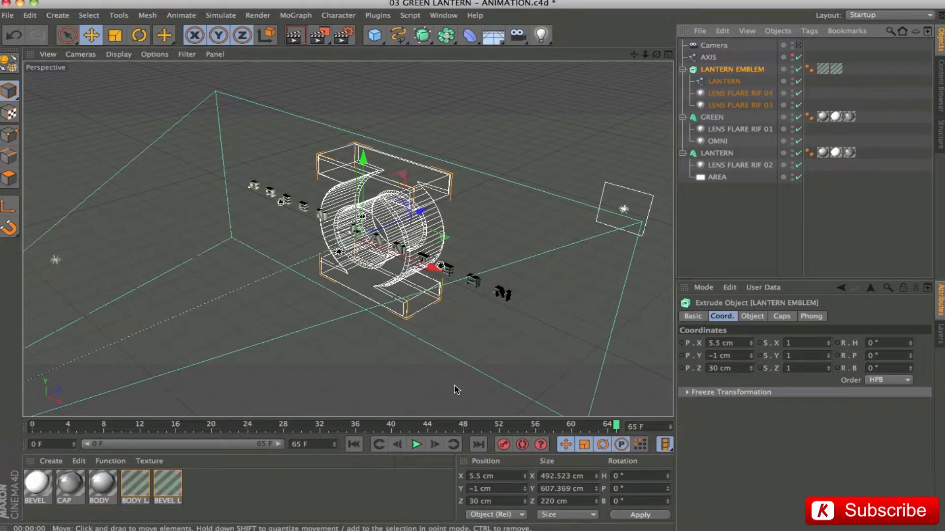
mouse_move(504, 234)
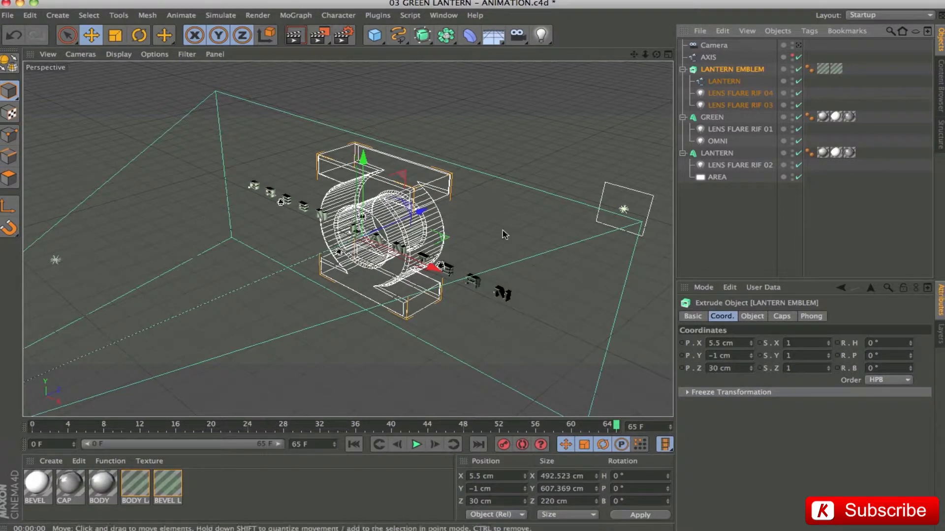
mouse_move(48, 434)
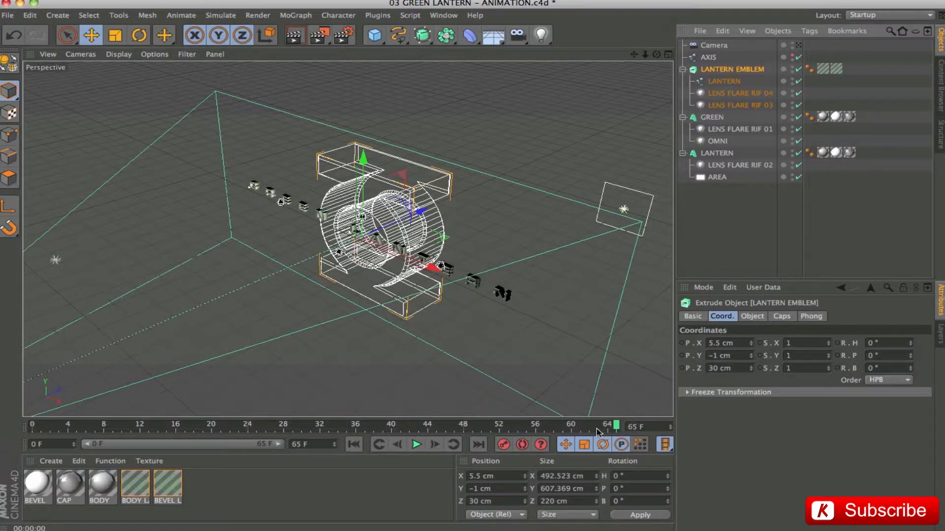
Rewind to the first frame and play back the camera fly-in around the emblem, then stop.
left_click(354, 445)
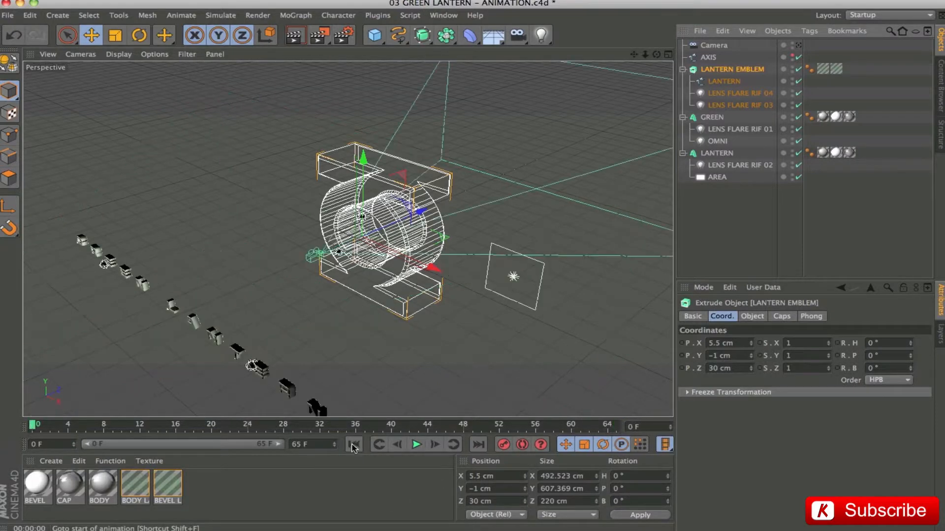
left_click(417, 444)
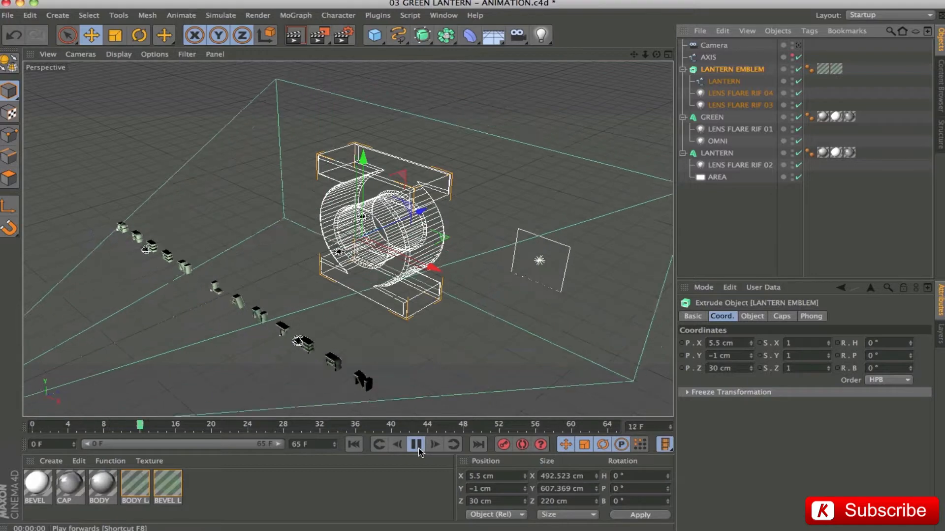
left_click(416, 443)
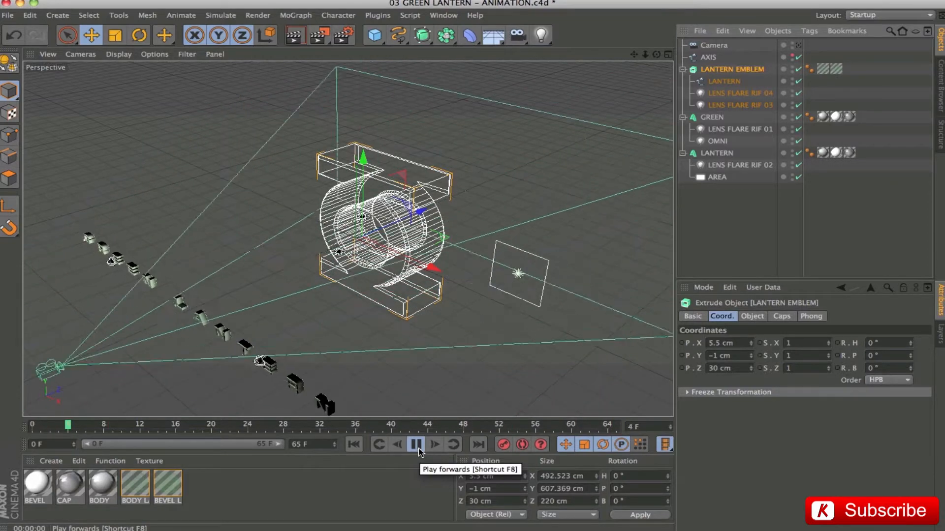
left_click(415, 443)
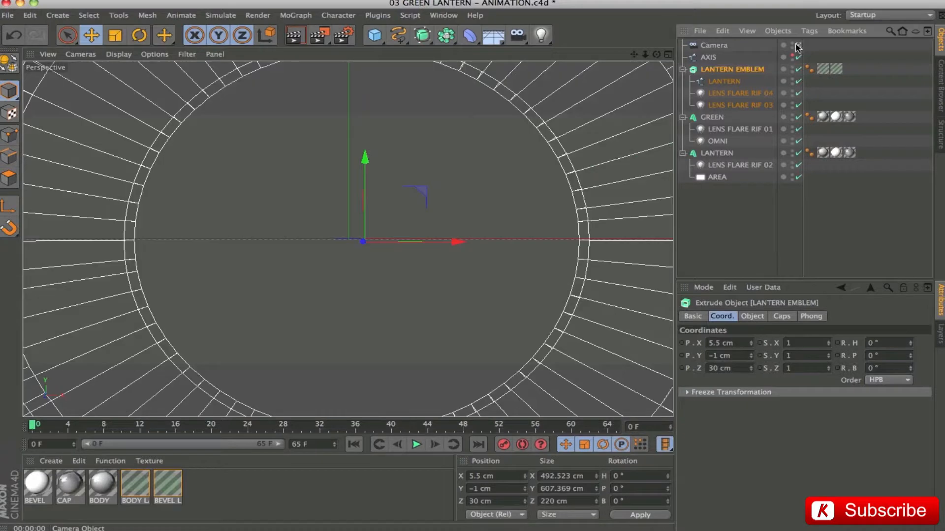
mouse_move(400, 455)
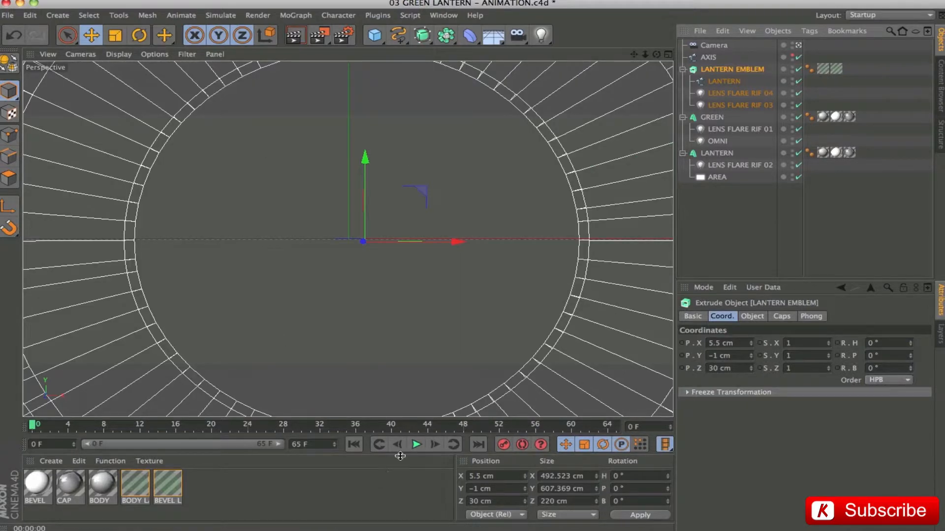
Replay the animation briefly, stop it and select the Camera object.
left_click(416, 445)
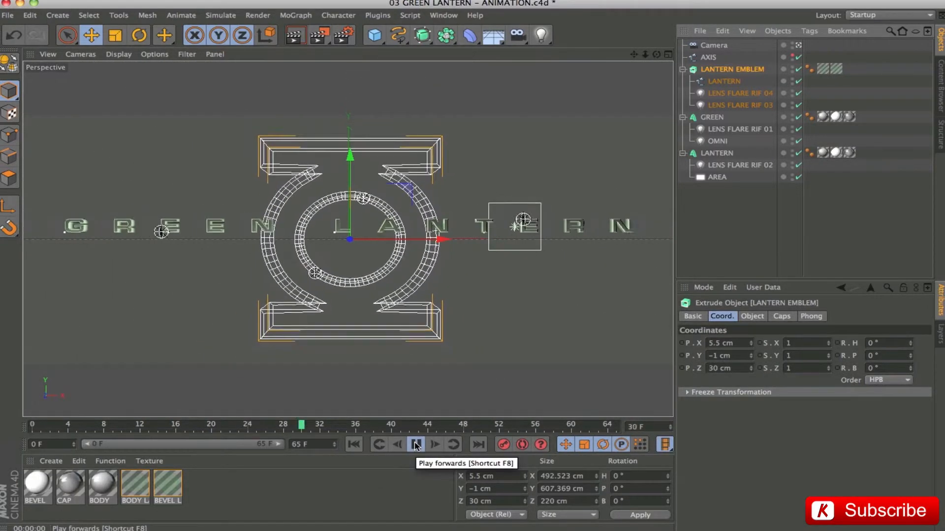
left_click(415, 445)
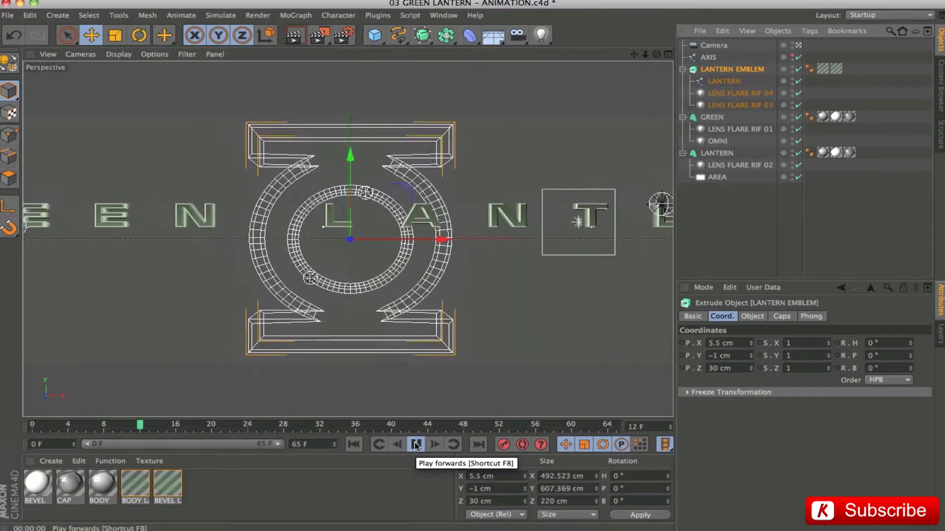
left_click(417, 445)
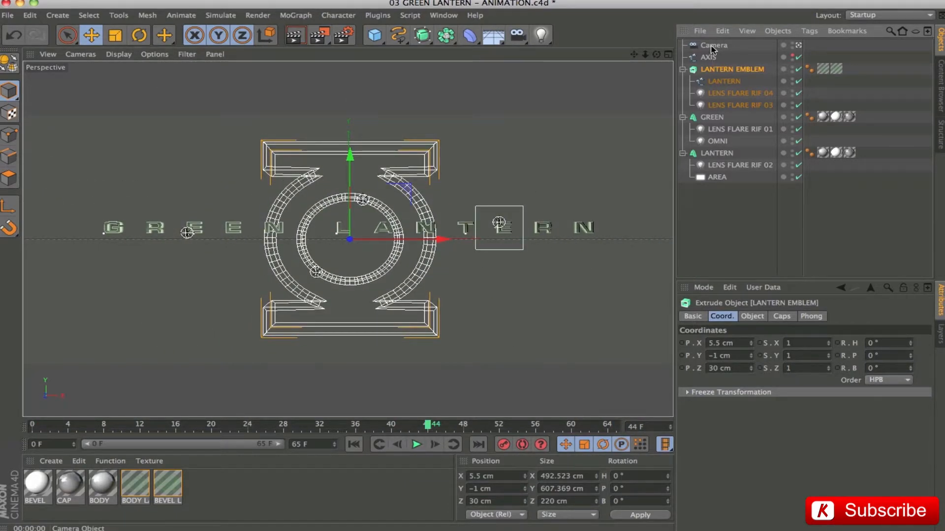
left_click(714, 45)
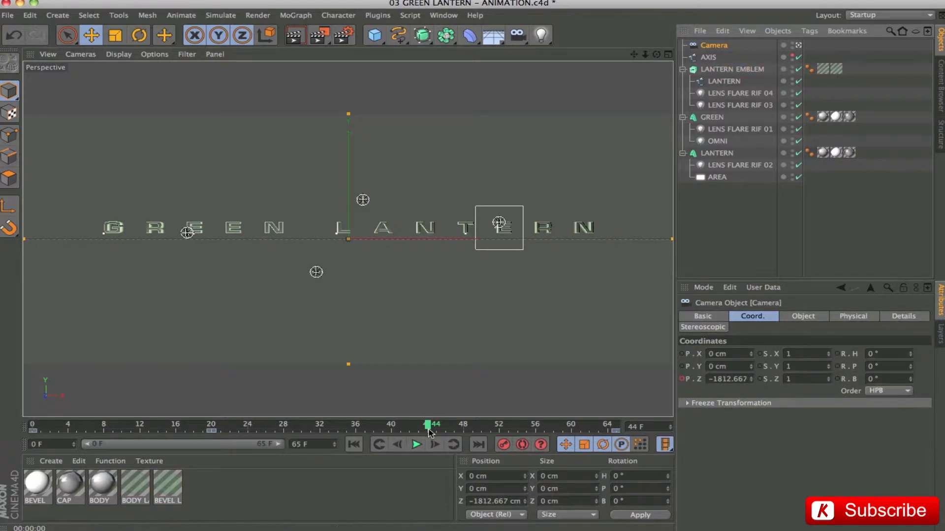
Scrub from frame 0 to frame 65, watching the camera's P.Z go from −180 cm to −1920 cm.
left_click(33, 426)
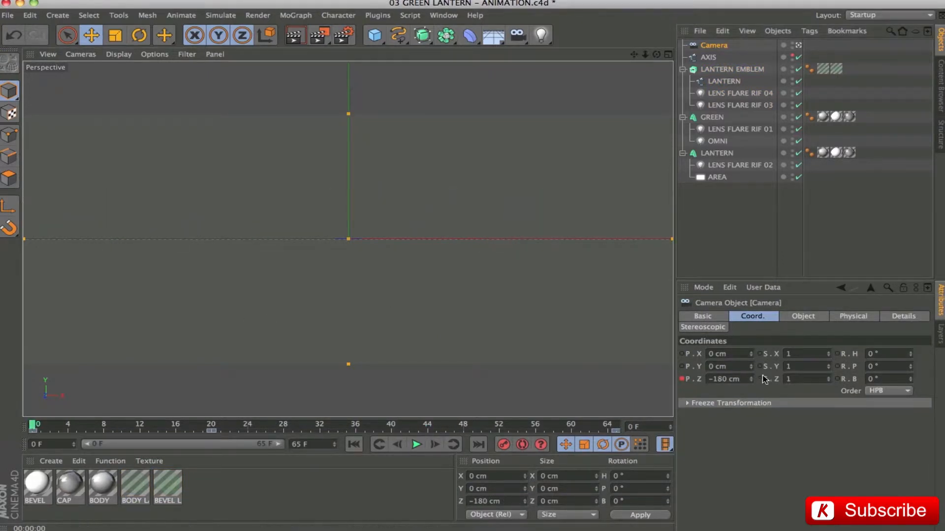
left_click(727, 379)
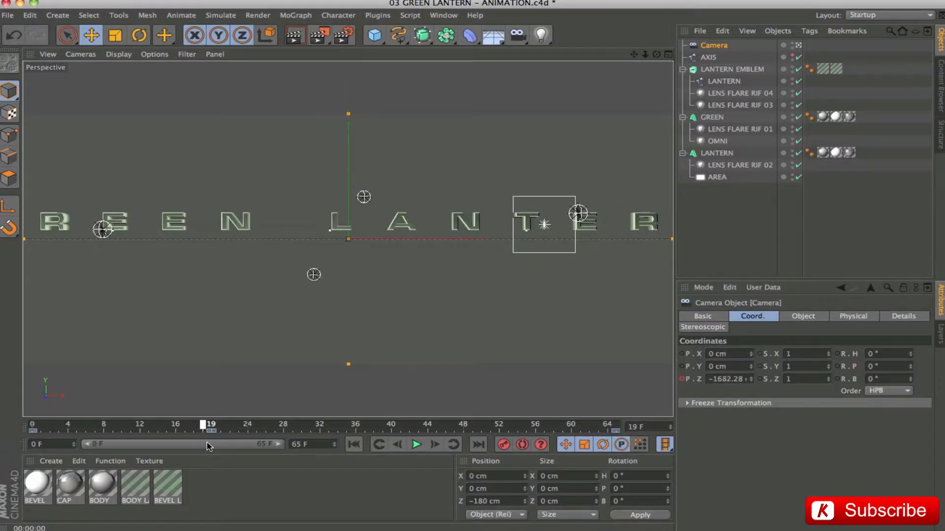
left_click_drag(209, 427, 218, 426)
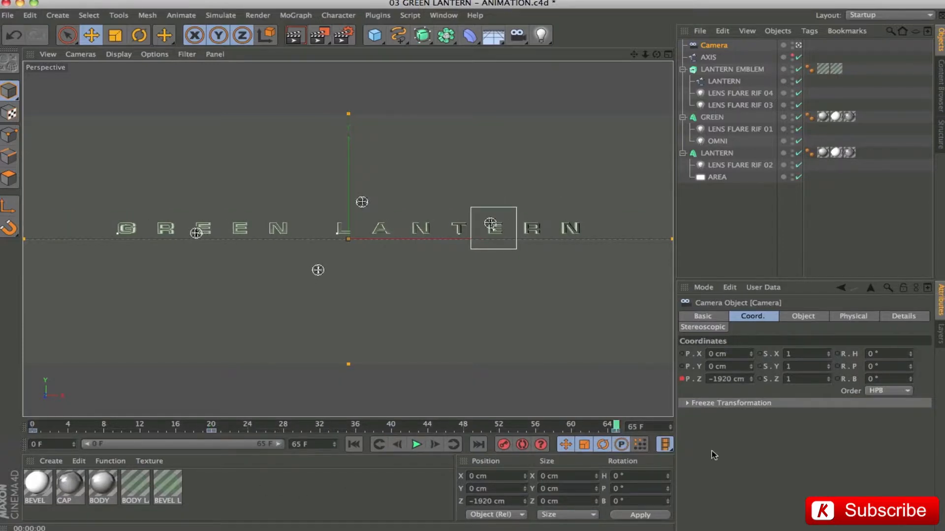
mouse_move(549, 223)
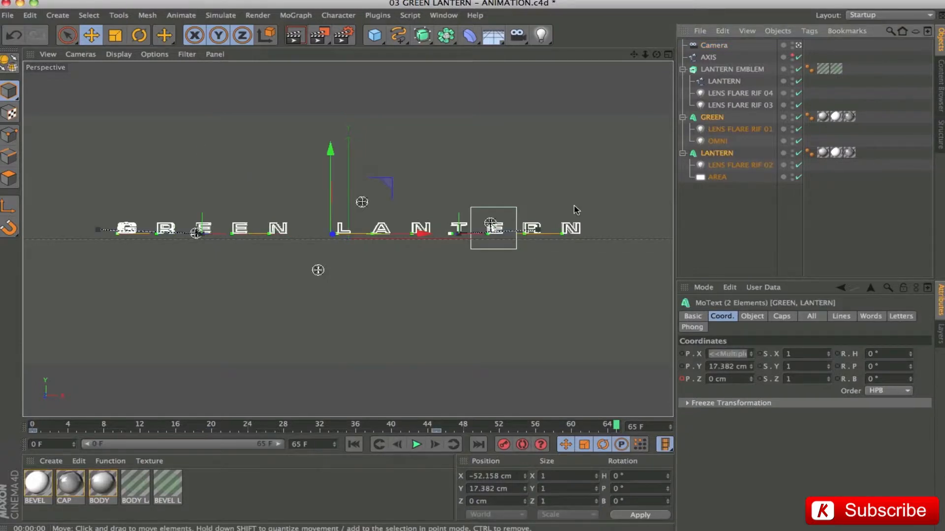
mouse_move(624, 425)
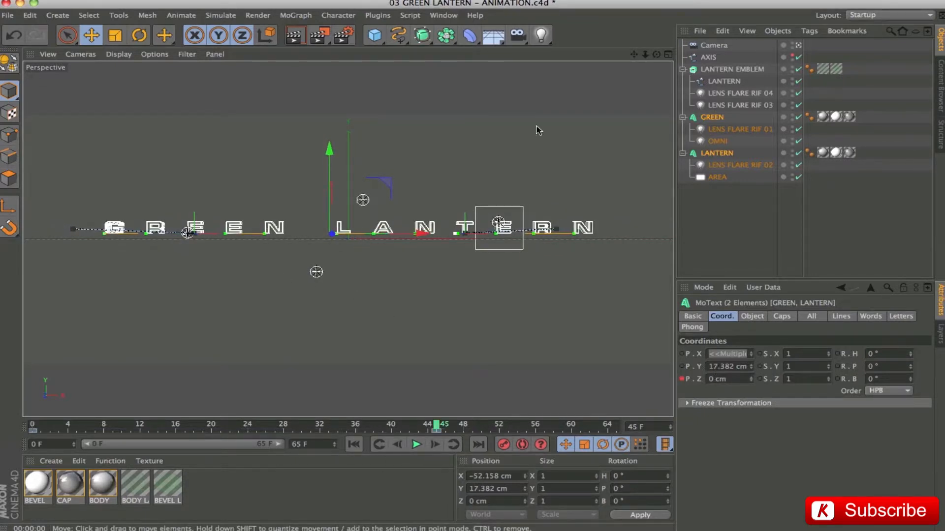
Select LENS FLARE RIF 02 to show its white, 0% intensity light settings.
left_click(717, 141)
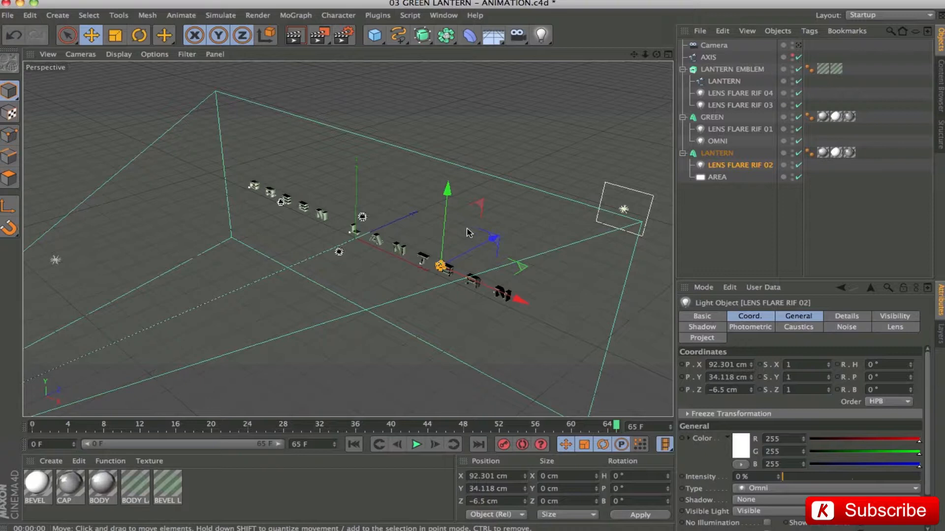
mouse_move(120, 303)
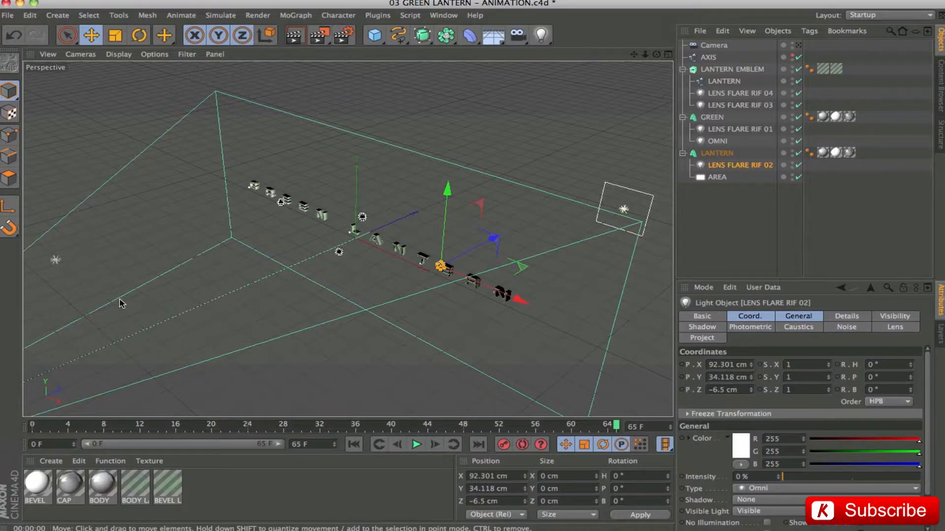
mouse_move(68, 240)
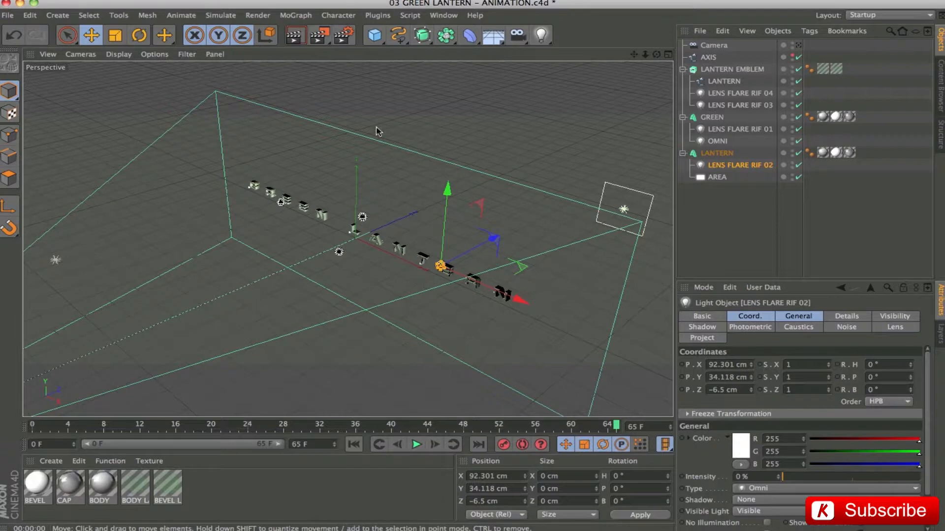
mouse_move(504, 178)
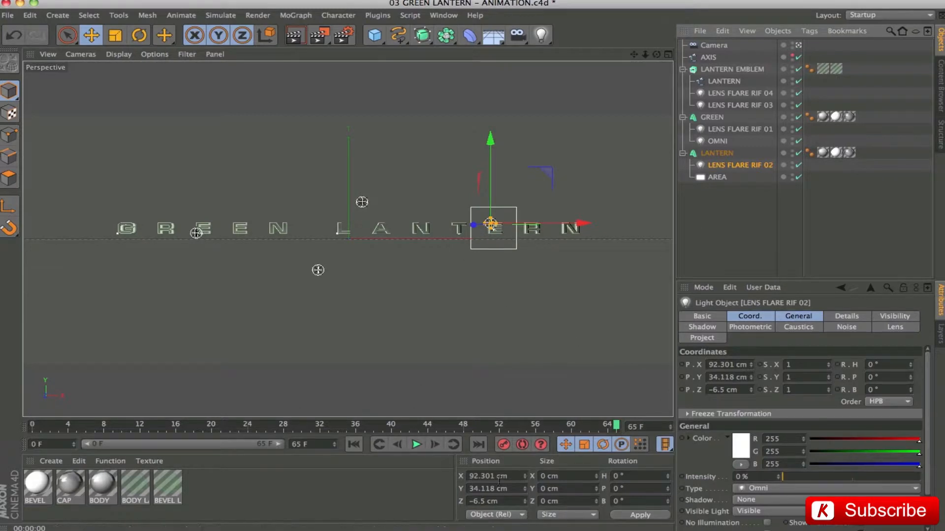
Play the animation, stop at frame 41 and render a viewport preview of the emblem behind the title.
left_click(417, 445)
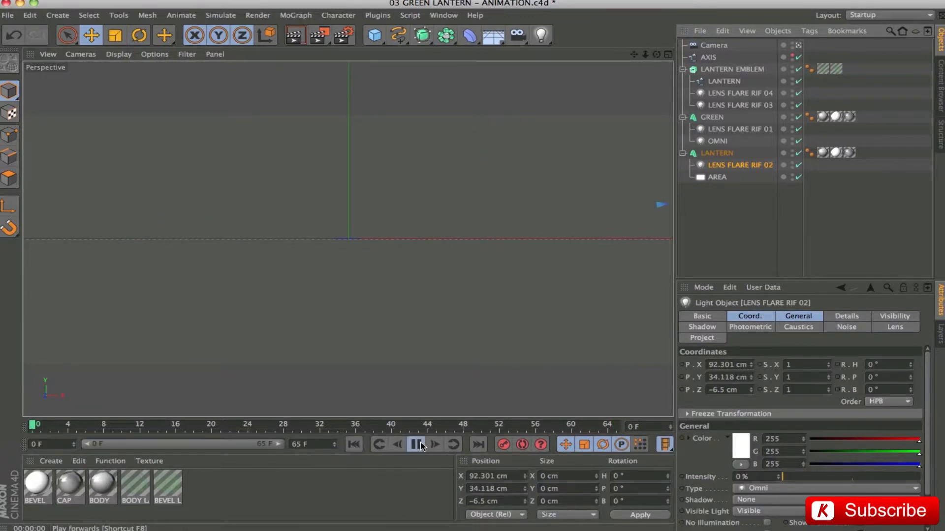
left_click(417, 445)
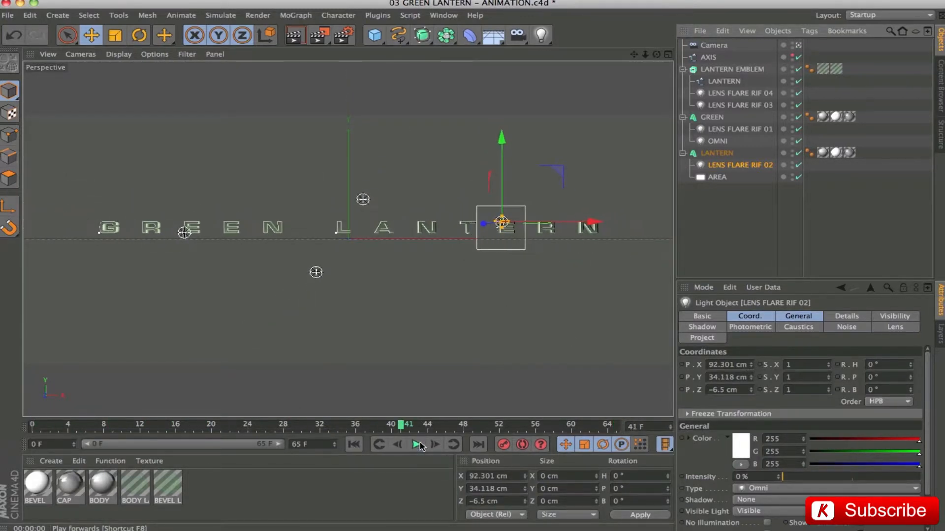
left_click(417, 445)
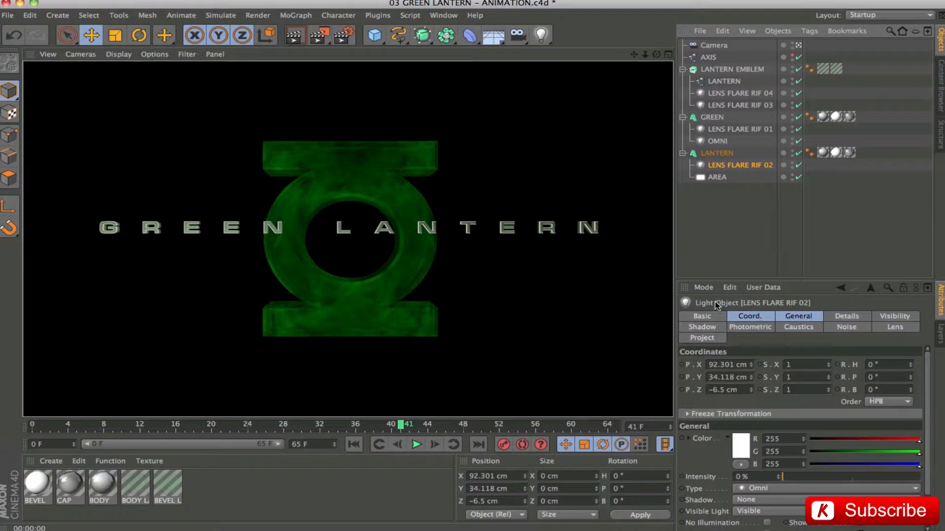
mouse_move(463, 446)
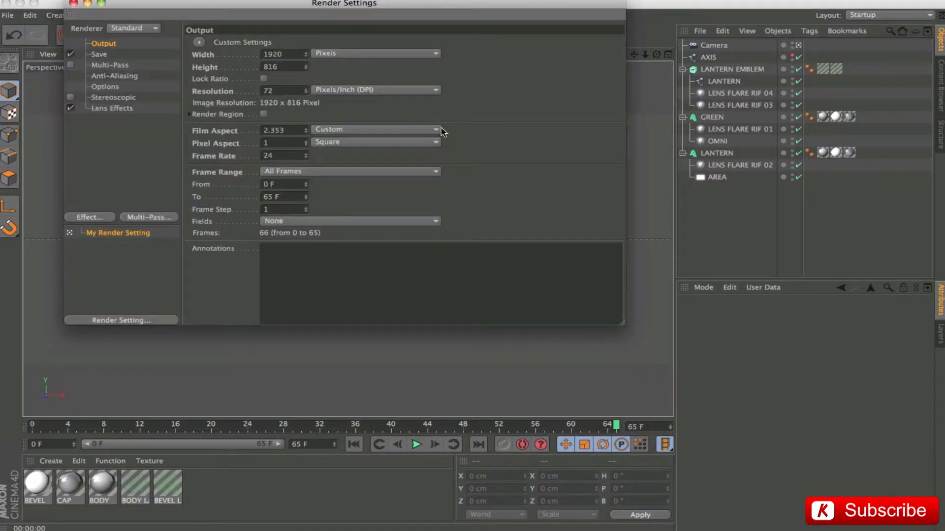
In Render Settings, review the 1920×816, 24 fps output and untick Lens Effects.
left_click(280, 67)
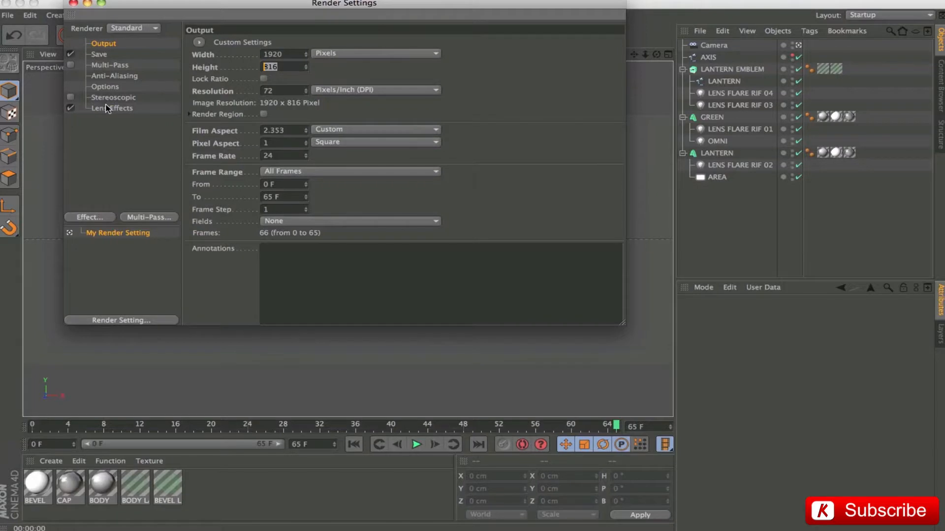
left_click(112, 108)
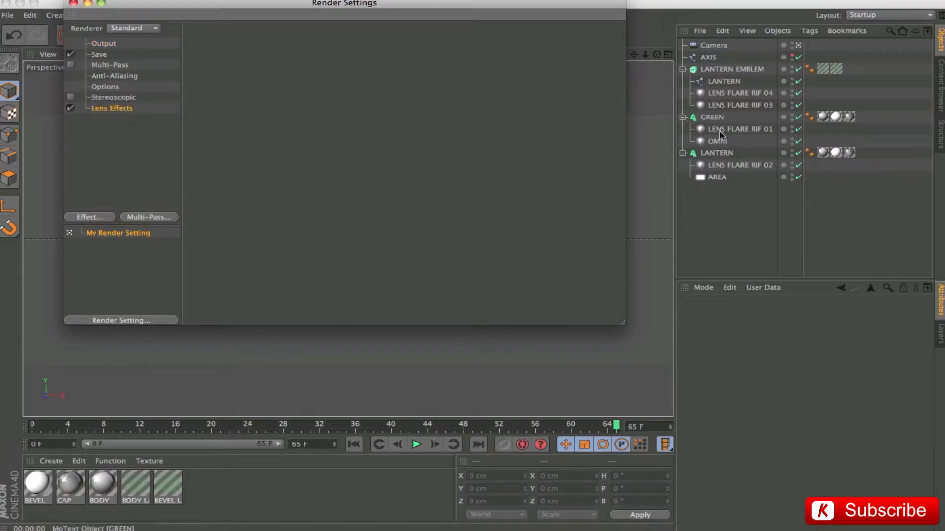
left_click(71, 109)
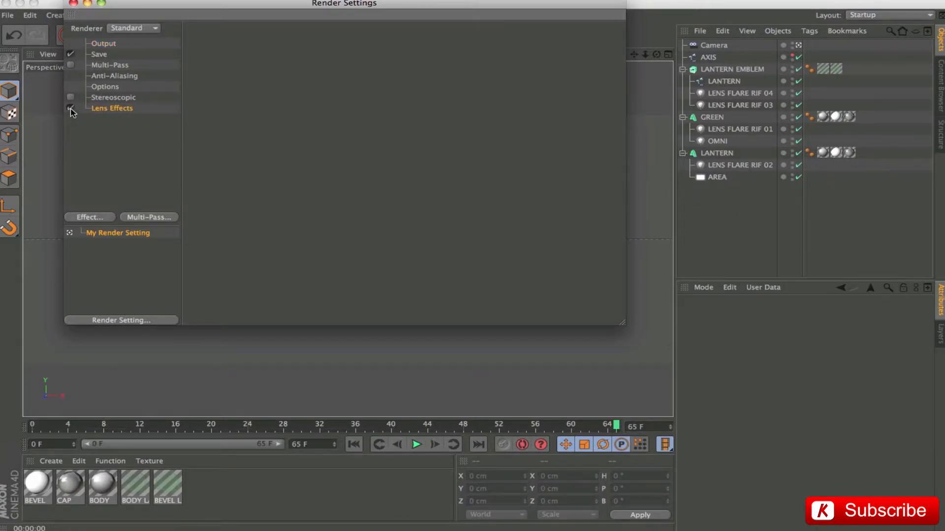
Check the Save format is QuickTime Movie, return to Output and close Render Settings.
left_click(98, 53)
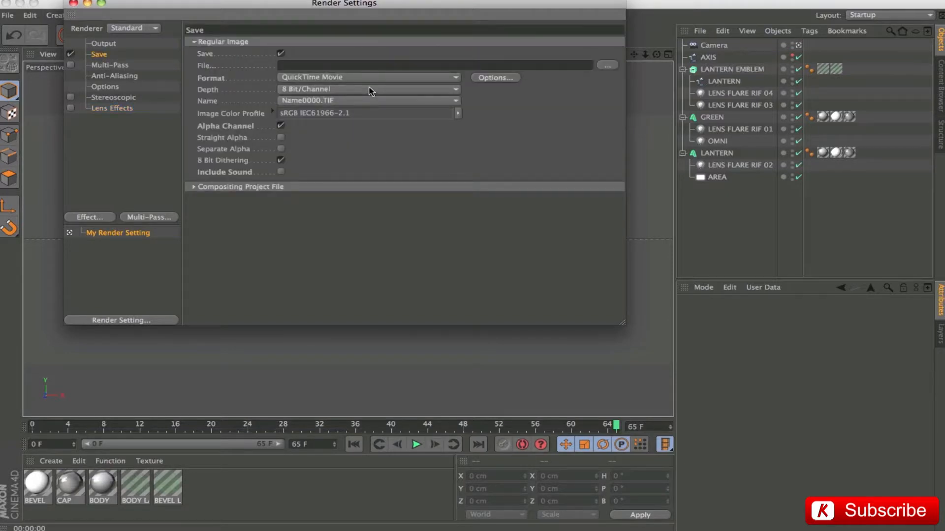
left_click(423, 65)
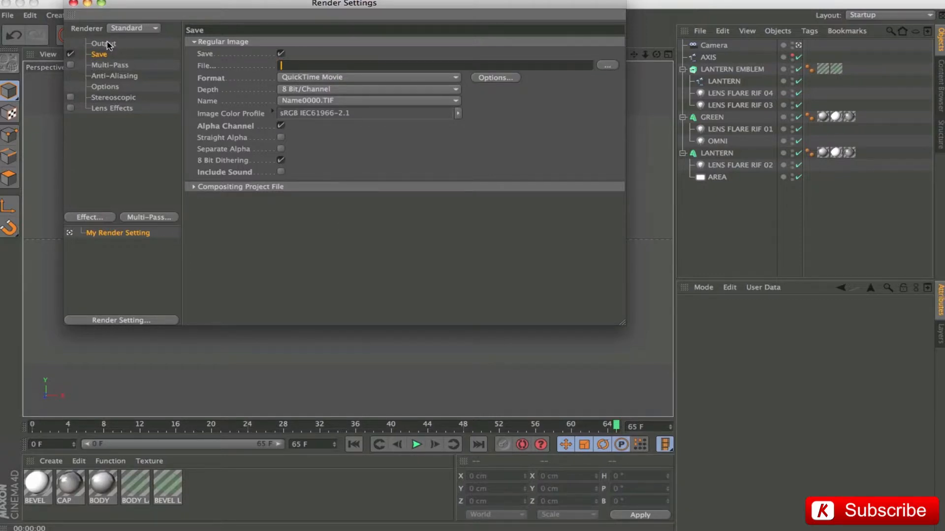
left_click(103, 43)
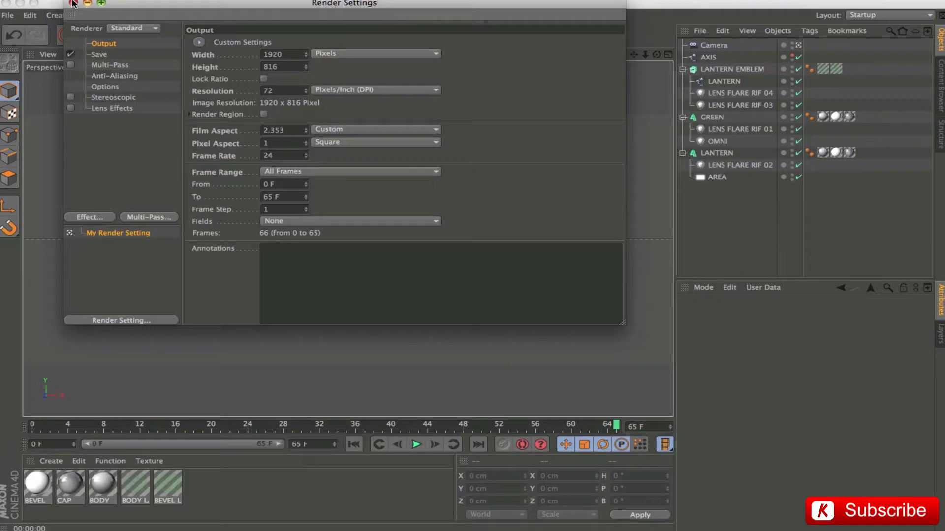
left_click(71, 4)
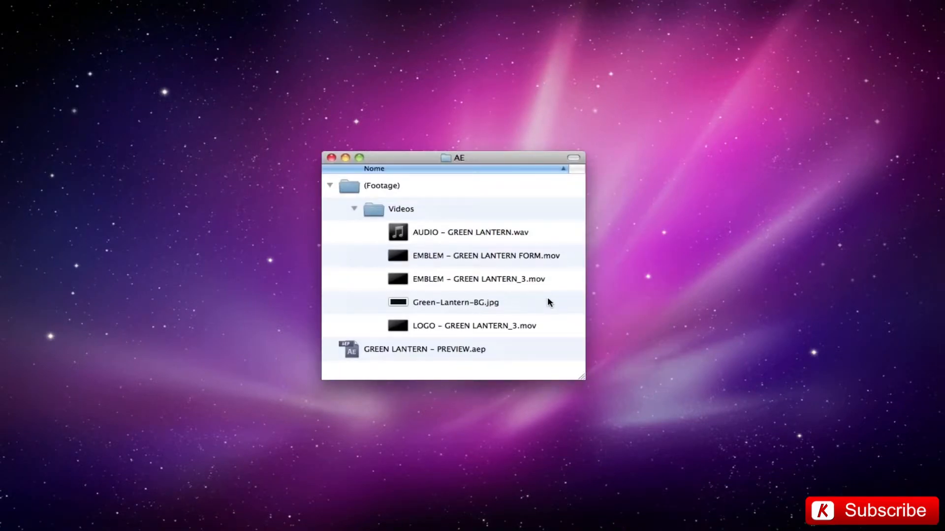
Preview LOGO - GREEN LANTERN_3.mov, then open the GREEN LANTERN - PREVIEW.aep project.
left_click(473, 325)
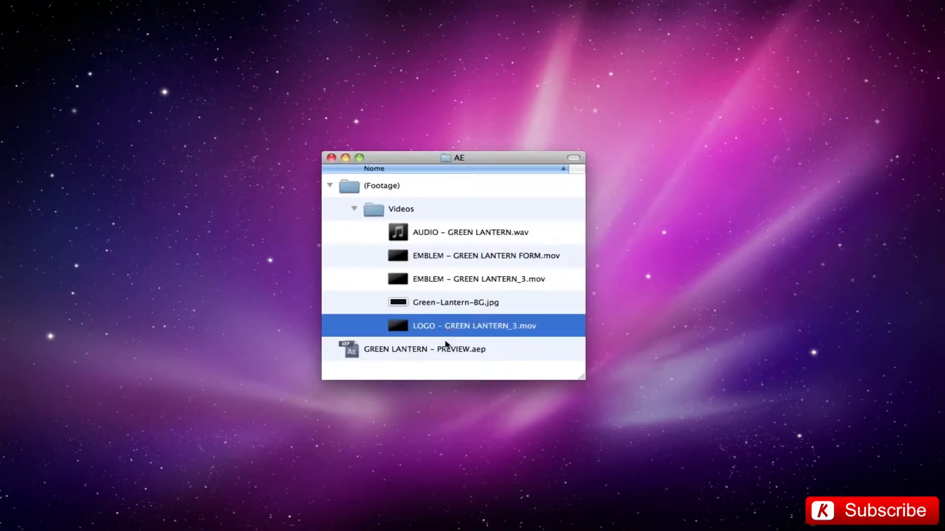
double_click(473, 325)
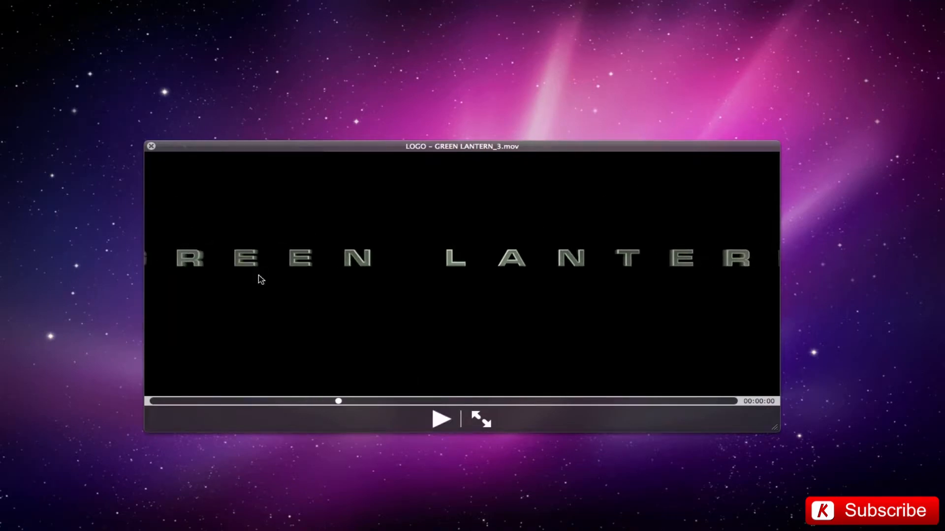
mouse_move(486, 305)
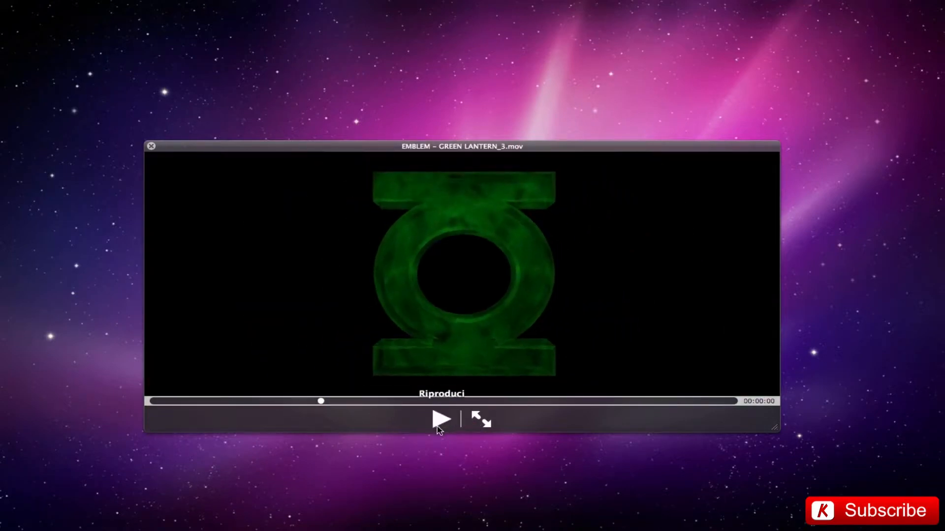
mouse_move(471, 376)
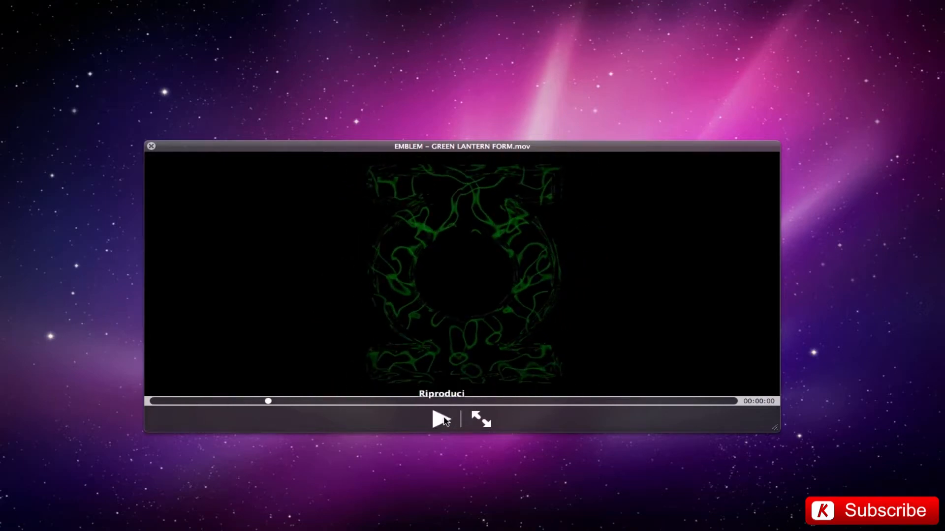
mouse_move(517, 312)
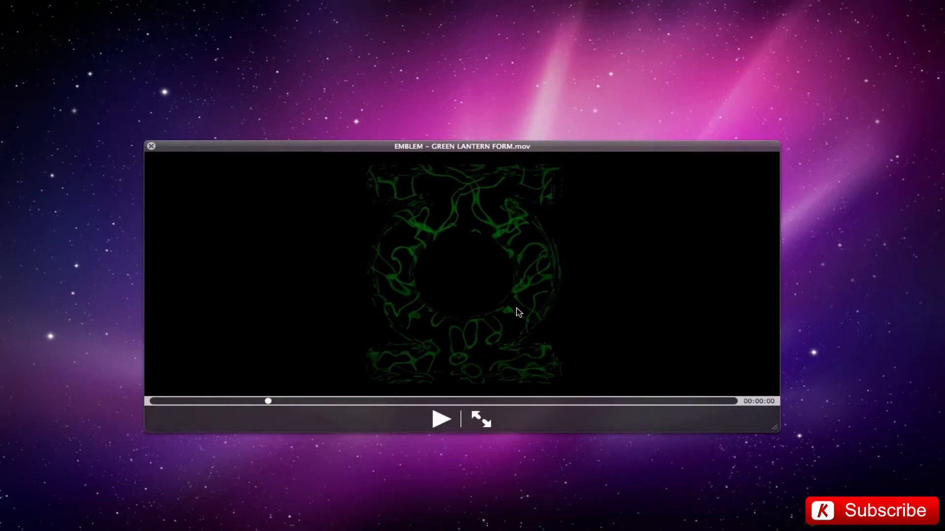
mouse_move(551, 284)
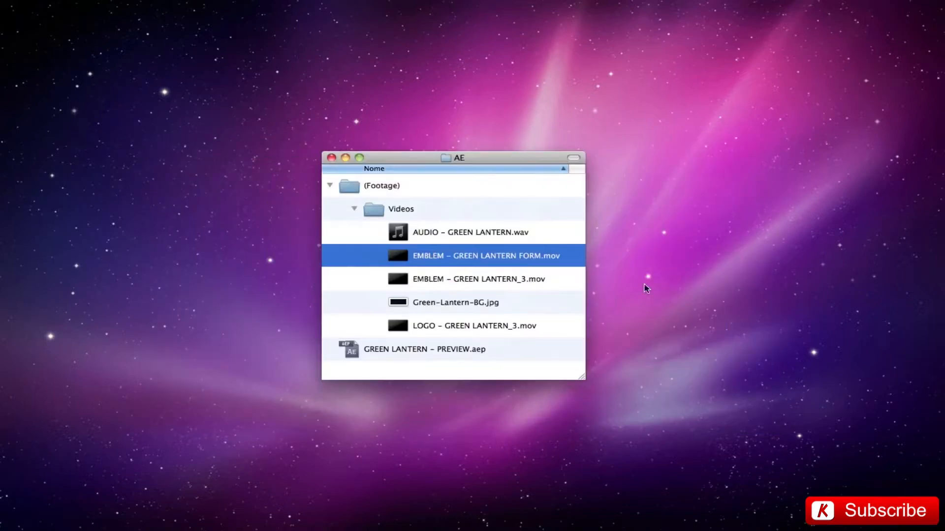
mouse_move(418, 380)
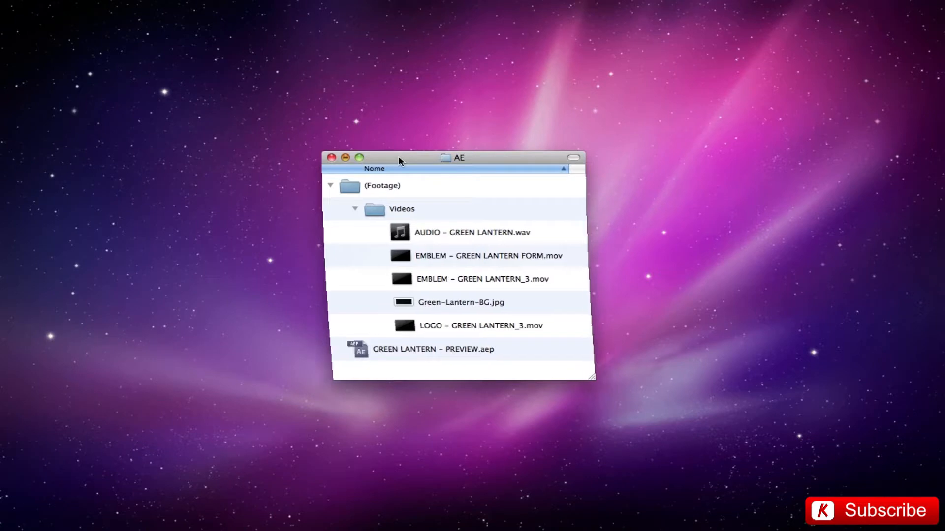
double_click(433, 350)
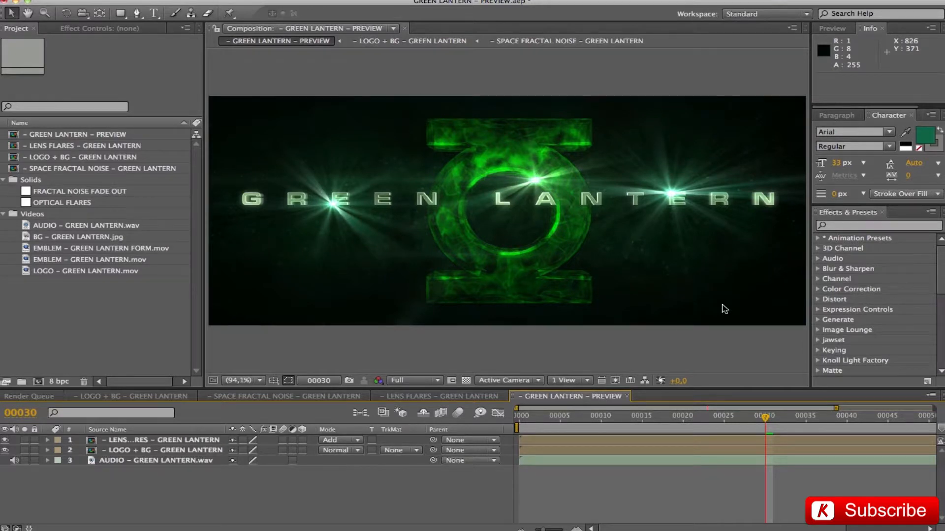
mouse_move(522, 315)
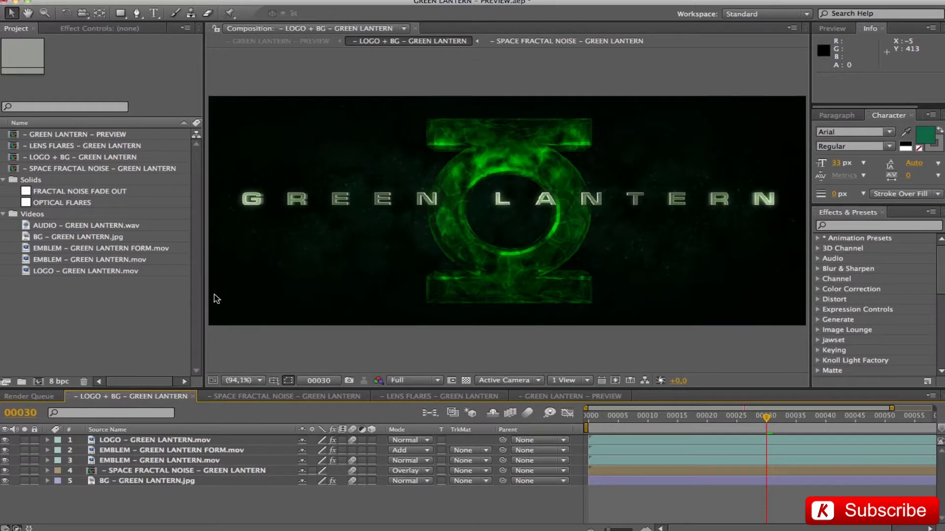
mouse_move(145, 460)
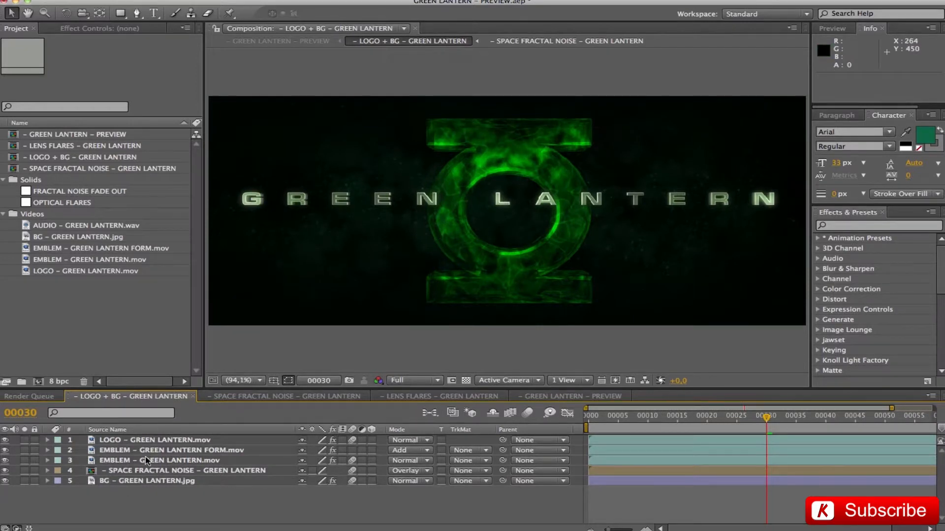
mouse_move(592, 214)
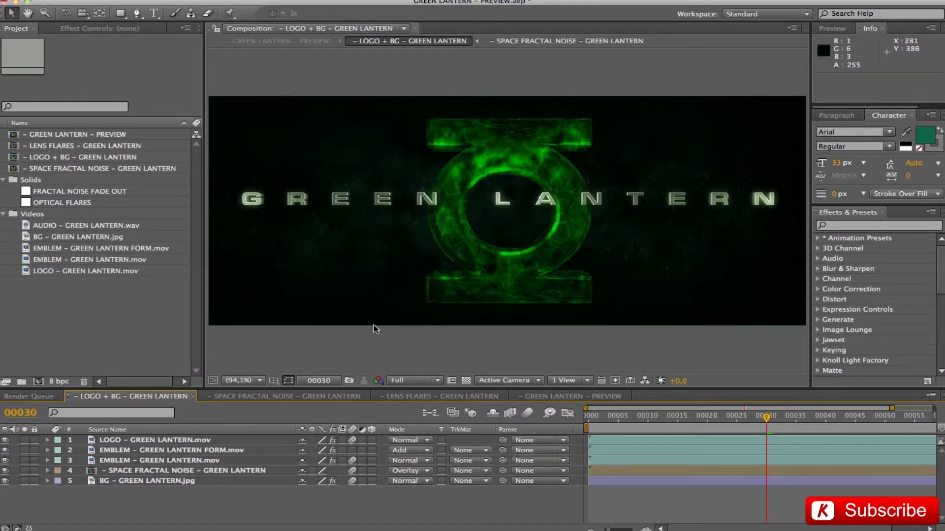
mouse_move(647, 259)
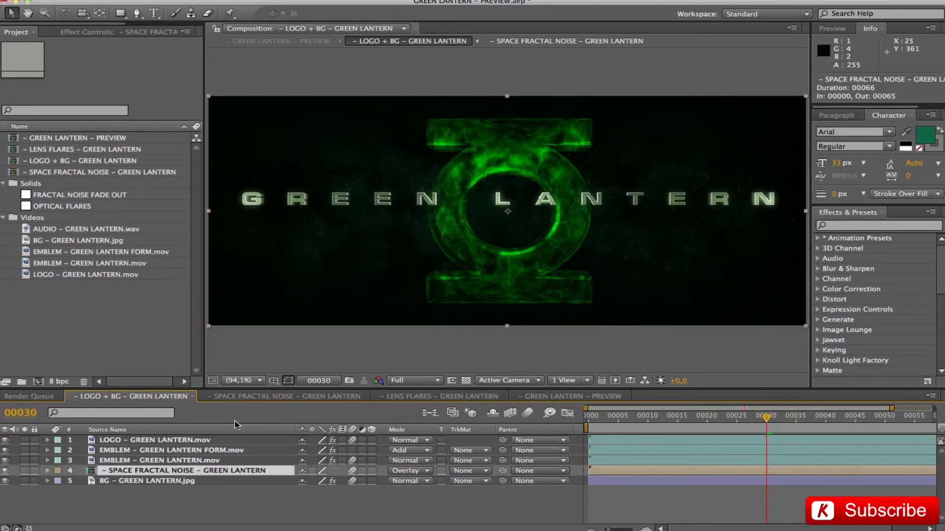
left_click(283, 395)
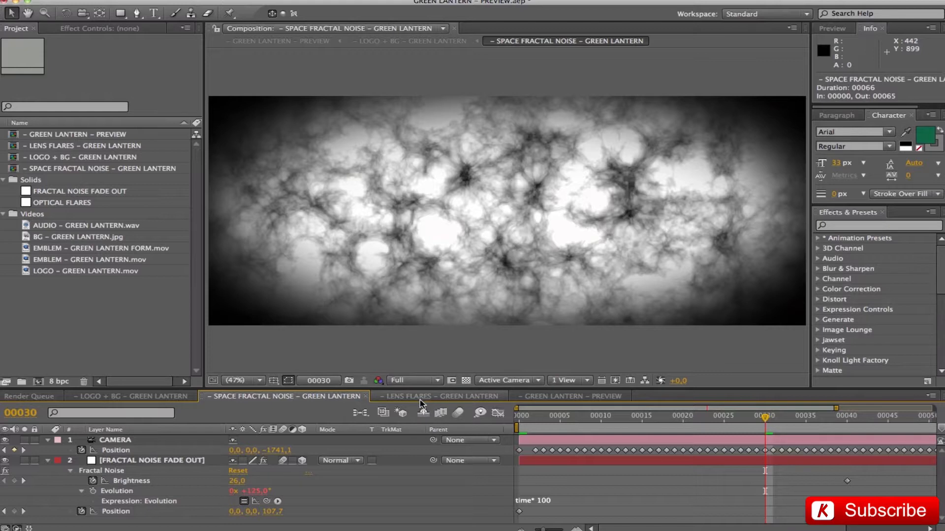
left_click(439, 396)
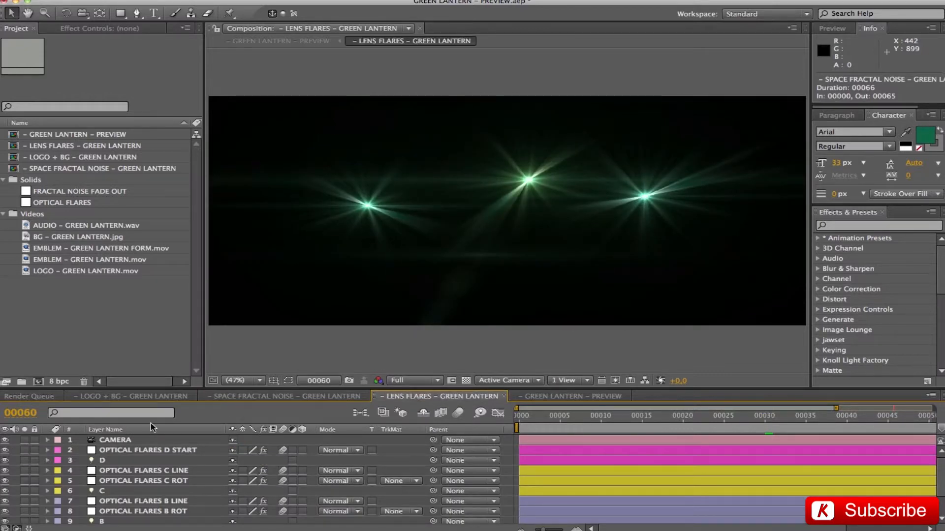
mouse_move(702, 166)
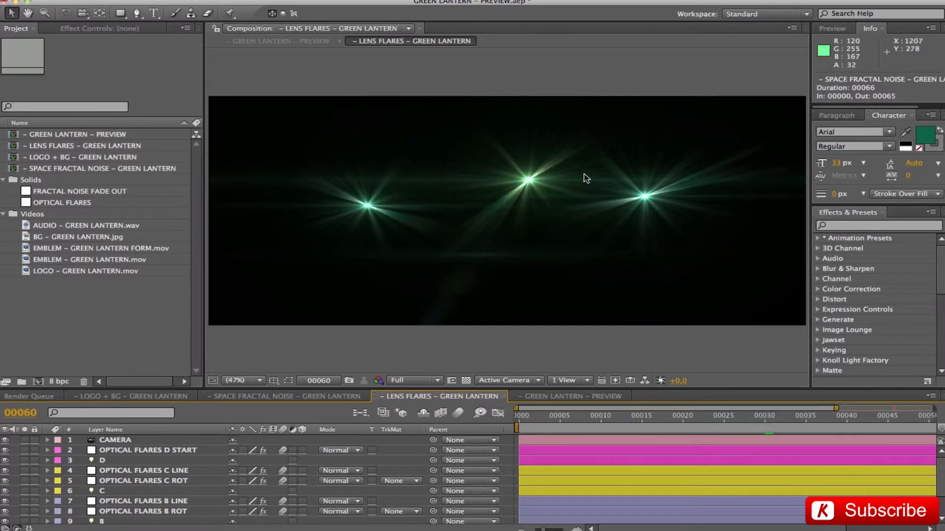
left_click(569, 395)
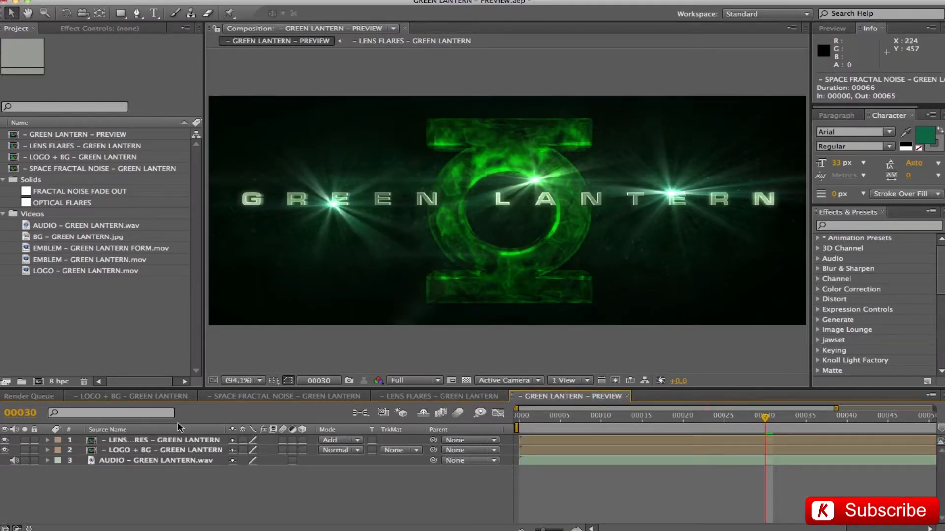
mouse_move(425, 117)
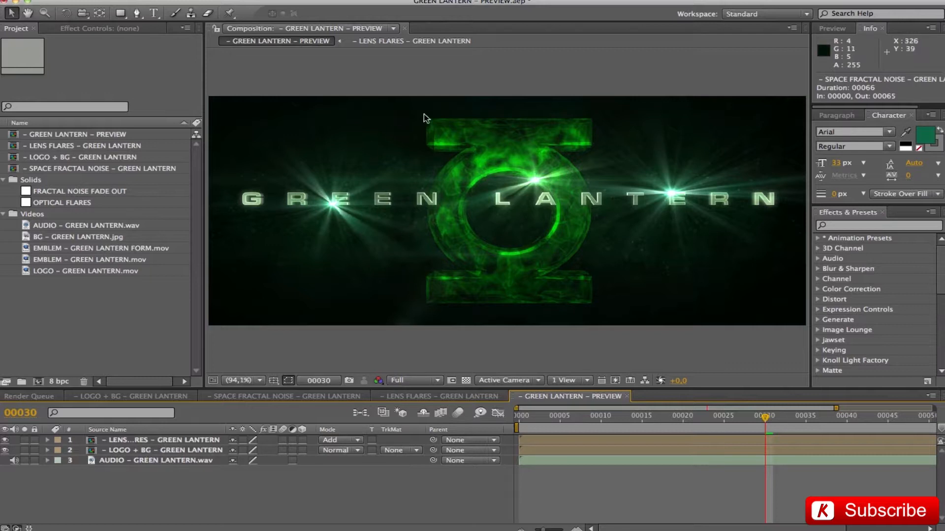
mouse_move(585, 203)
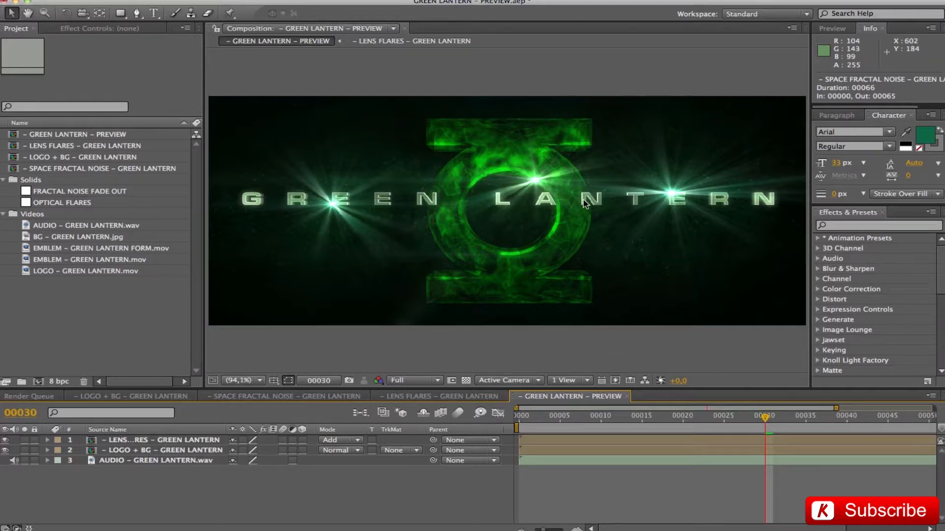
mouse_move(550, 167)
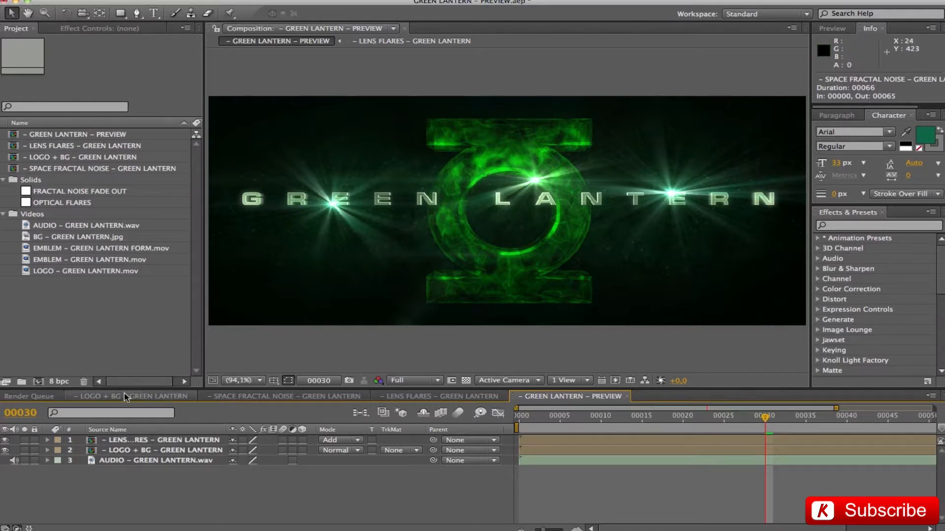
In the LOGO + BG comp, hide the emblem and title layers so only the nebula background shows.
left_click(131, 396)
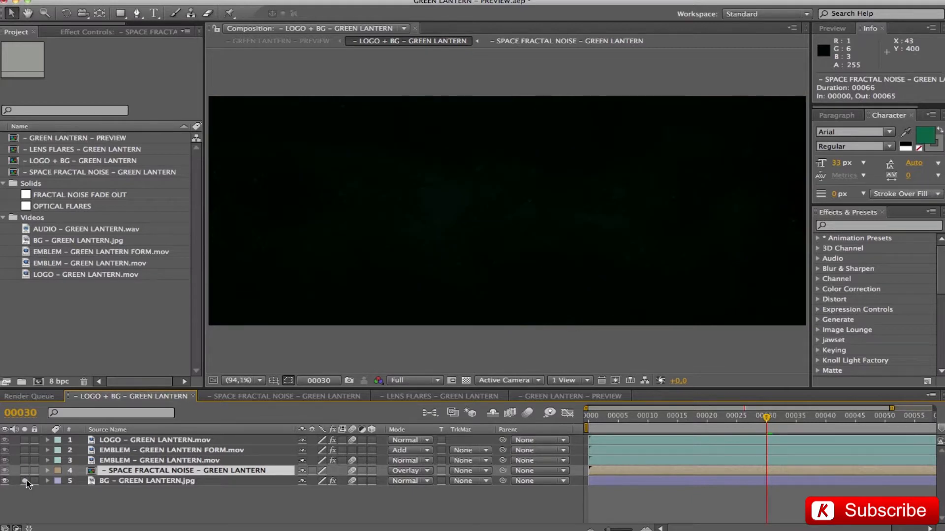
left_click(151, 481)
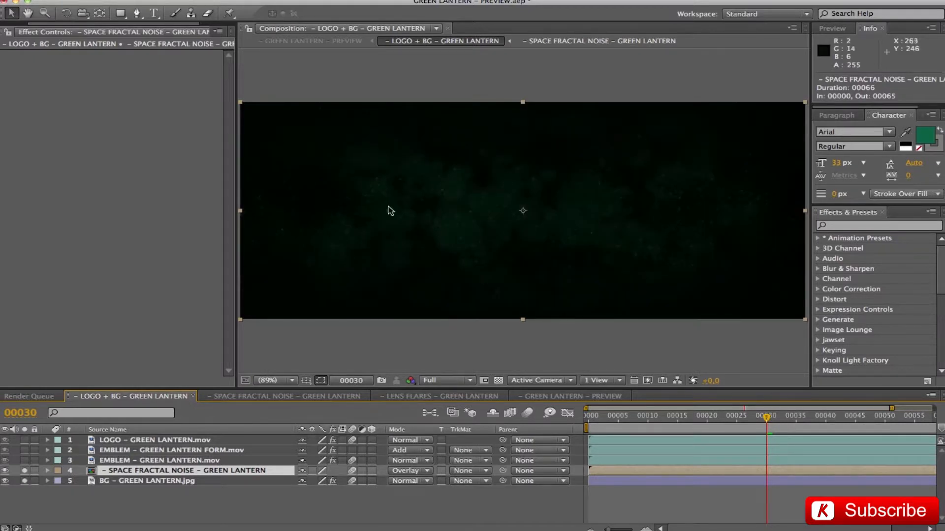
mouse_move(657, 415)
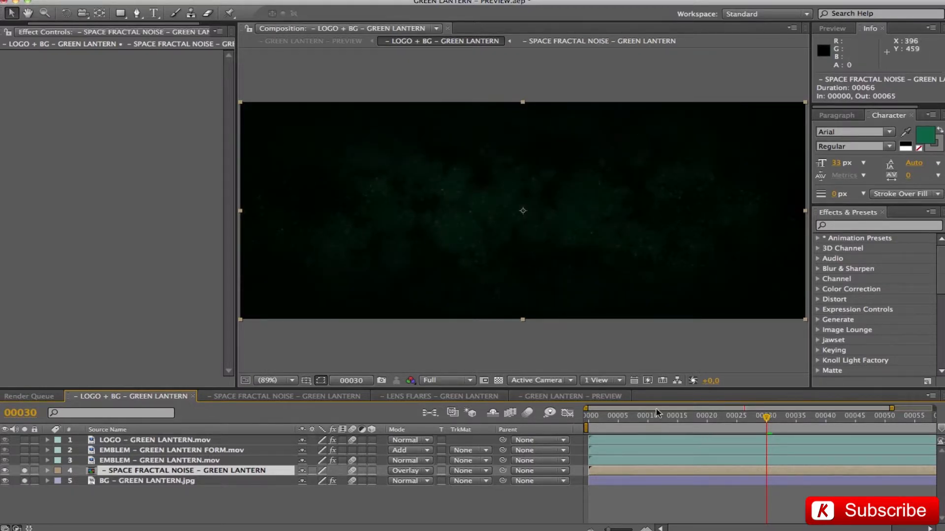
left_click(624, 415)
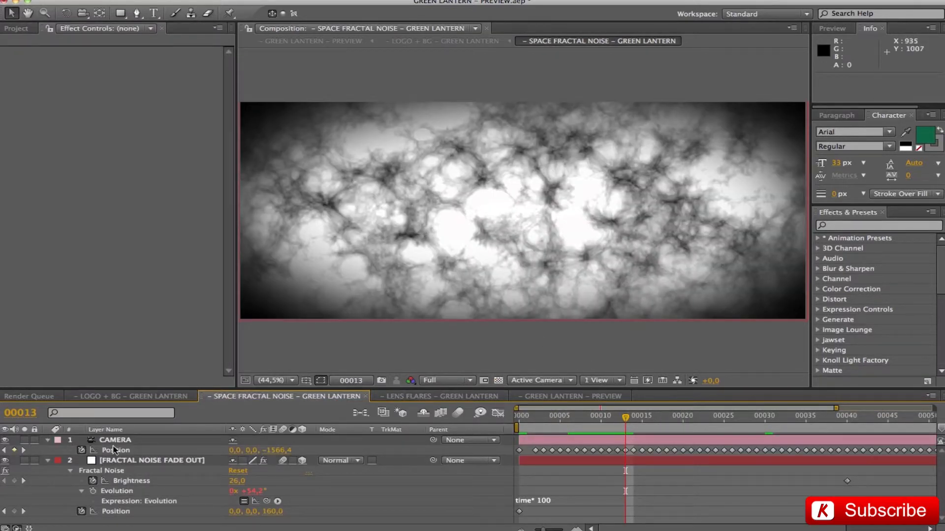
In SPACE FRACTAL NOISE, select the camera, set preview resolution to Third and return to LOGO + BG.
left_click(114, 440)
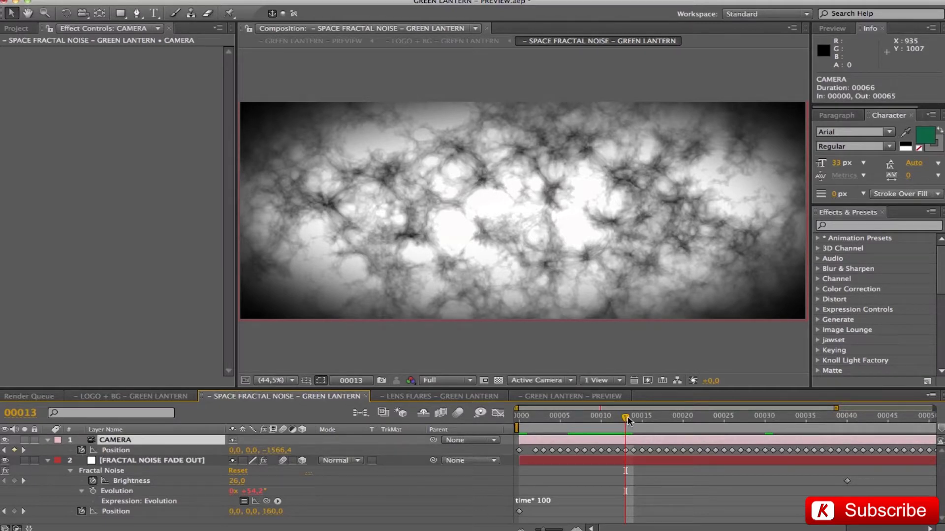
left_click(446, 380)
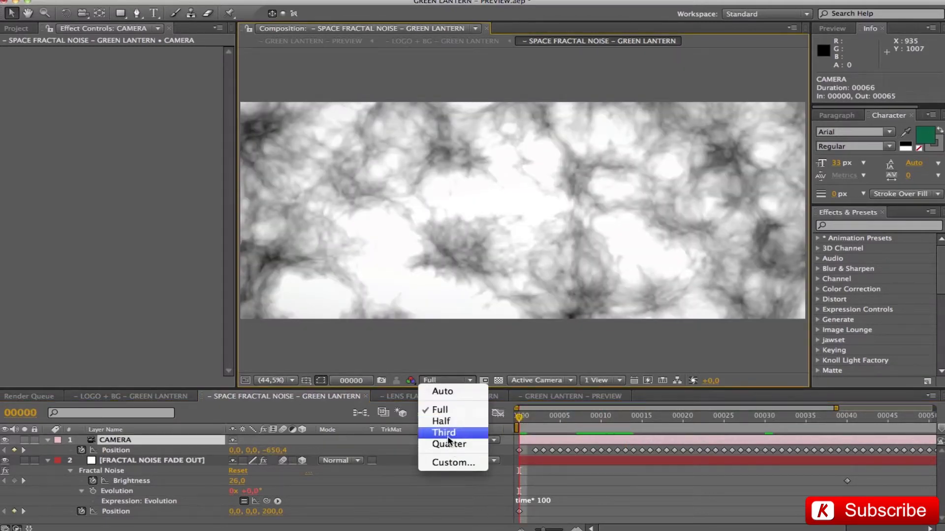
left_click(443, 433)
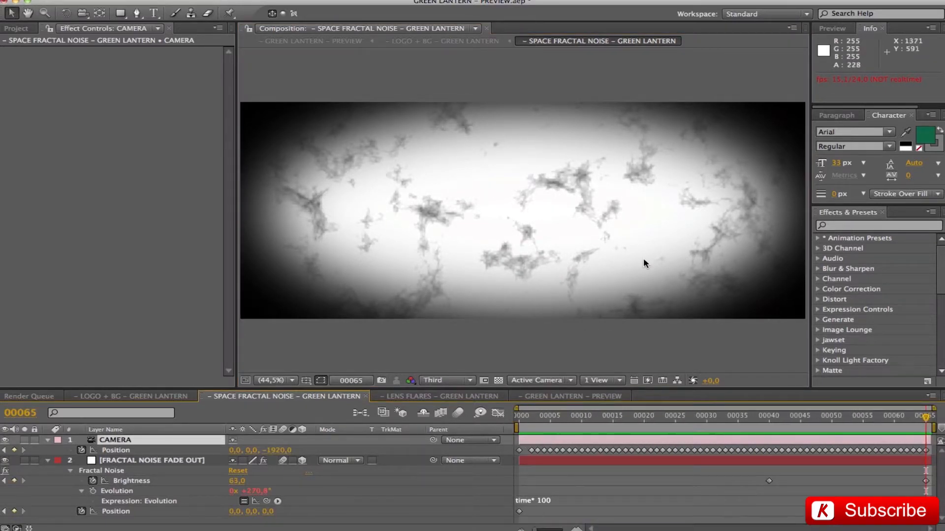
left_click(440, 40)
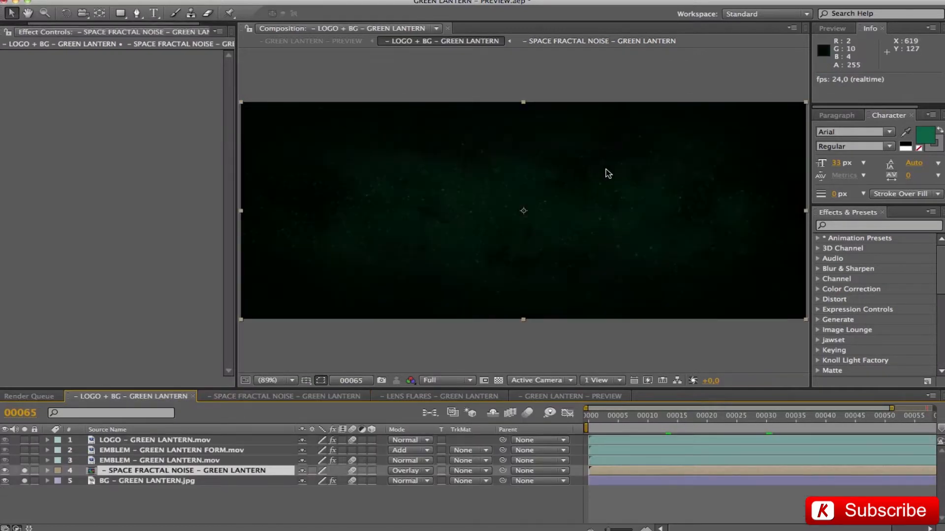
mouse_move(678, 428)
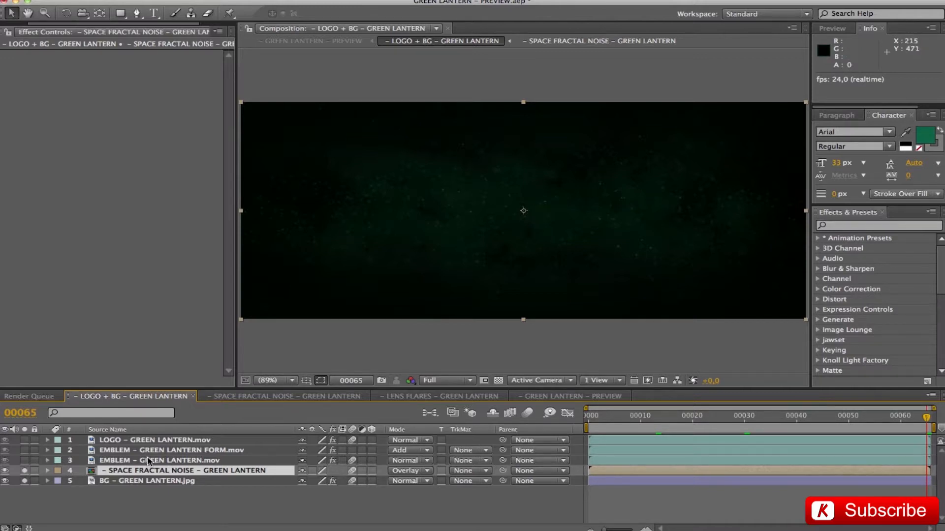
Select the EMBLEM layer and reveal its keyframed Exposure, Gamma and Tritone Blend 0%→100% properties.
left_click(160, 461)
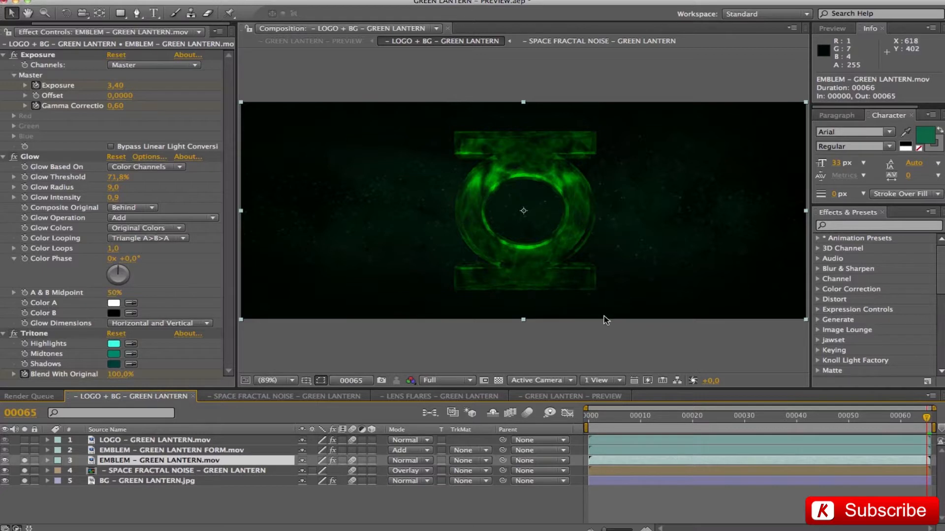
mouse_move(127, 476)
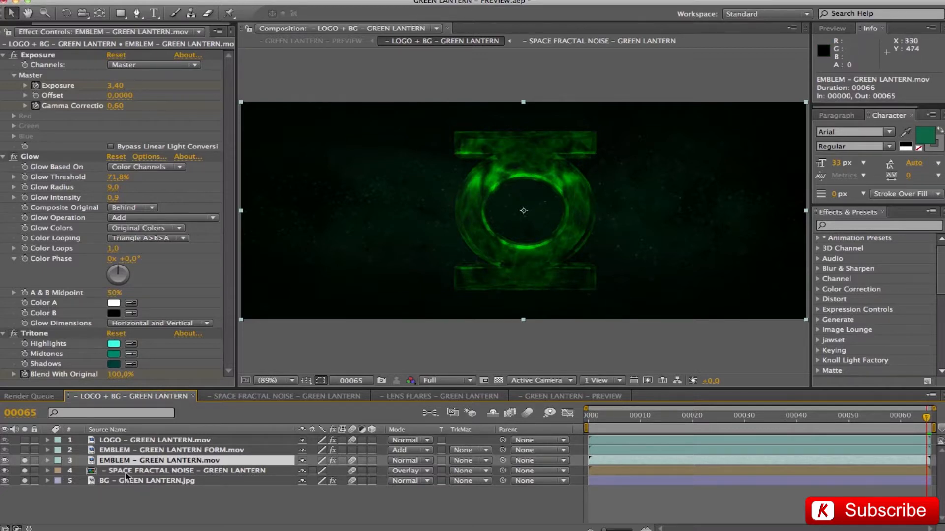
left_click(47, 461)
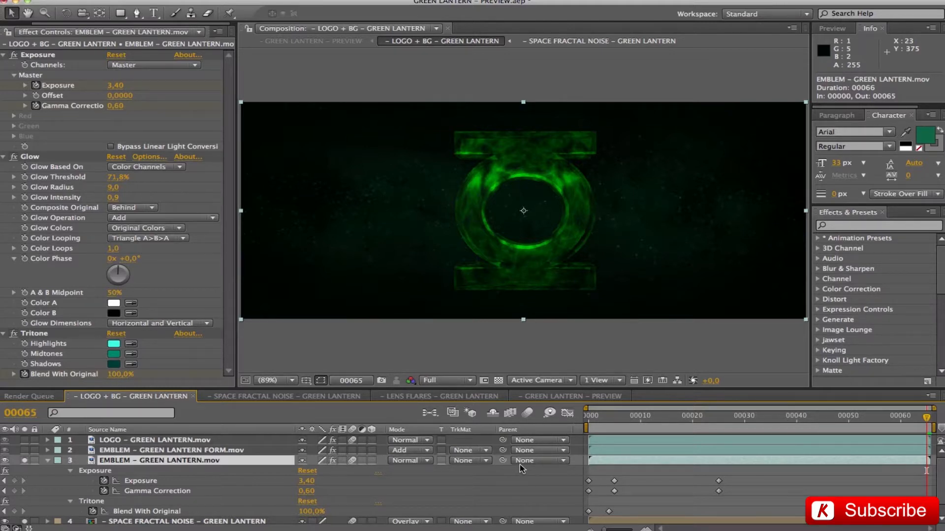
mouse_move(183, 512)
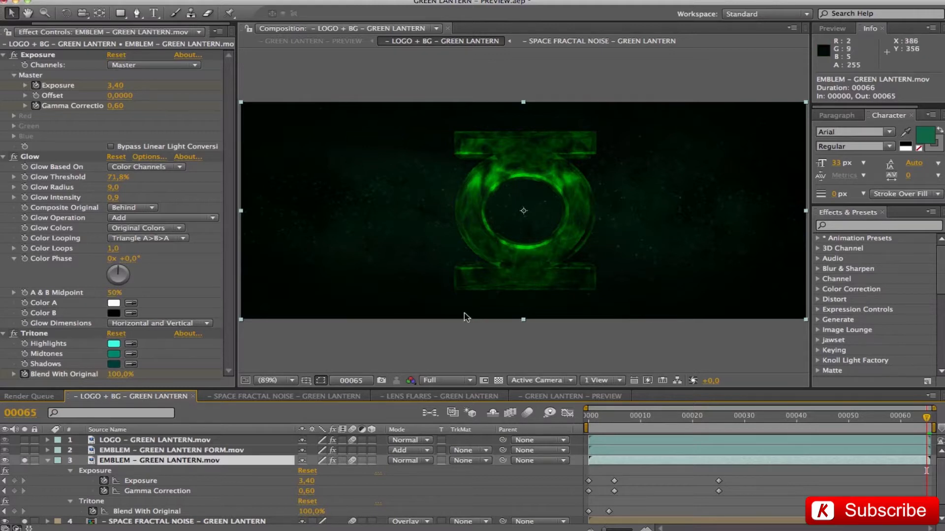
left_click(586, 415)
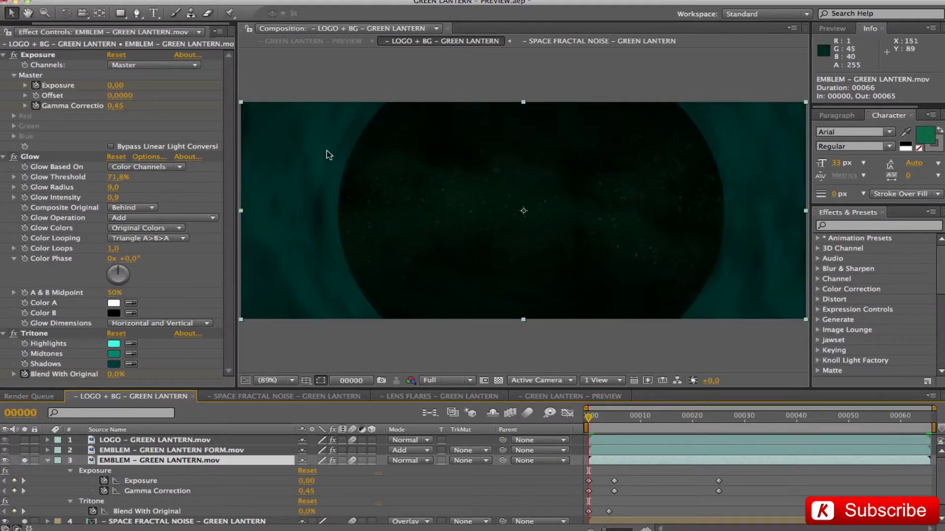
mouse_move(374, 279)
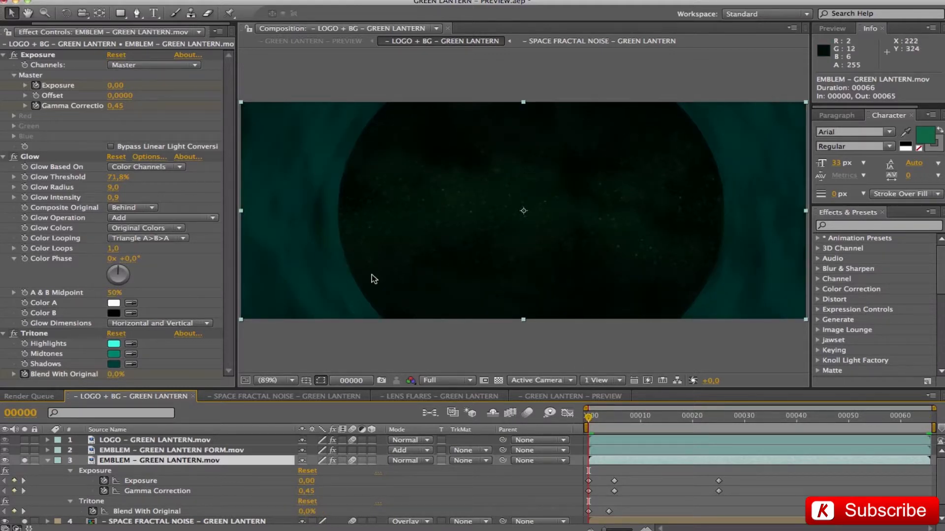
mouse_move(758, 169)
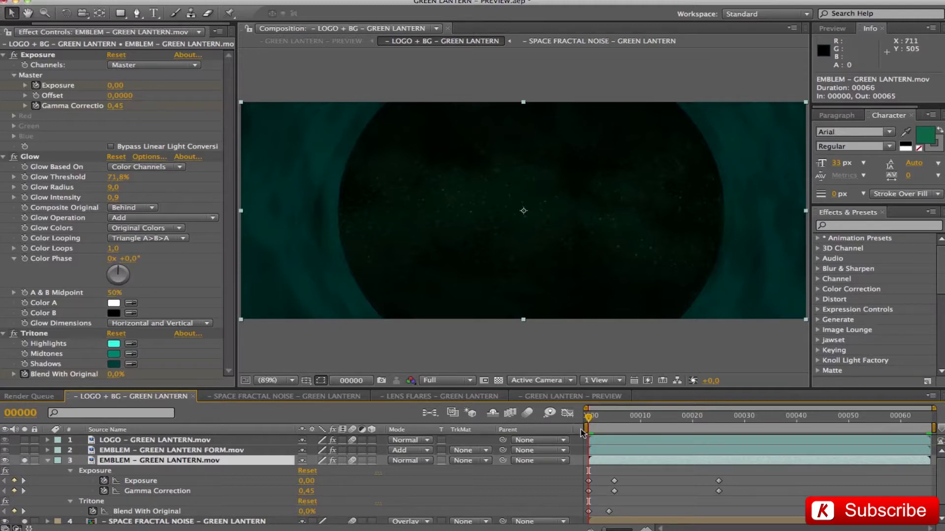
Step through the opening frames and scrub to frame 25 to see the emblem glow emerge.
left_click(608, 416)
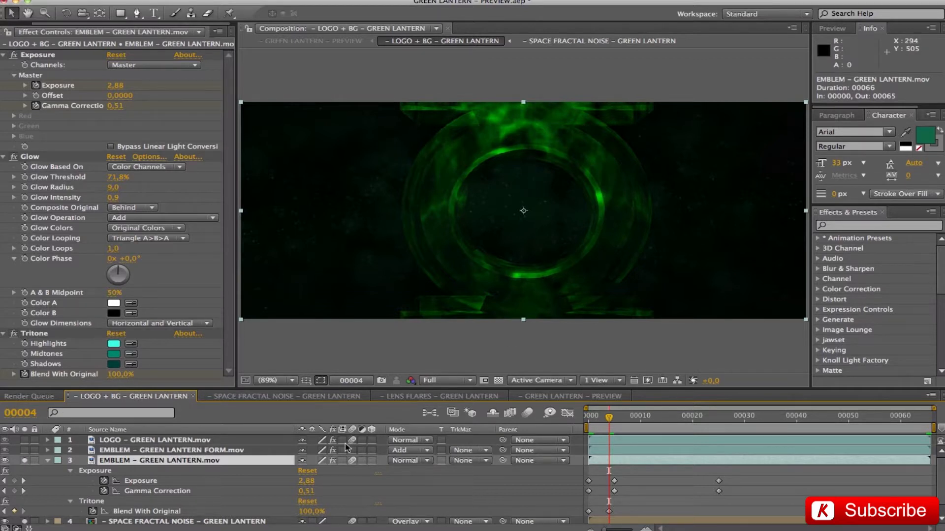
mouse_move(611, 417)
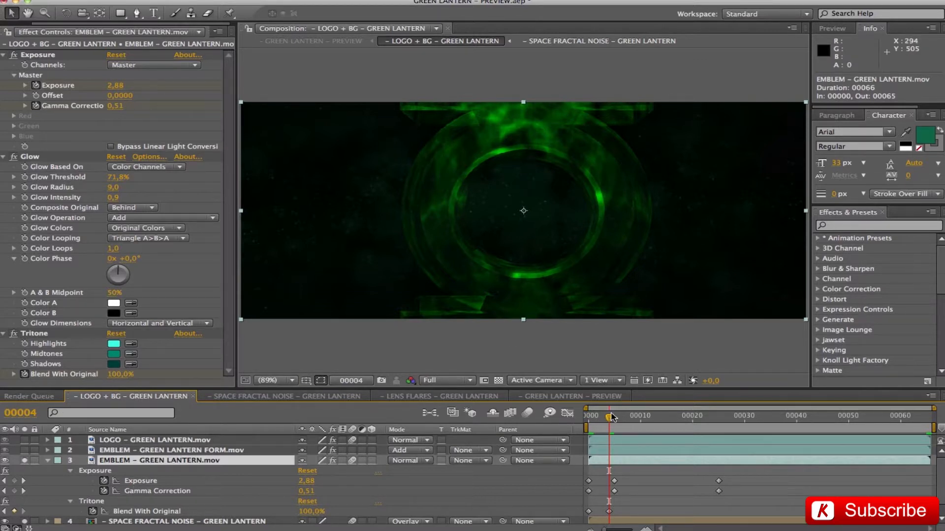
left_click(588, 415)
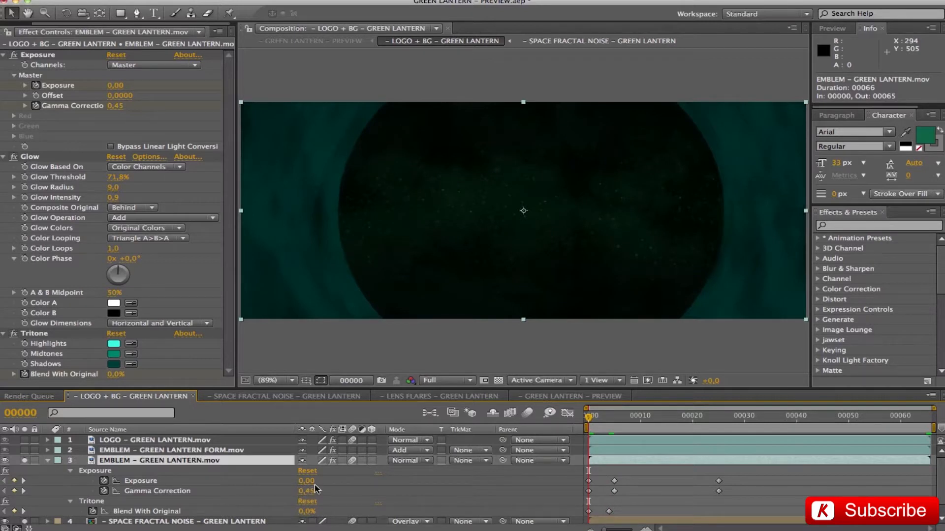
mouse_move(595, 426)
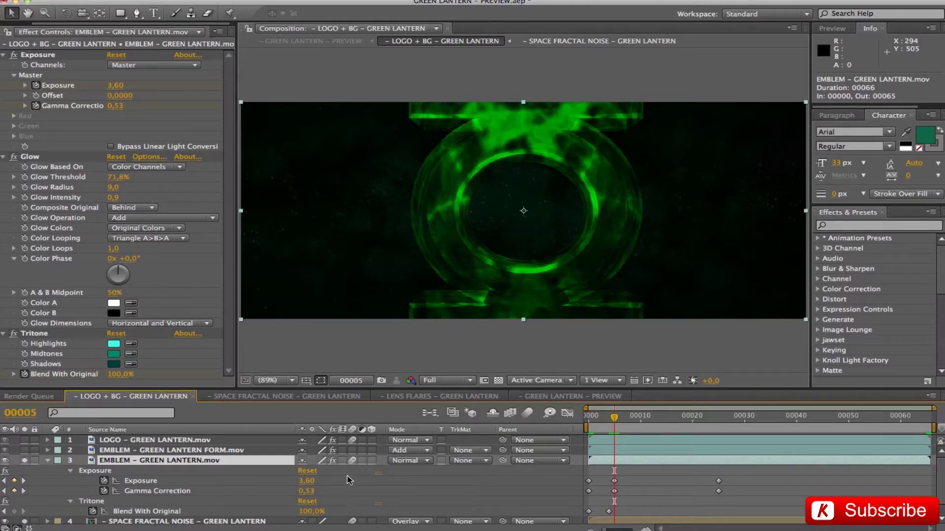
left_click_drag(614, 417, 718, 418)
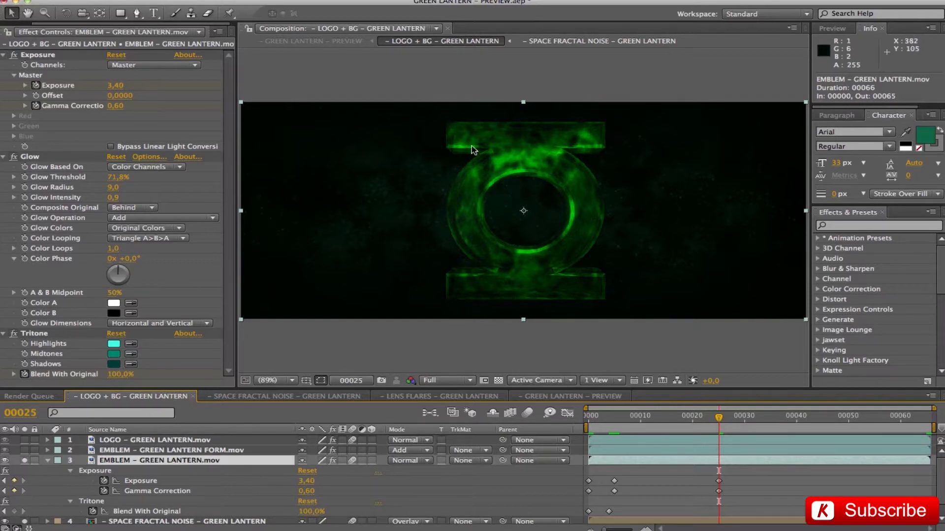
mouse_move(288, 453)
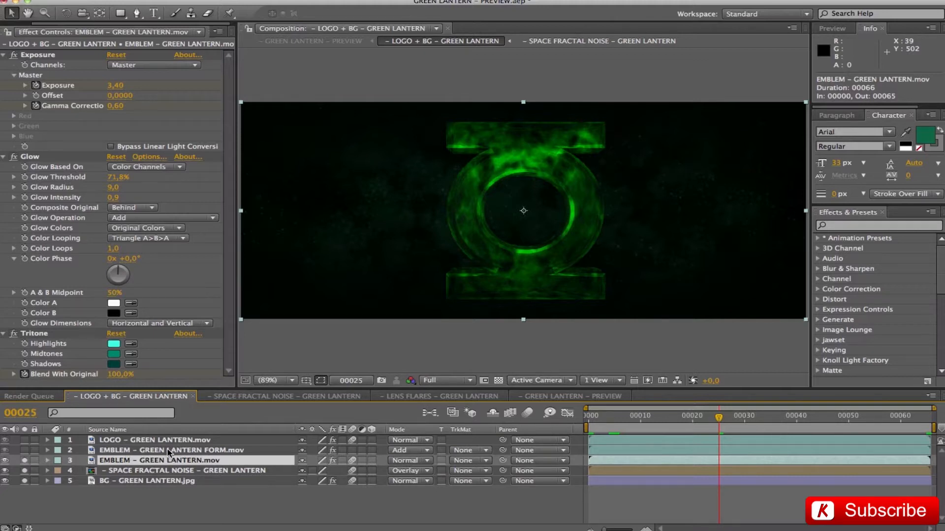
Select the EMBLEM – GREEN LANTERN FORM layer to show its Glow: 60% threshold, radius 10, intensity 1.0.
left_click(159, 449)
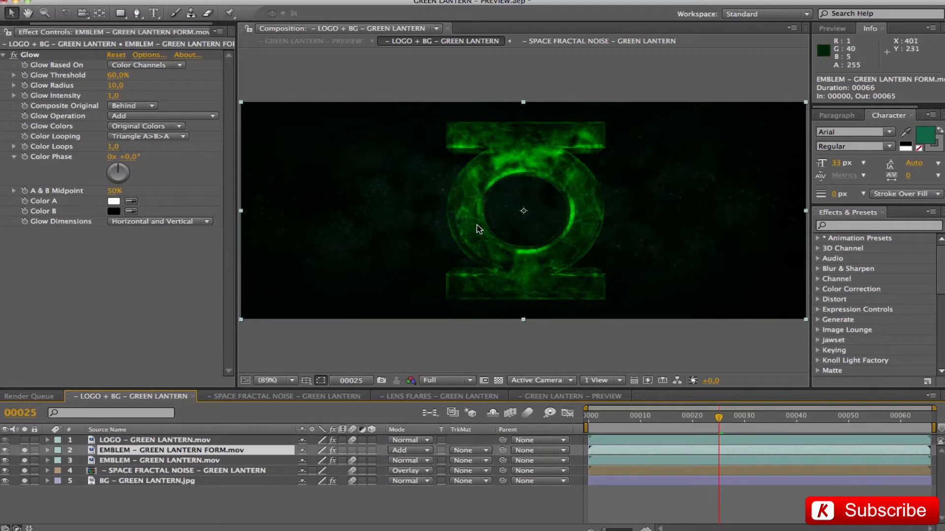
mouse_move(405, 500)
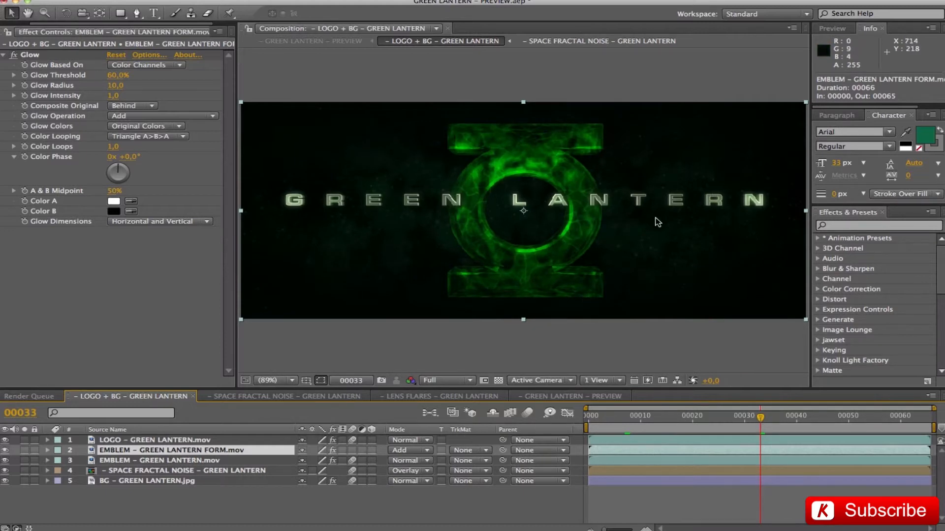
Select the LOGO – GREEN LANTERN layer and set its Glow to 35.3% threshold, radius 12, intensity 0.5.
left_click(154, 440)
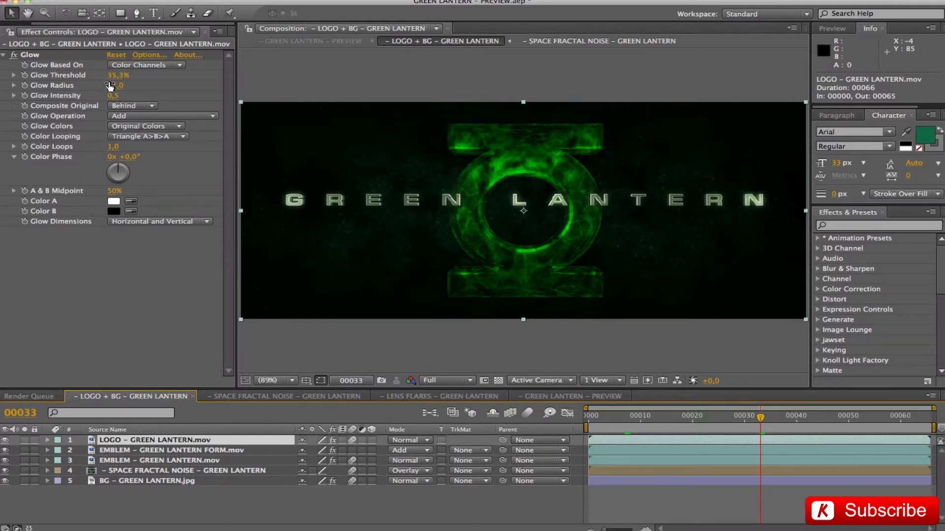
left_click_drag(111, 85, 120, 85)
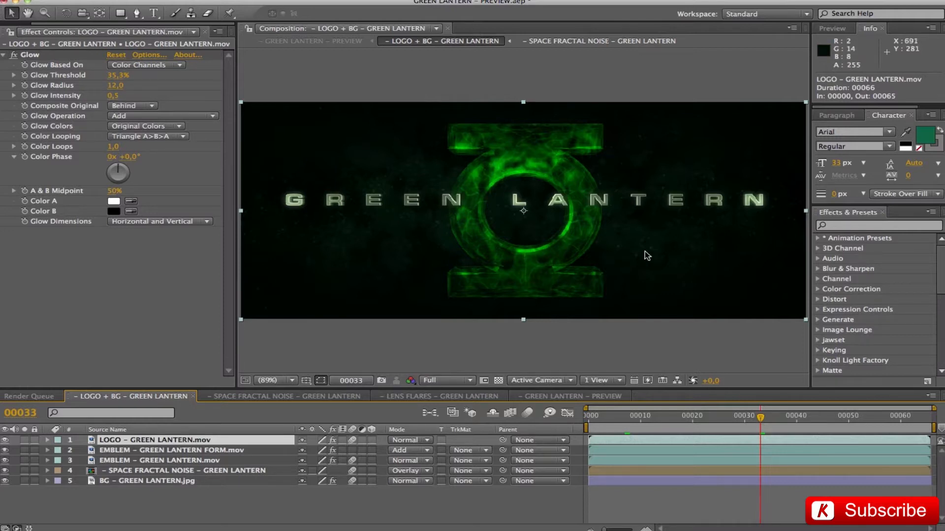
mouse_move(633, 208)
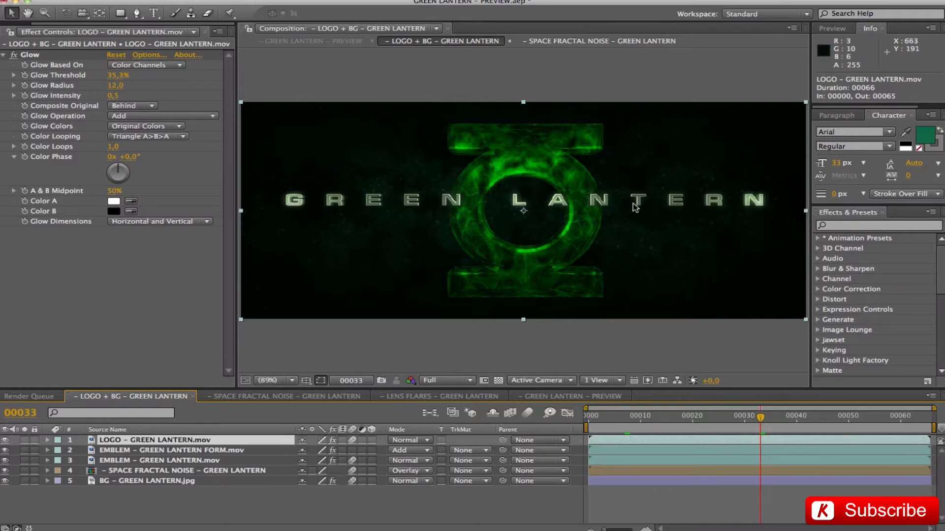
mouse_move(506, 253)
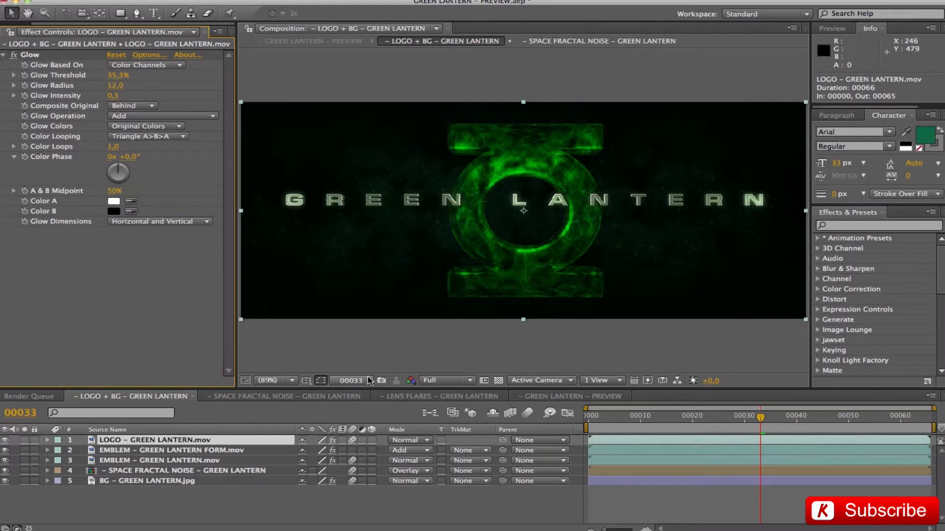
left_click(440, 395)
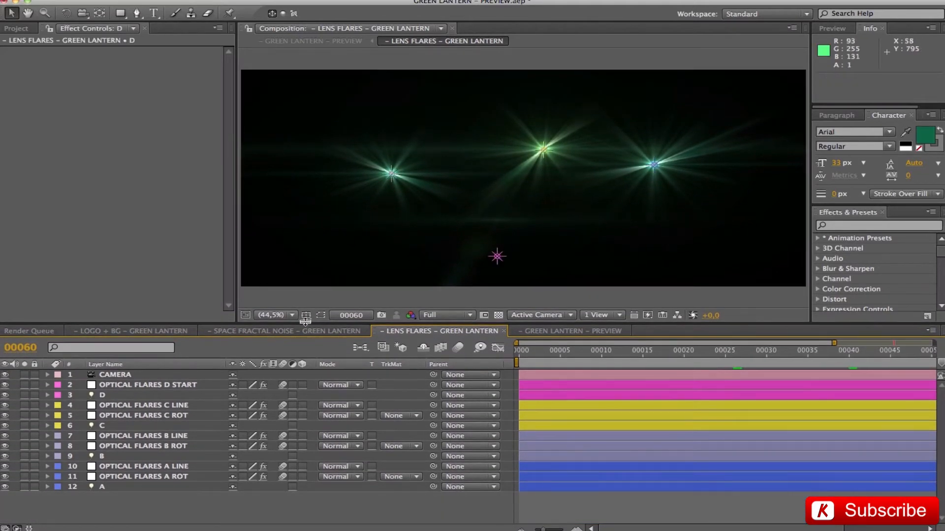
mouse_move(648, 158)
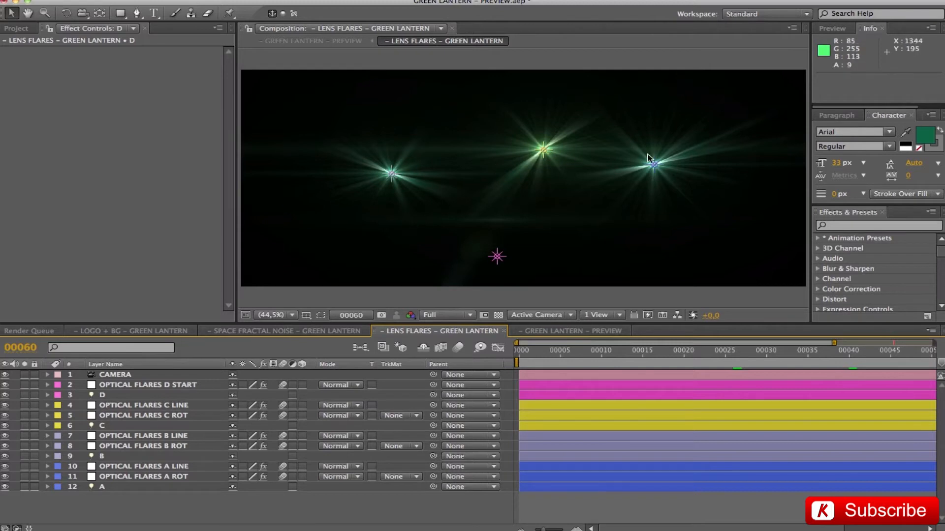
mouse_move(69, 504)
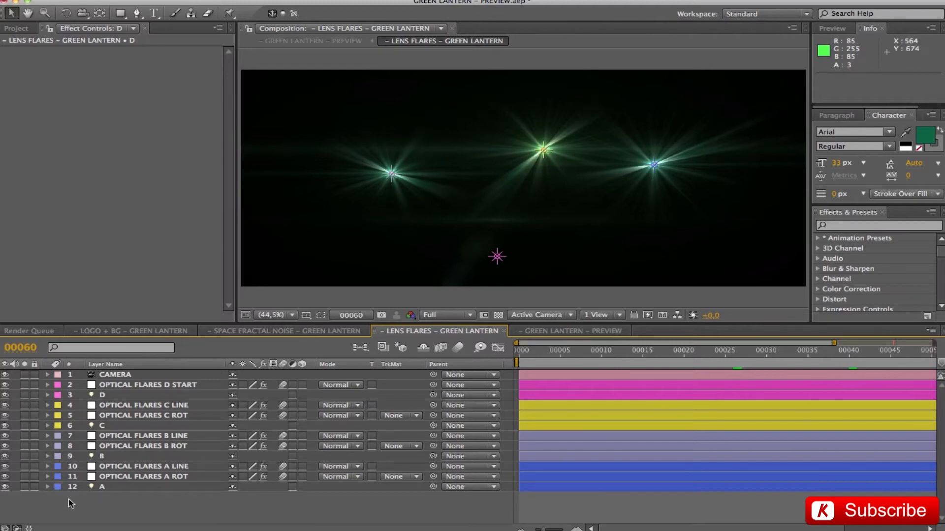
mouse_move(132, 493)
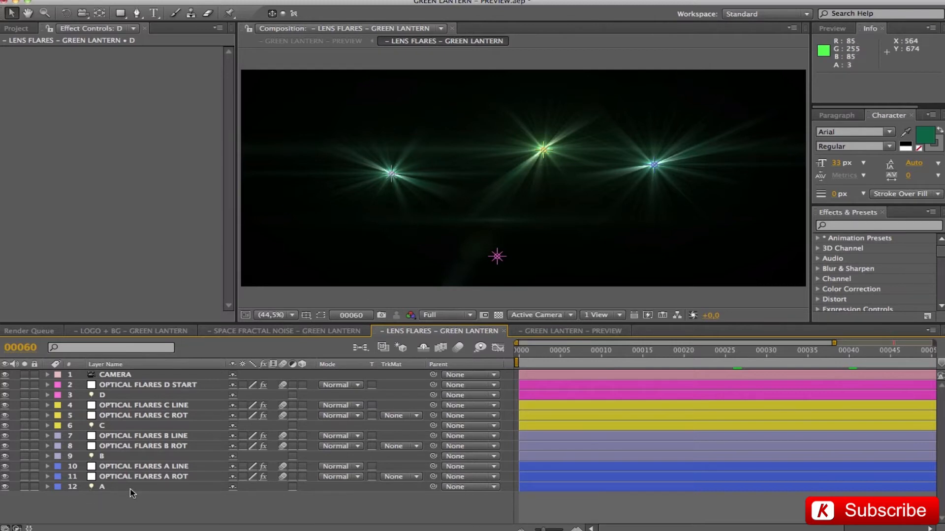
left_click(101, 487)
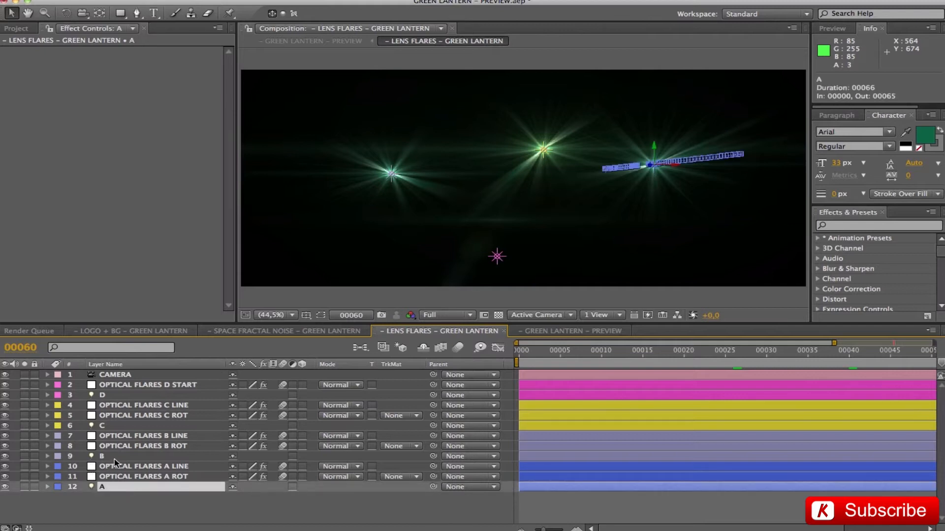
left_click(101, 395)
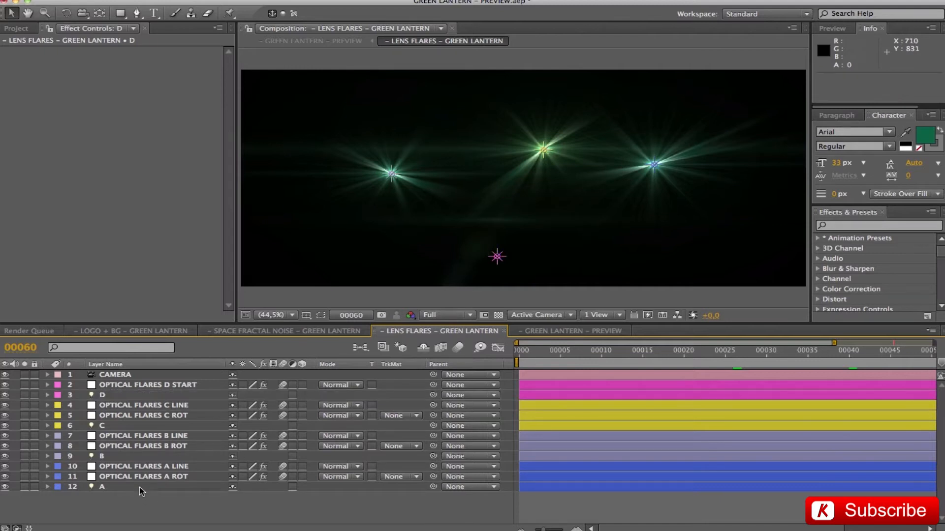
left_click(144, 465)
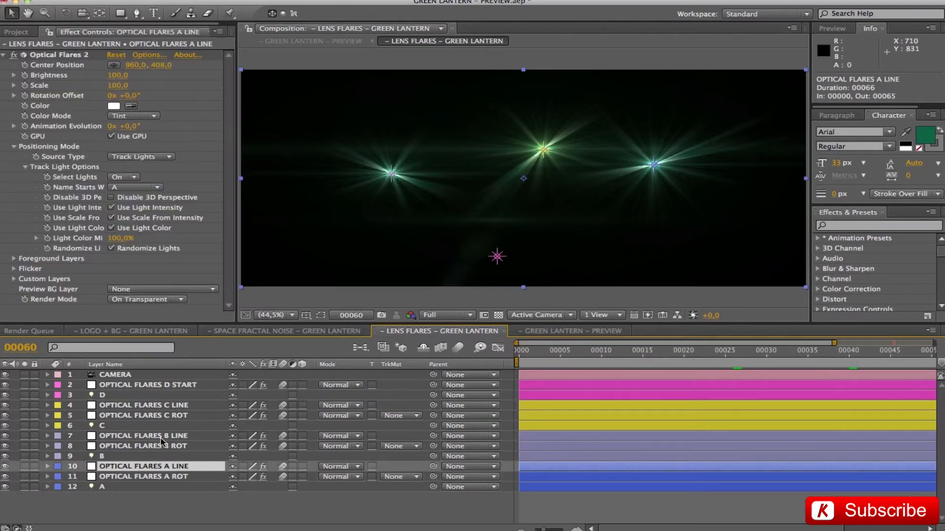
left_click(142, 415)
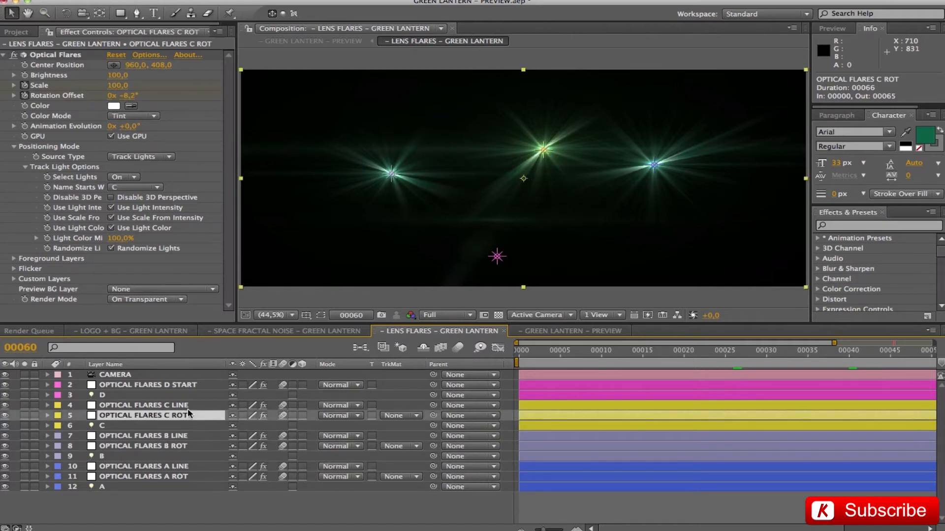
left_click(143, 405)
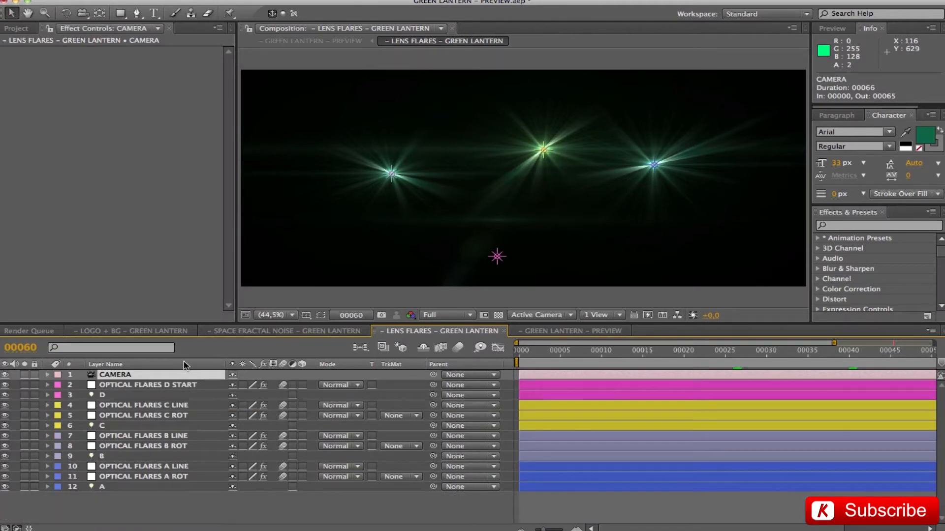
left_click(143, 476)
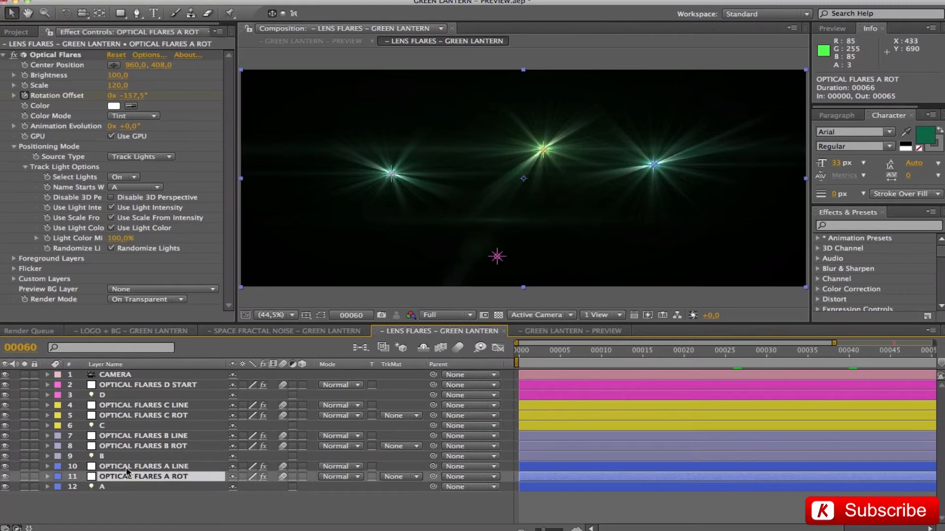
left_click(102, 487)
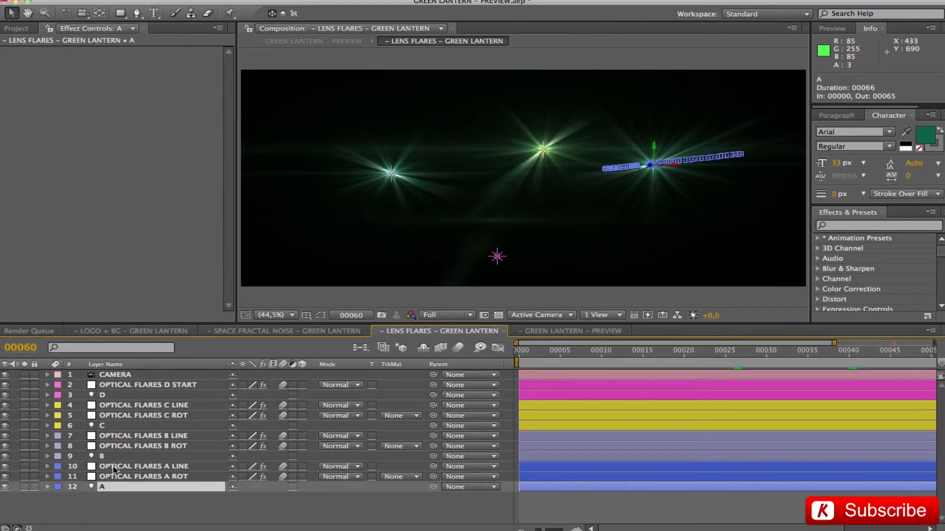
left_click(102, 456)
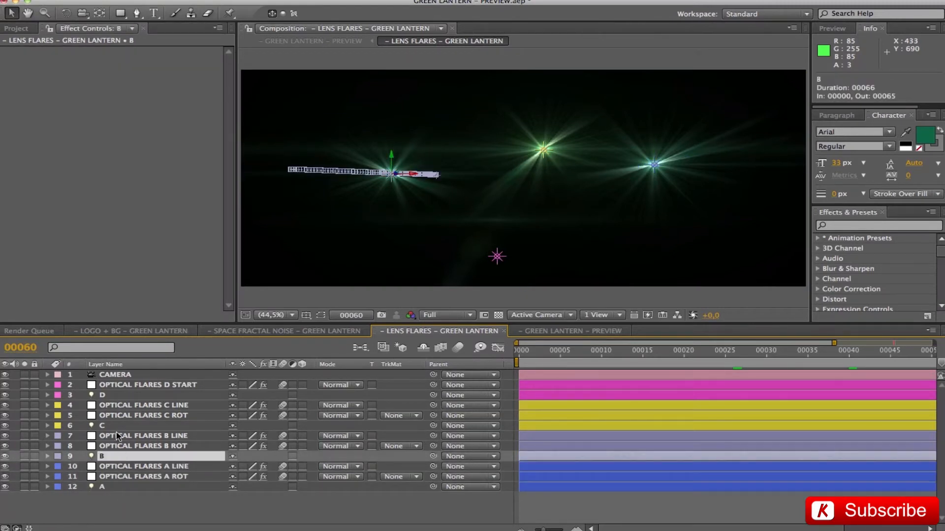
left_click(101, 426)
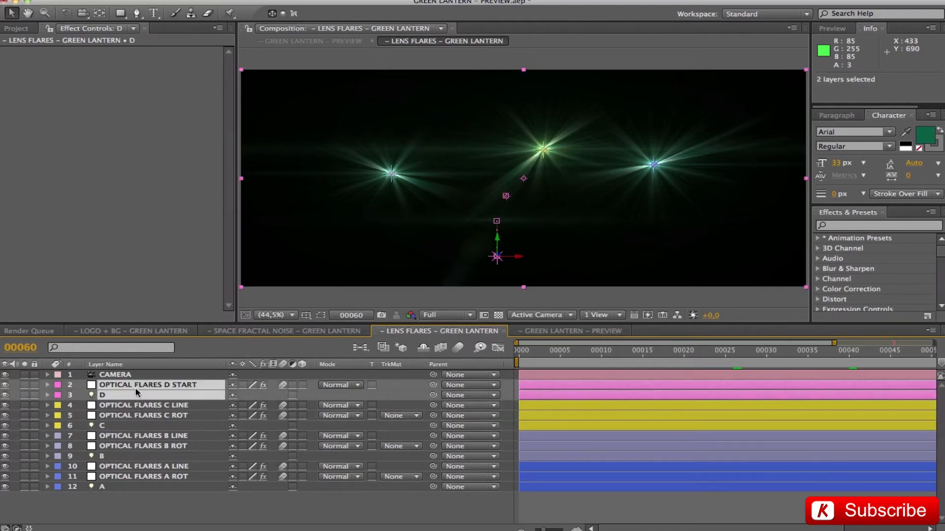
left_click(143, 476)
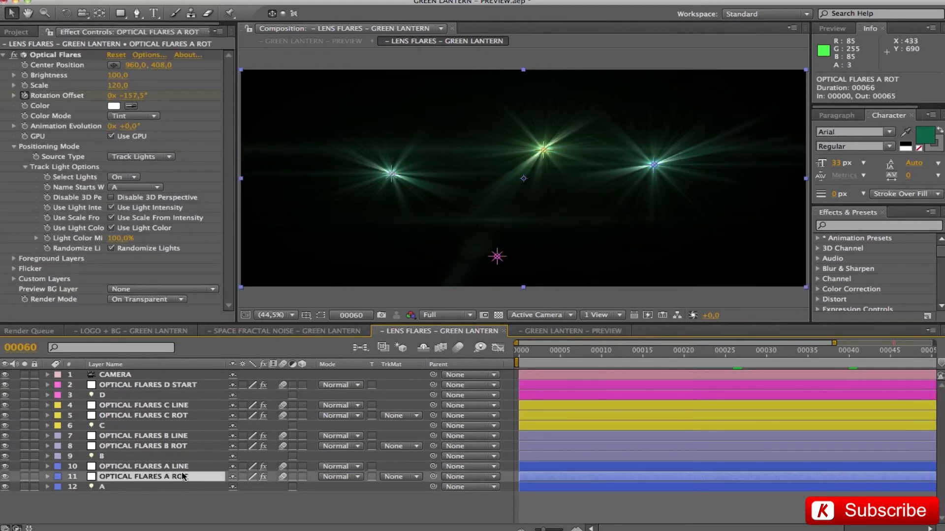
left_click(143, 466)
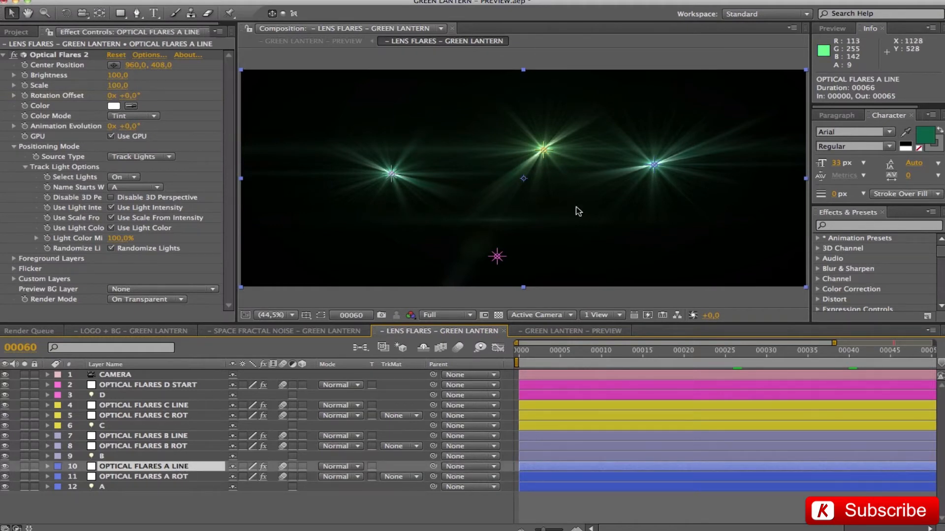
mouse_move(439, 192)
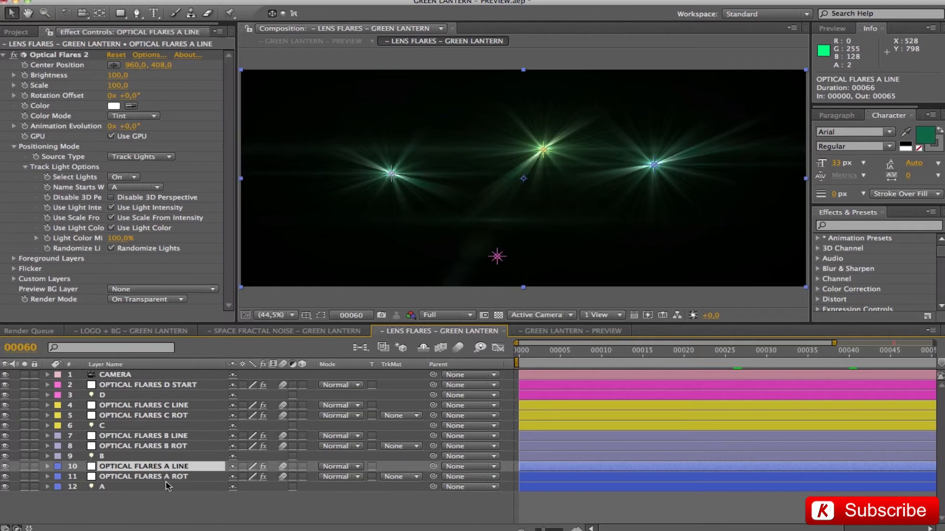
left_click(142, 477)
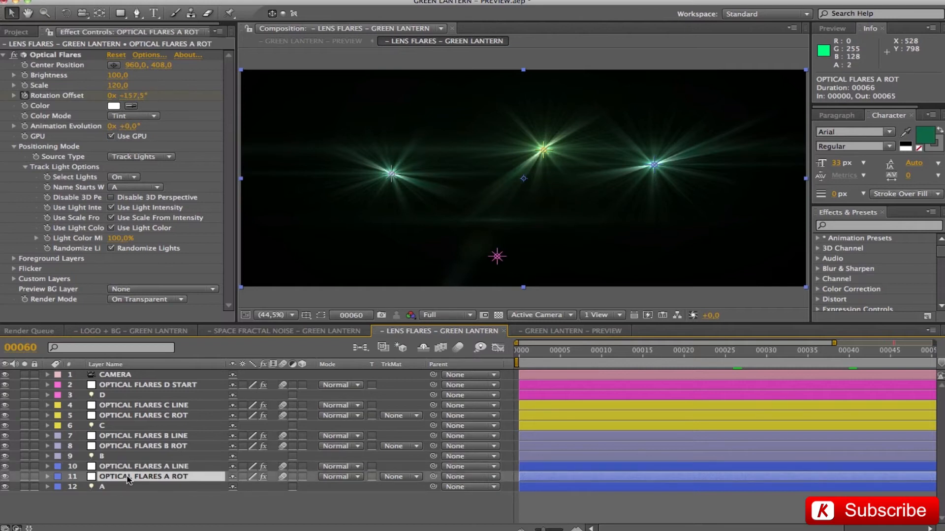
mouse_move(138, 473)
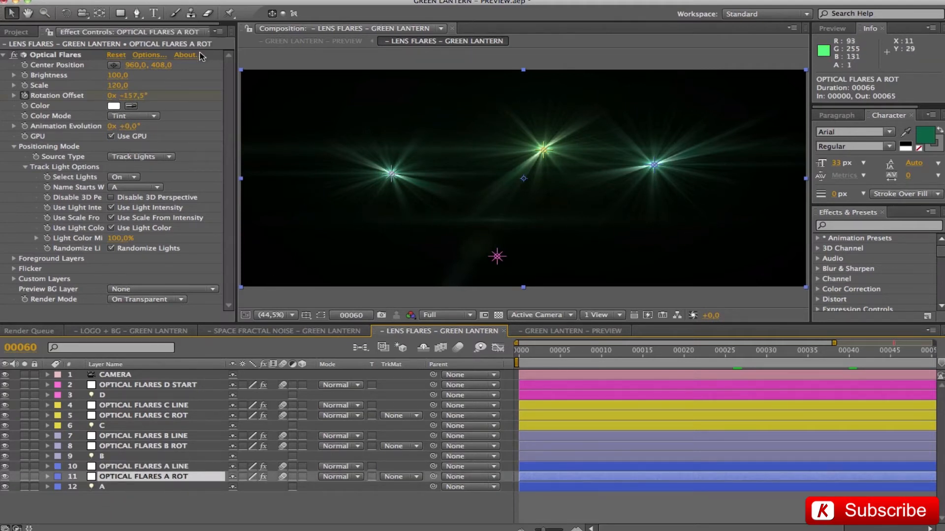
left_click(149, 55)
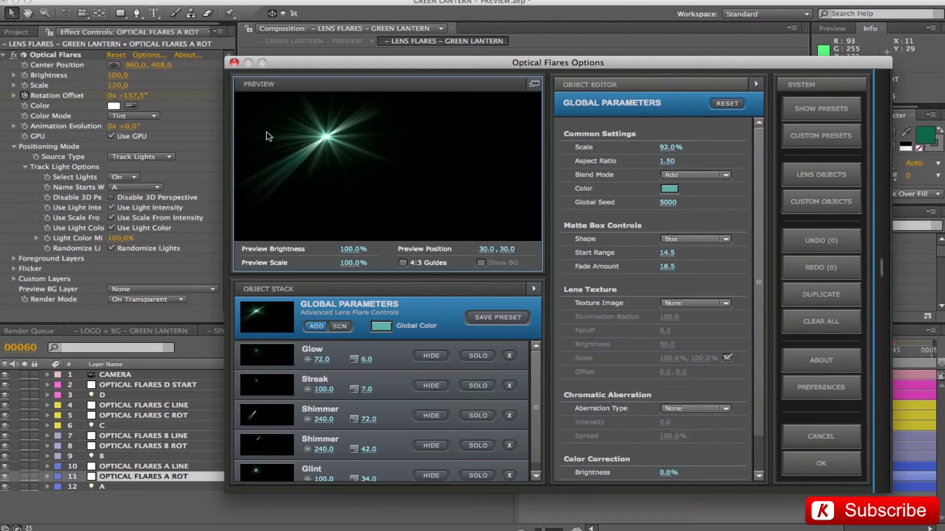
left_click(820, 464)
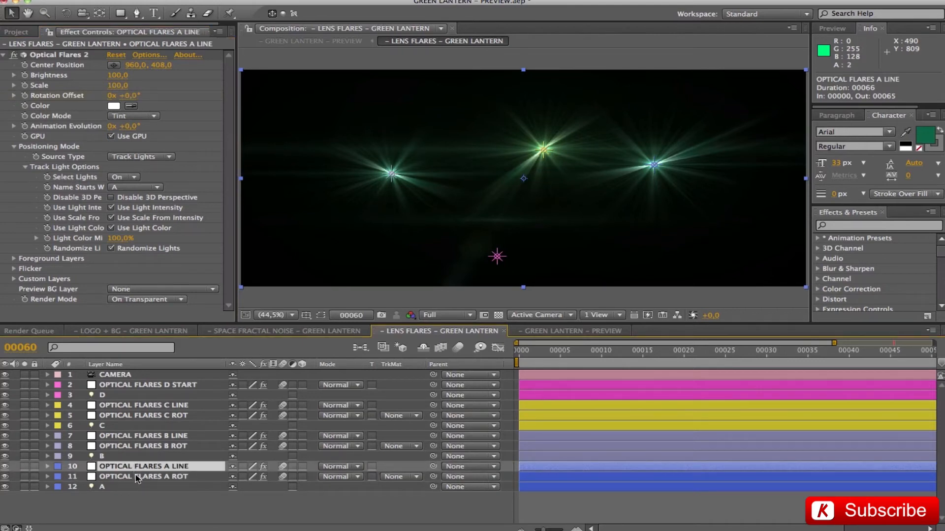
Check lights C and D in the flares comp at frame 0, then return to GREEN LANTERN – PREVIEW.
left_click(144, 477)
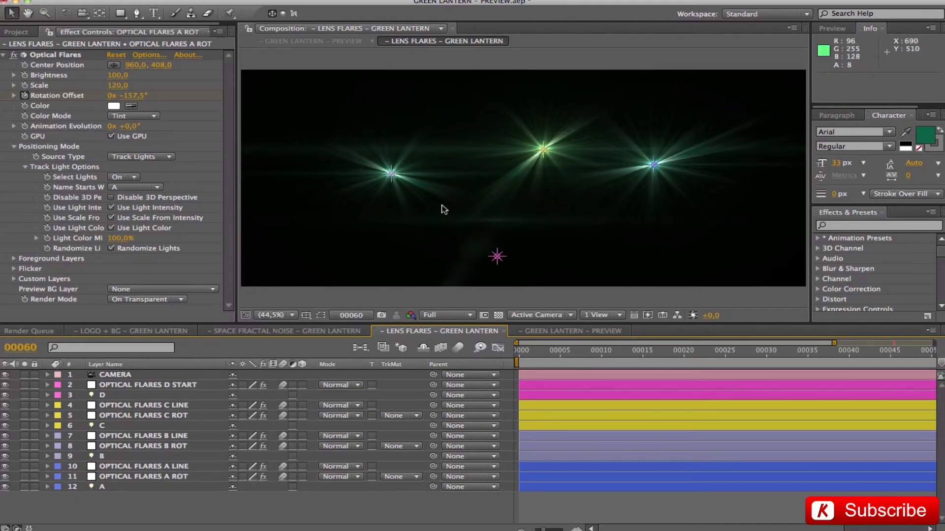
mouse_move(621, 184)
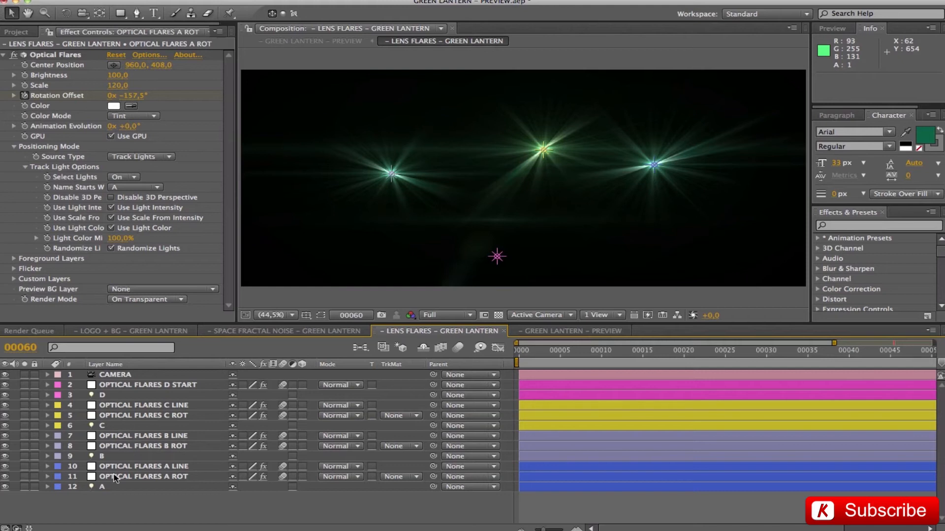
left_click(101, 426)
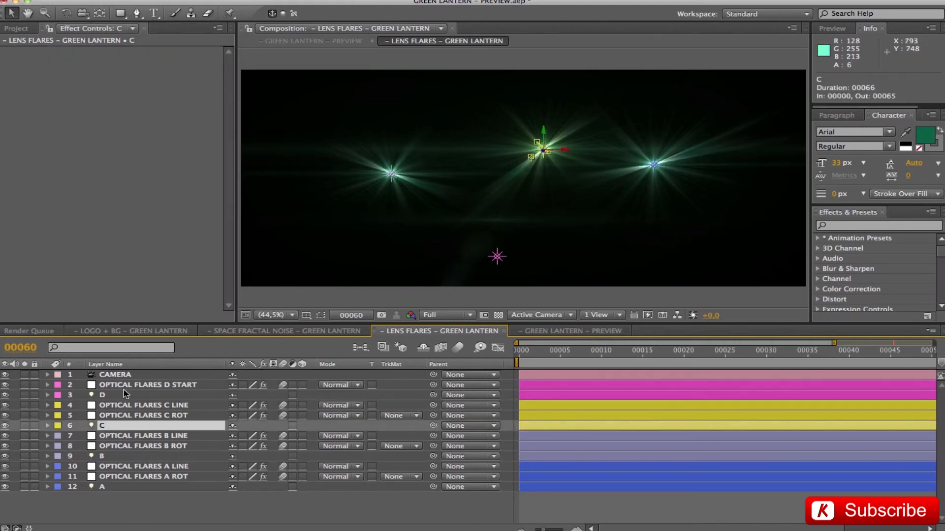
left_click(103, 394)
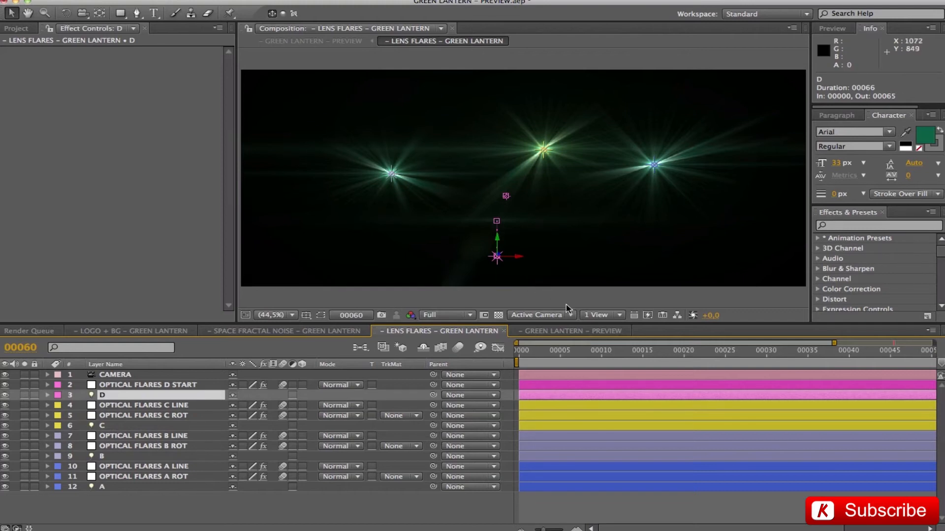
left_click(517, 350)
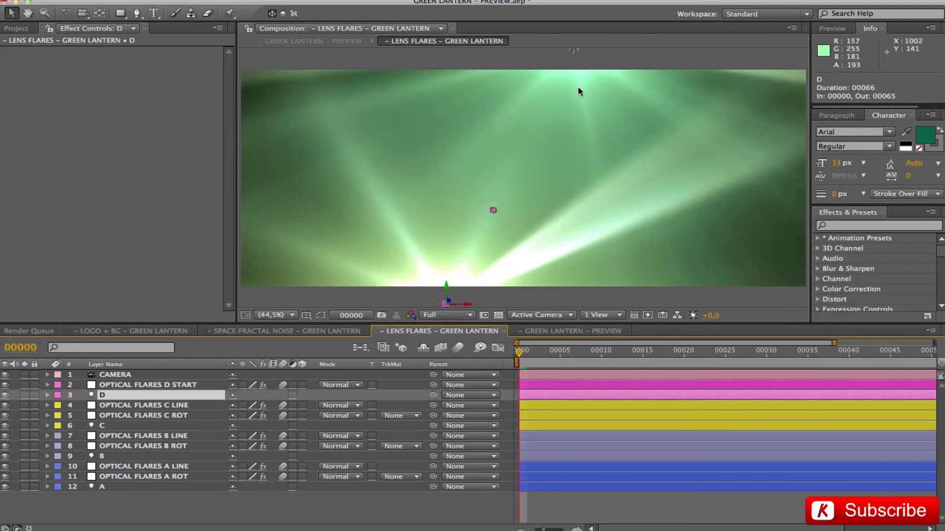
left_click(446, 315)
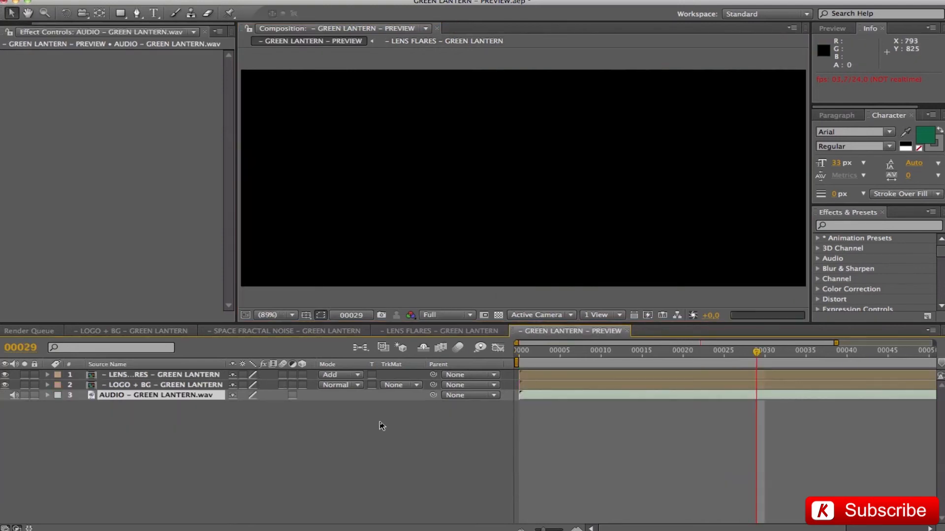
left_click(162, 374)
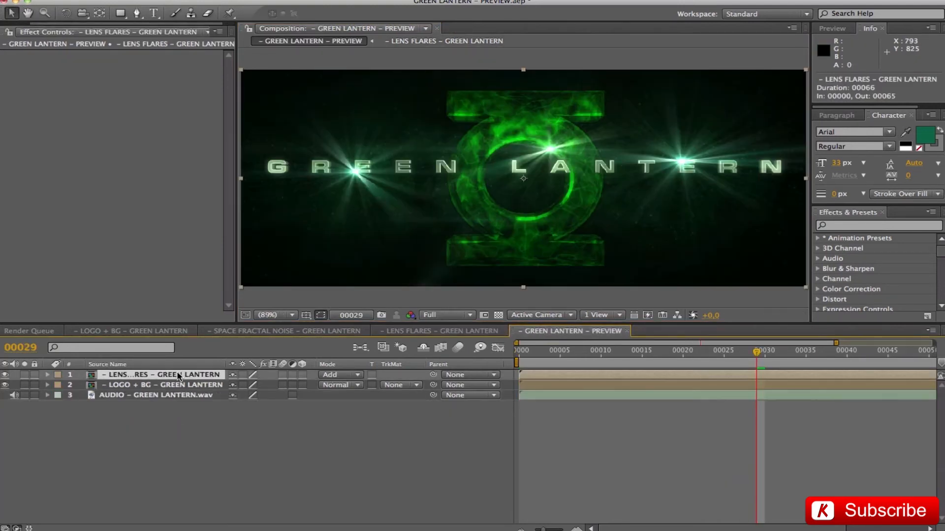
left_click(340, 374)
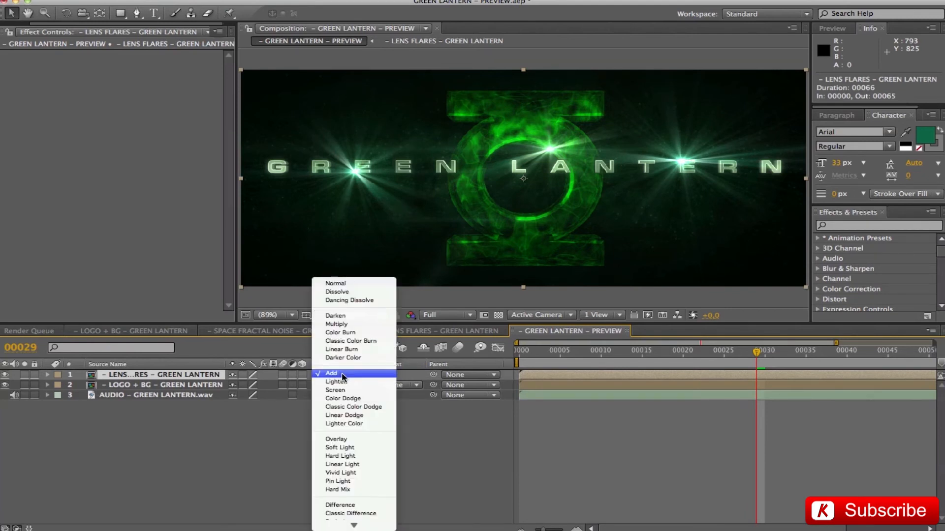
left_click(332, 373)
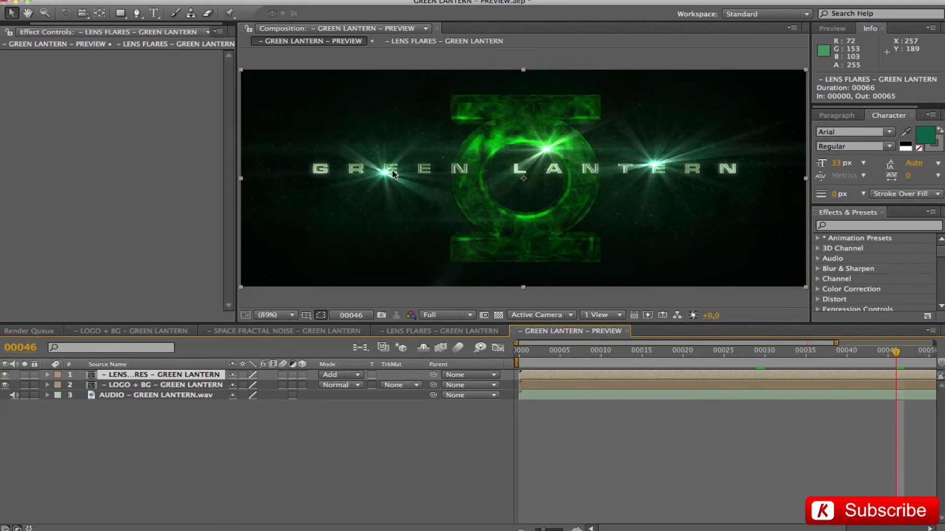
mouse_move(386, 182)
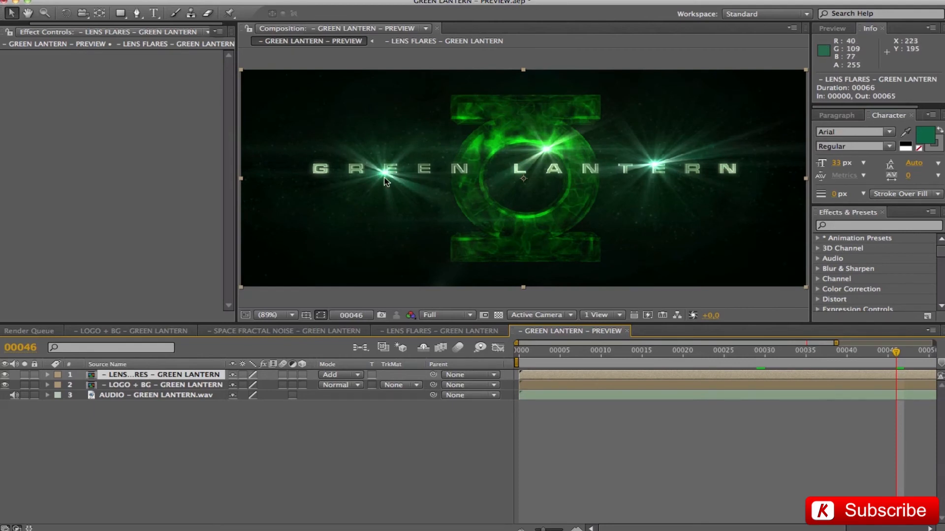
mouse_move(659, 168)
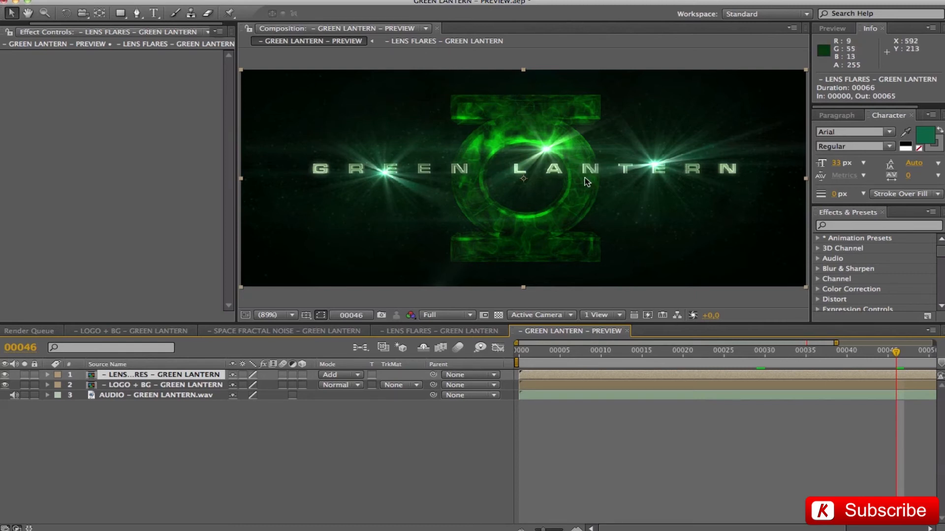
mouse_move(536, 170)
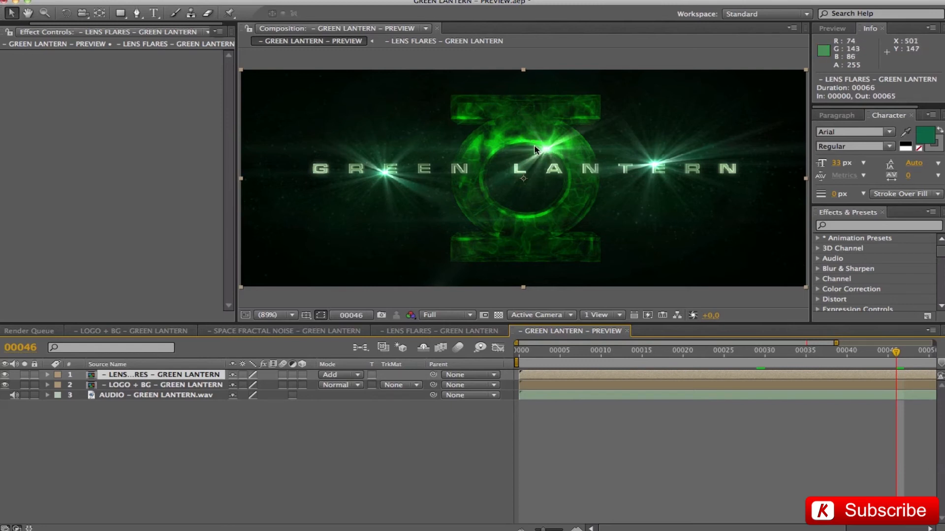
mouse_move(622, 123)
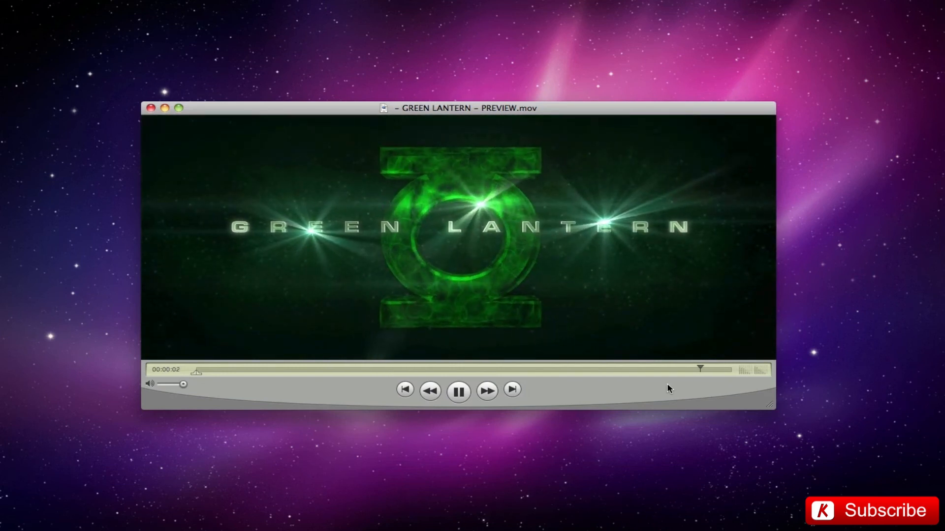
Pause GREEN LANTERN – PREVIEW.mov a few seconds into playback.
left_click(458, 391)
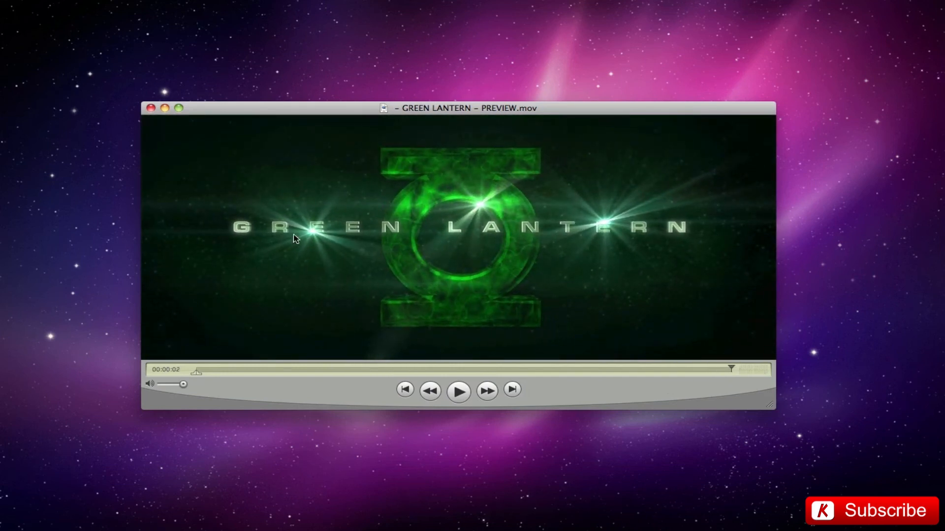
mouse_move(260, 292)
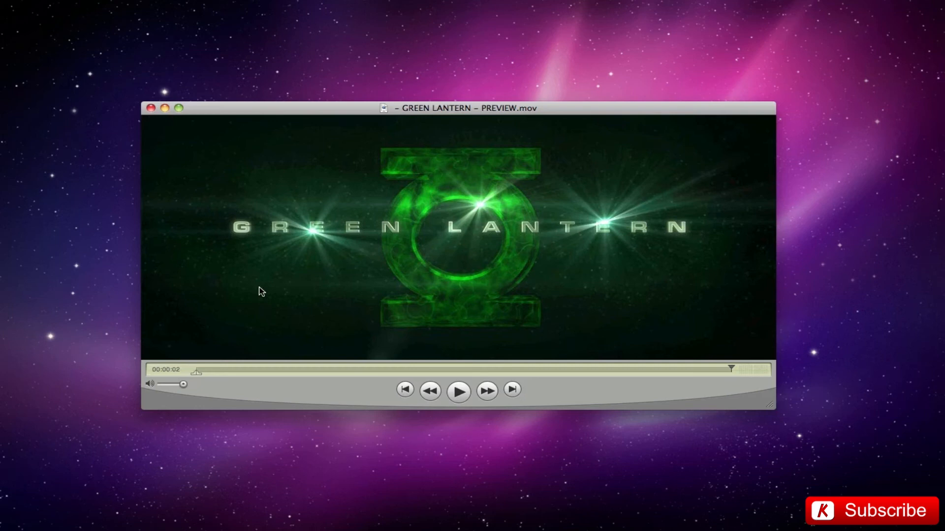
mouse_move(553, 310)
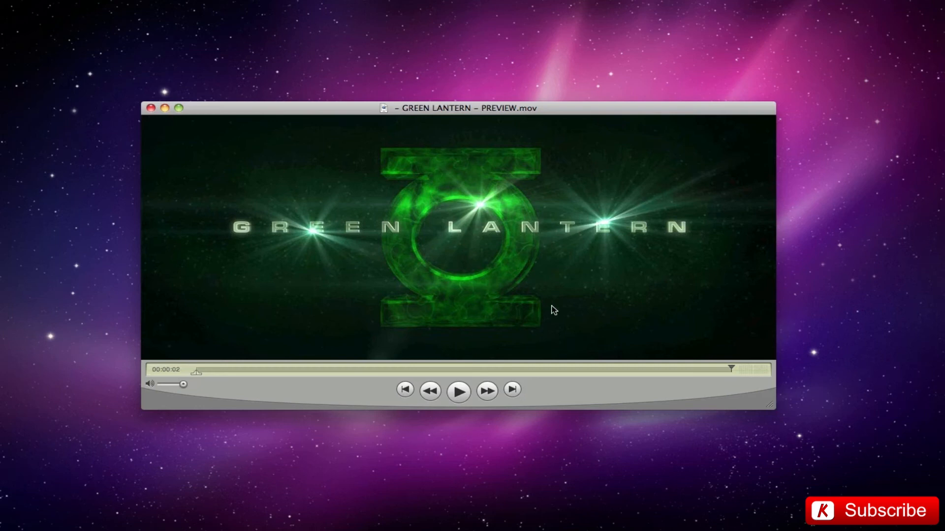
mouse_move(439, 310)
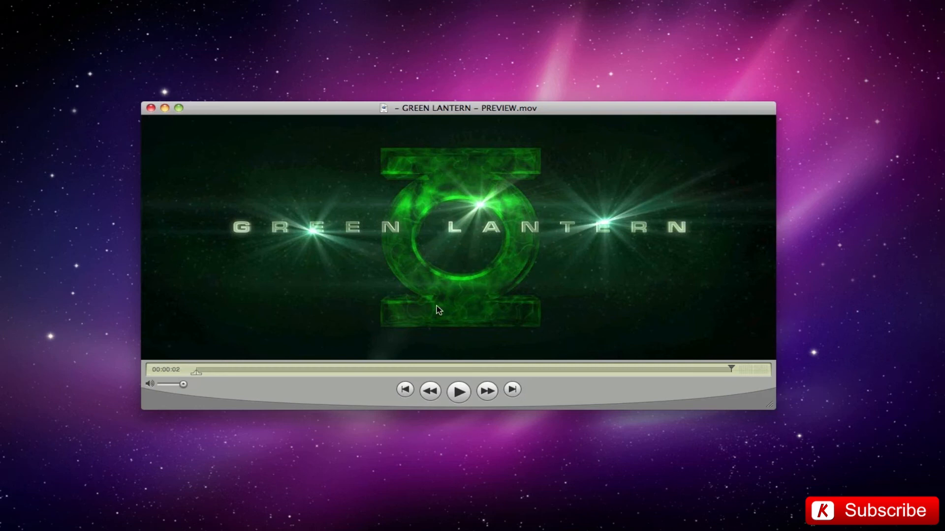
mouse_move(202, 103)
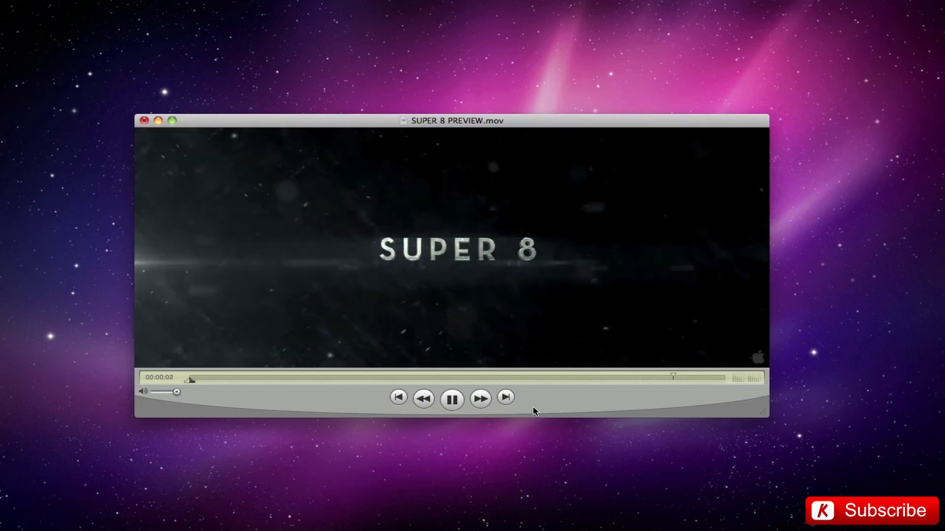
Pause SUPER 8 PREVIEW.mov about two seconds into playback.
left_click(452, 399)
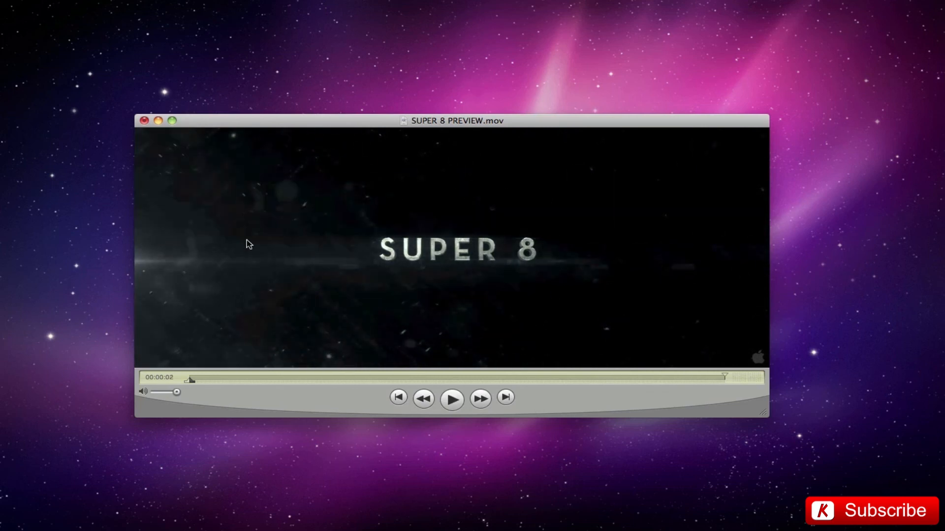
mouse_move(313, 190)
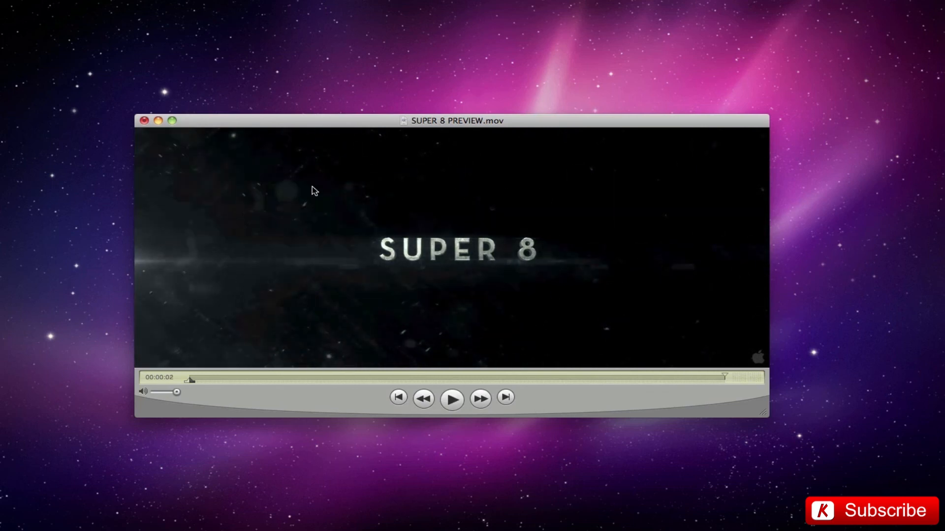